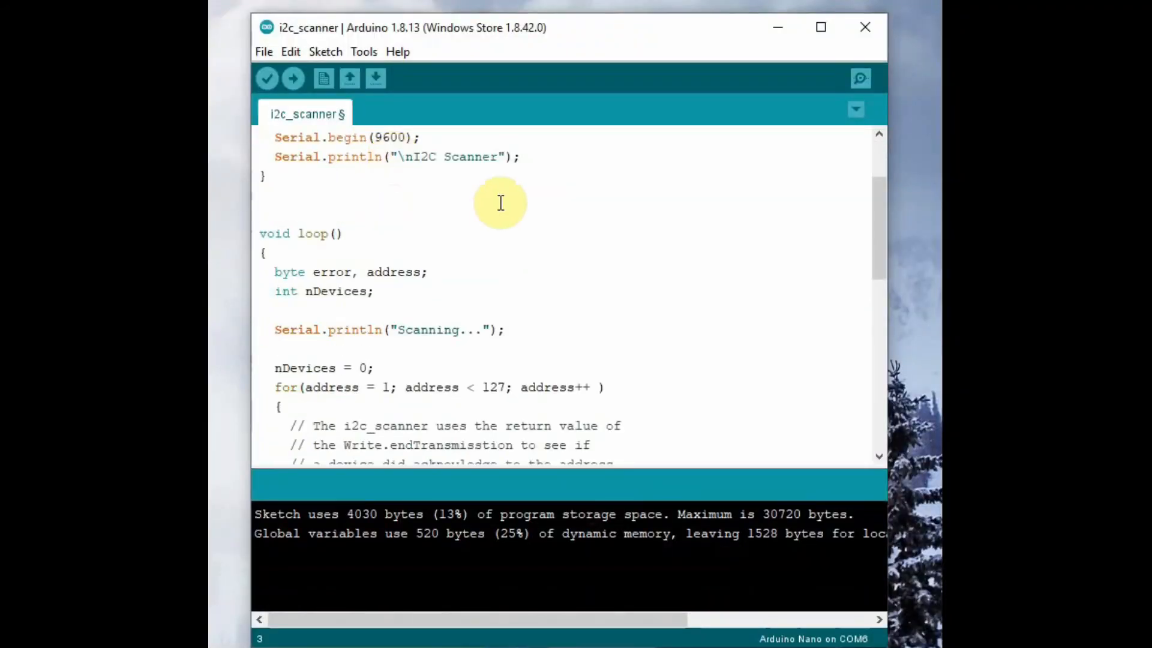
Step: Review the scanner sketch and check the board and port settings under Tools
scroll("down", 3)
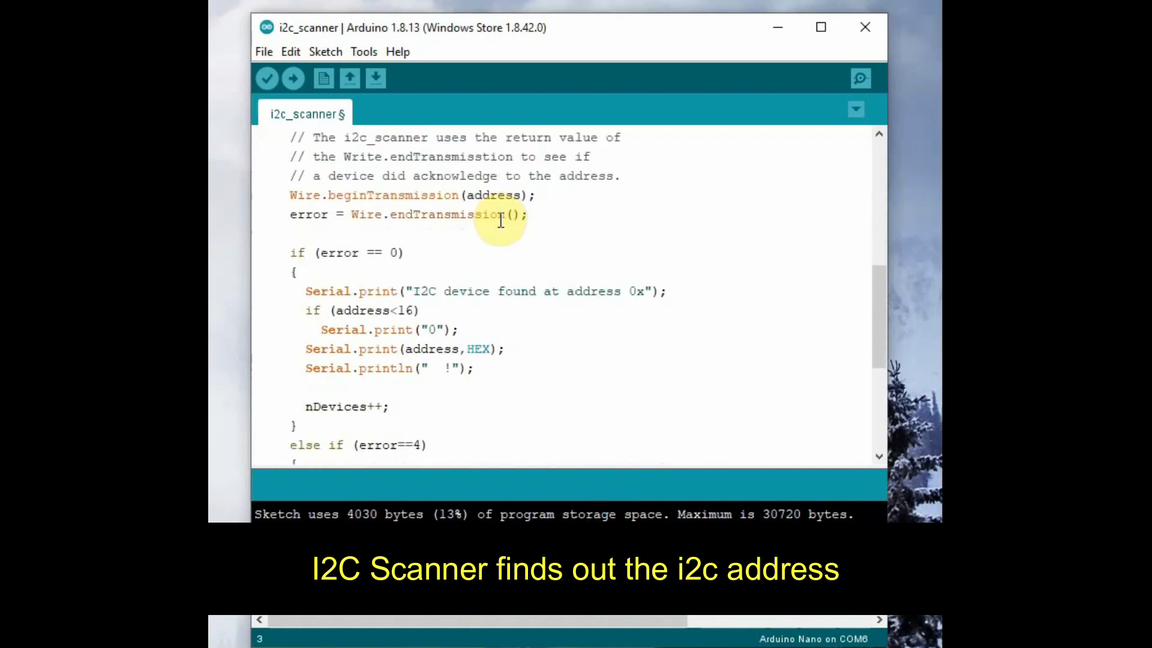
scroll("down", 3)
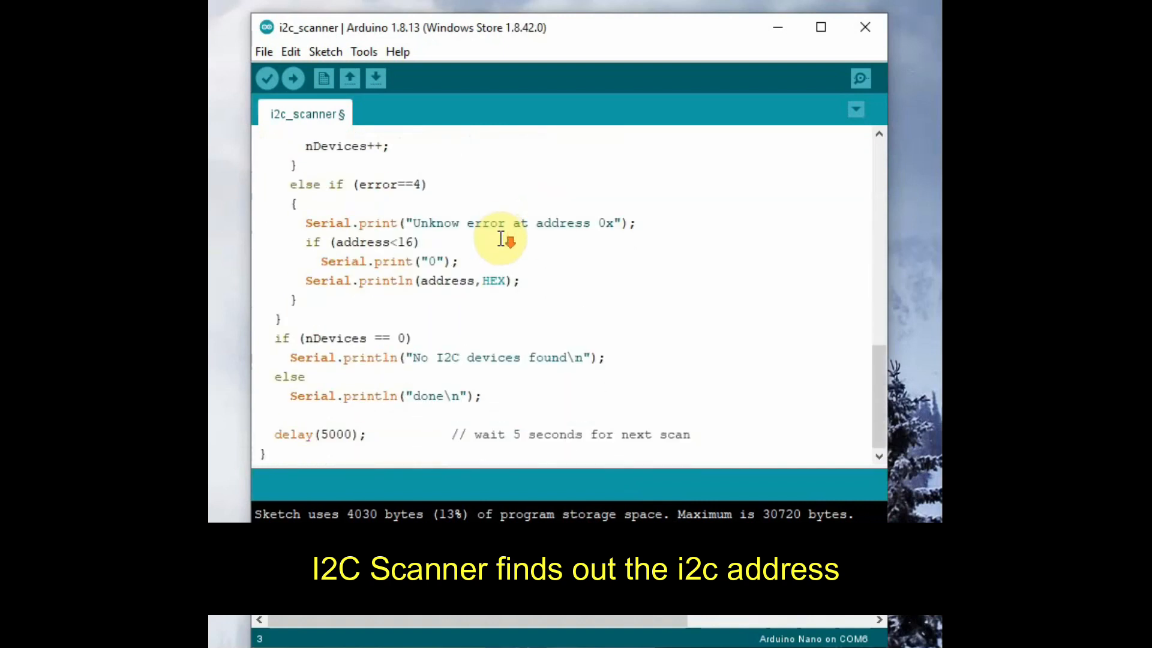
scroll("up", 3)
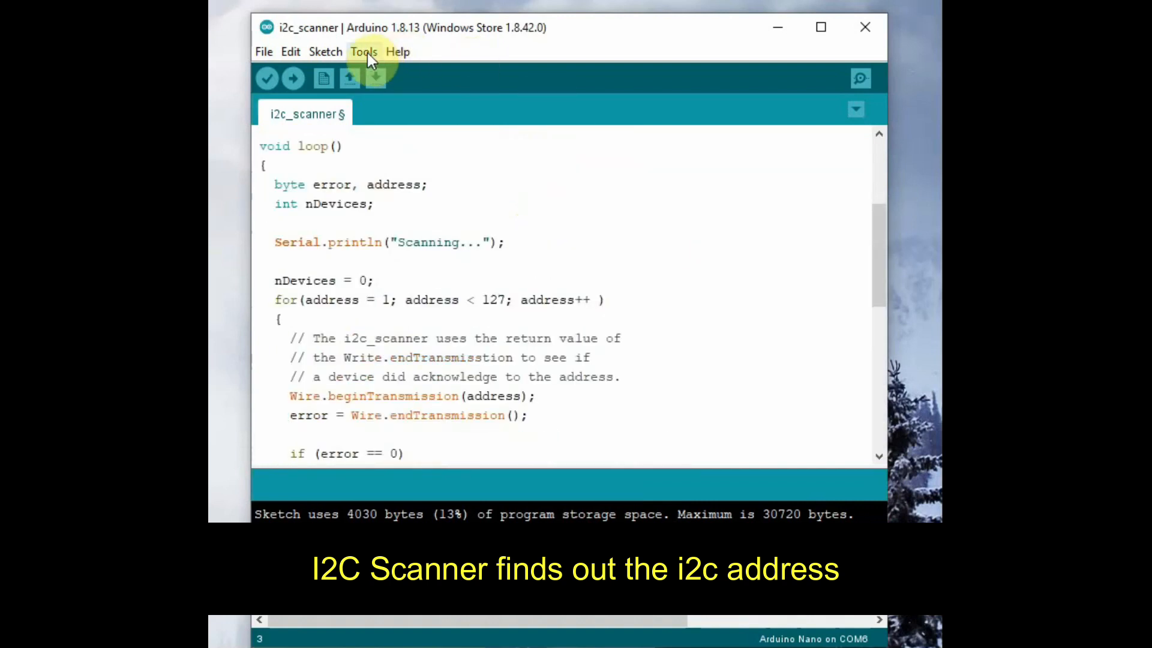
left_click(363, 52)
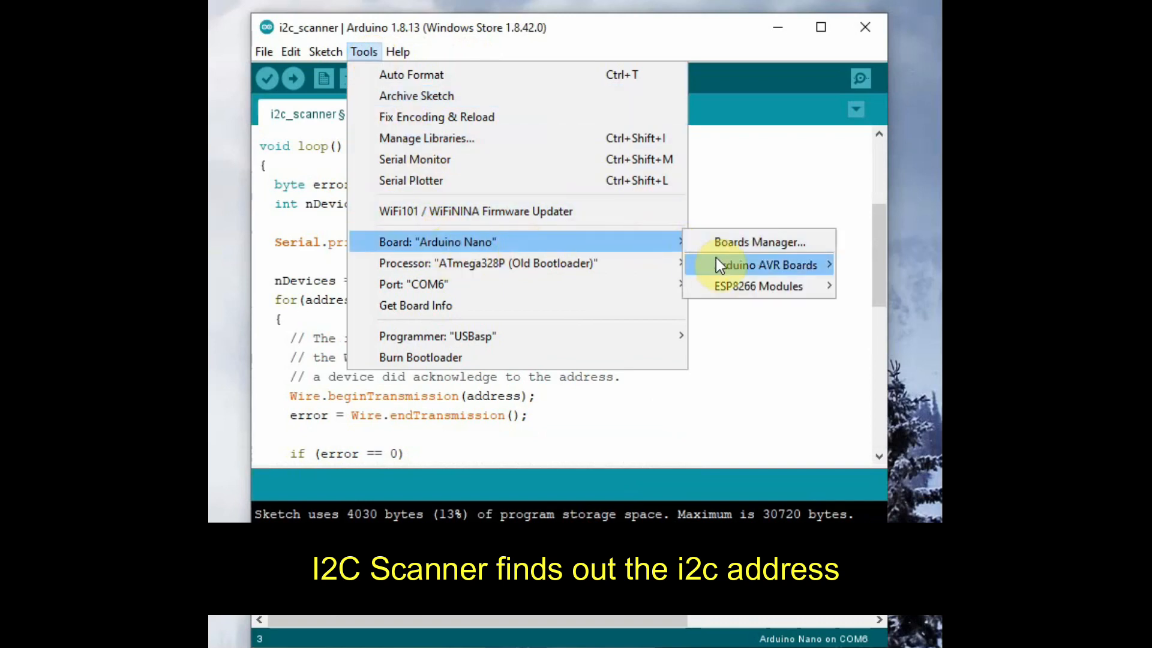
left_click(766, 263)
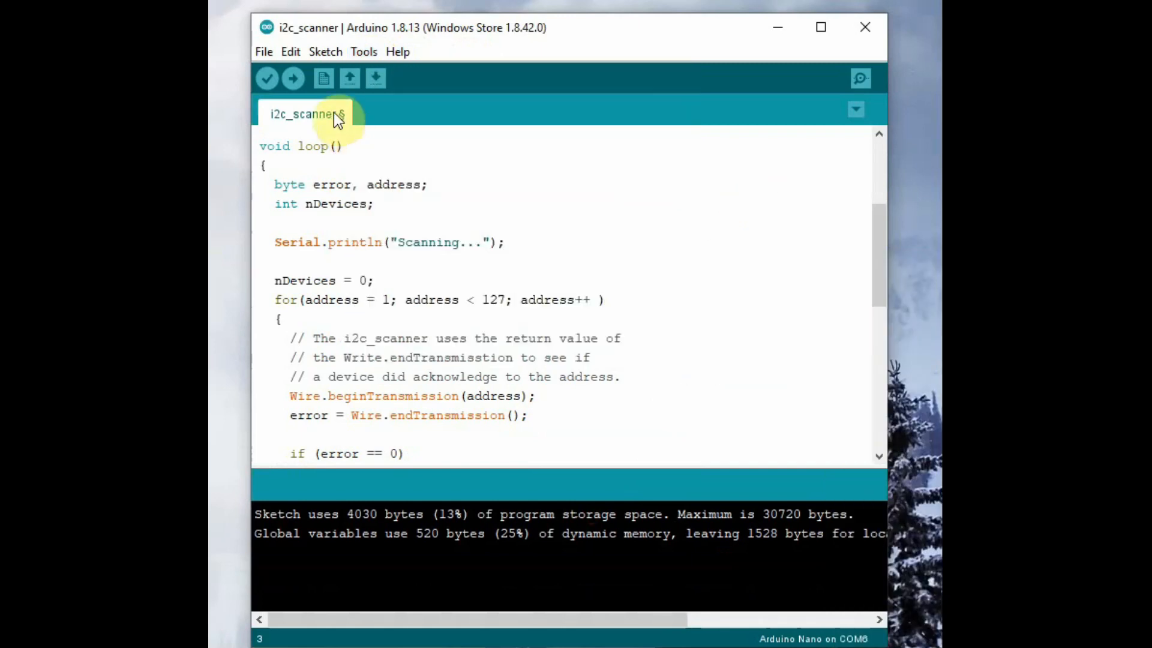
Step: View the Serial Monitor output reporting an I2C device at address 0x3C
left_click(293, 78)
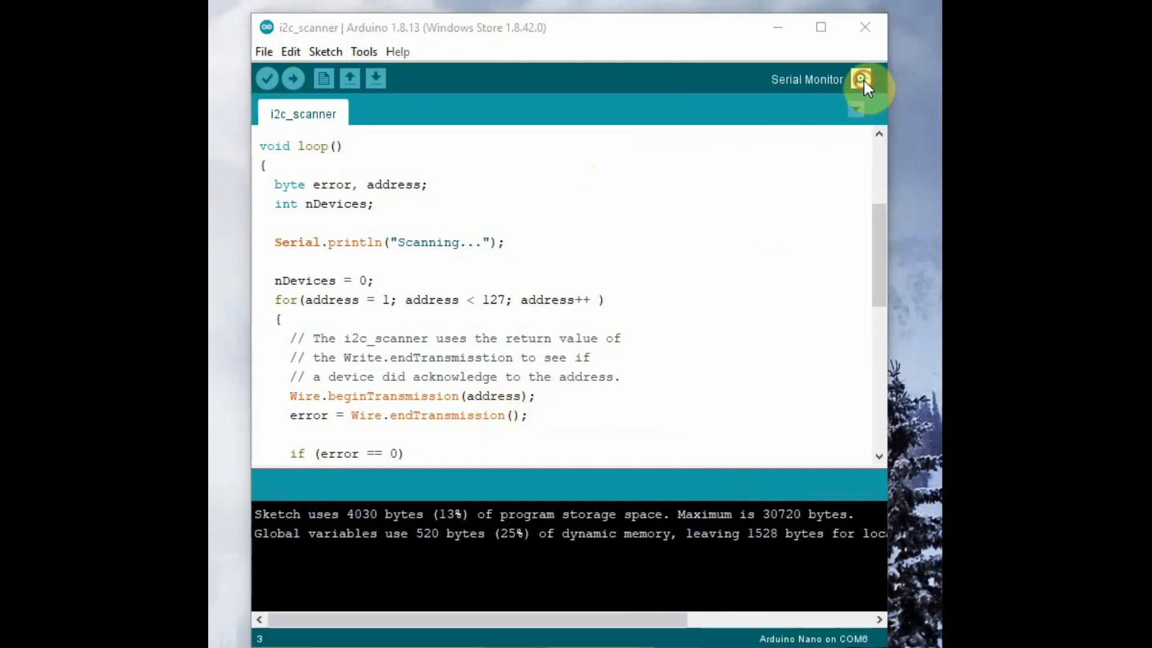
left_click(862, 79)
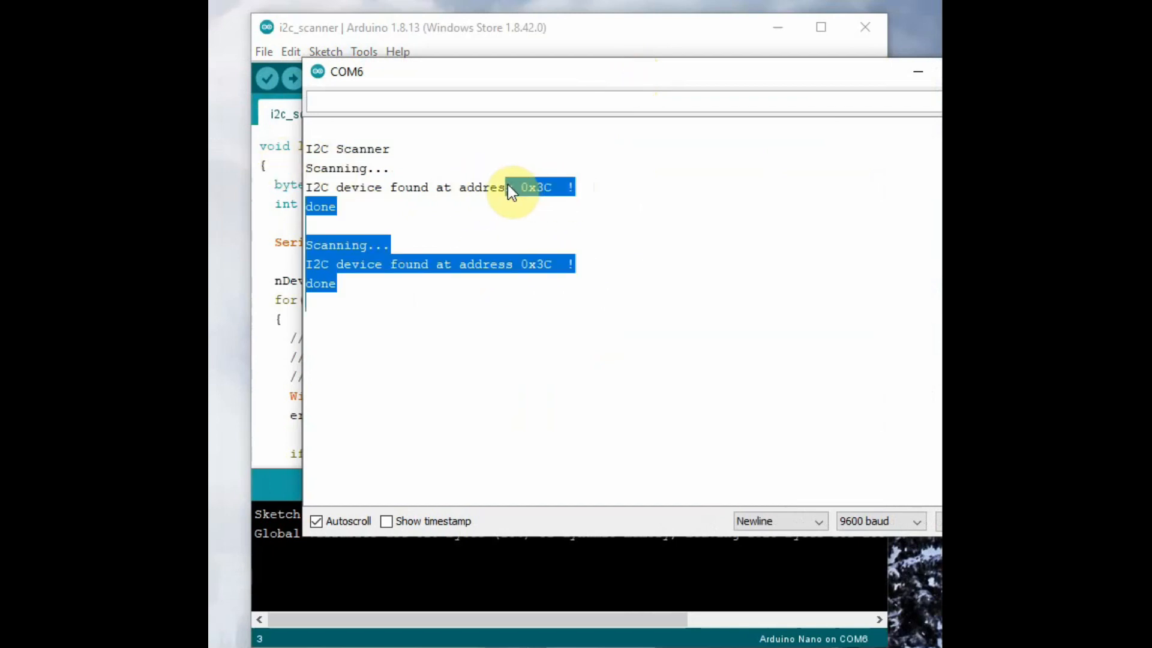
left_click(522, 187)
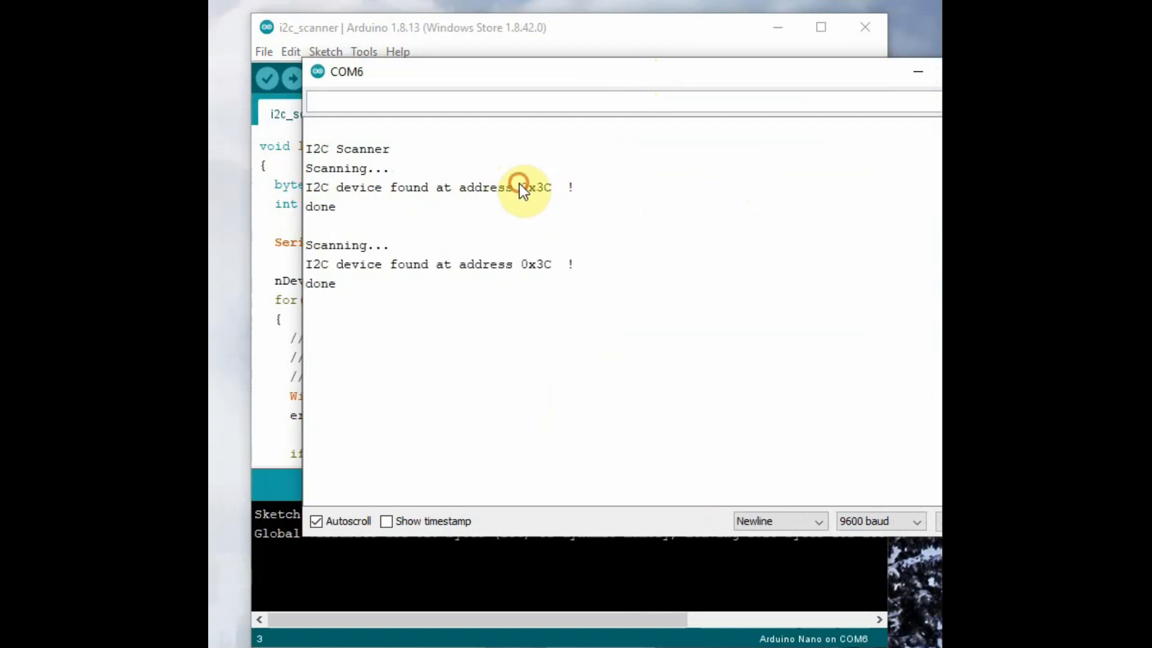
left_click(301, 48)
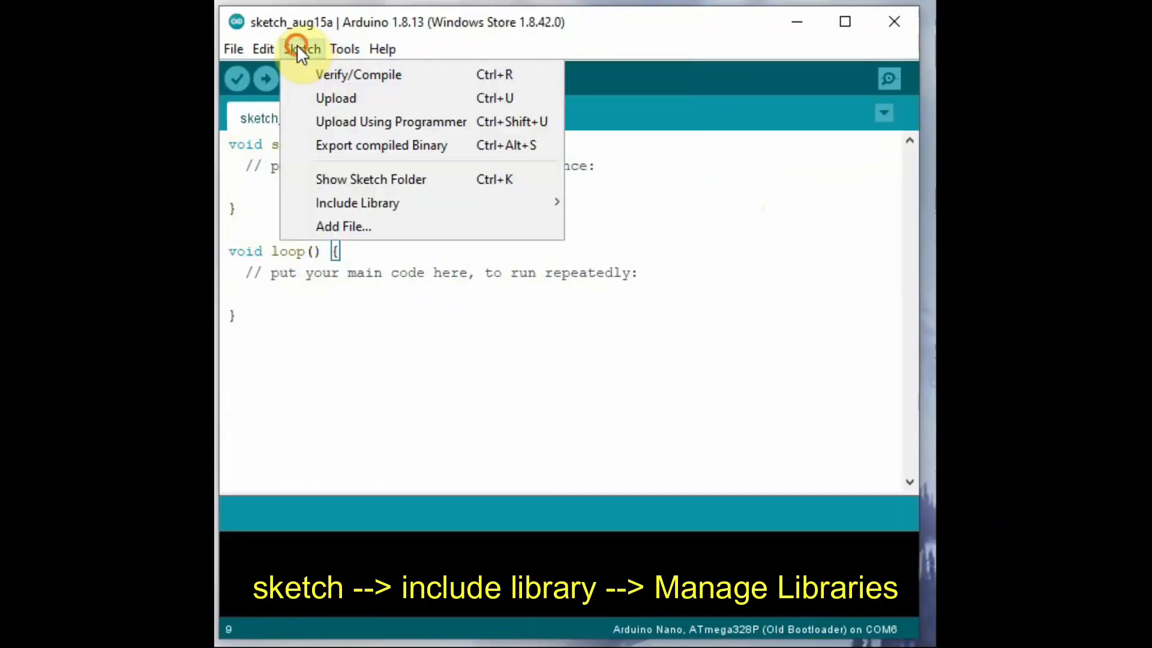
mouse_move(358, 203)
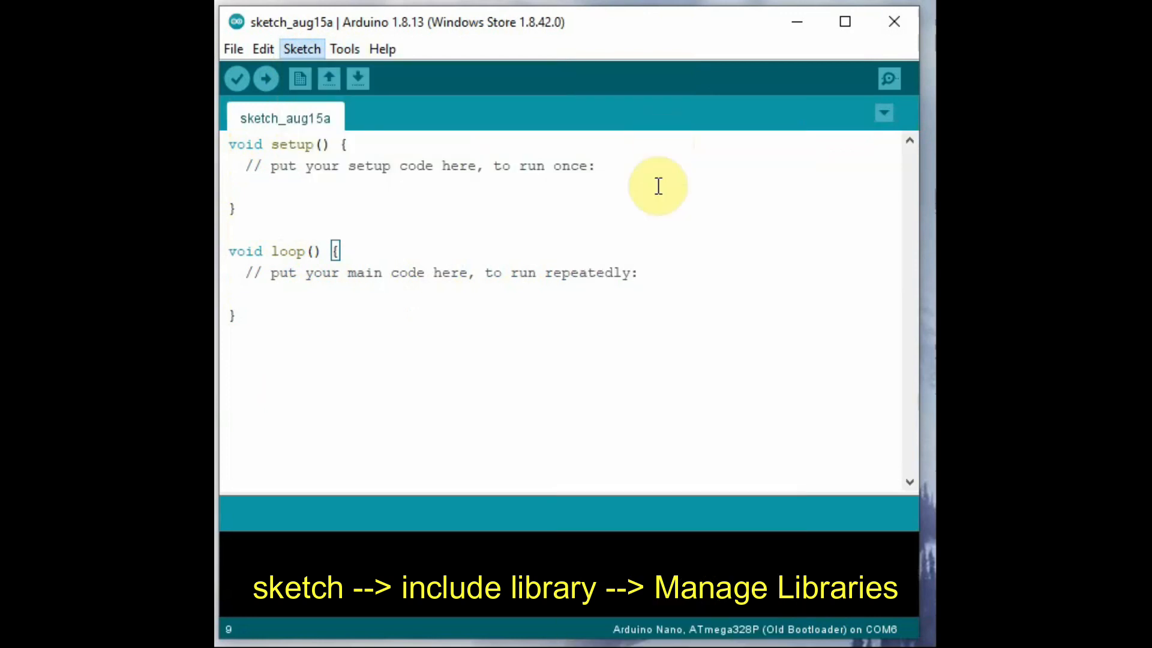
Step: Search ssd1306 in Library Manager and install Adafruit SSD1306 version 2.3.0
left_click(301, 48)
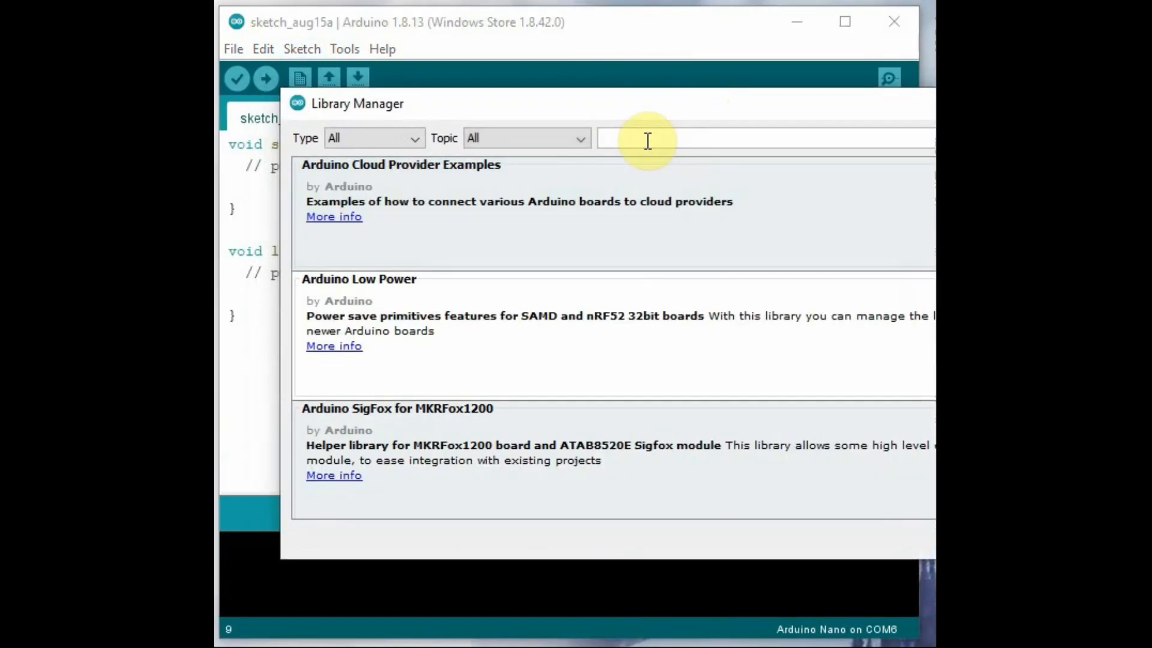
type("ssd")
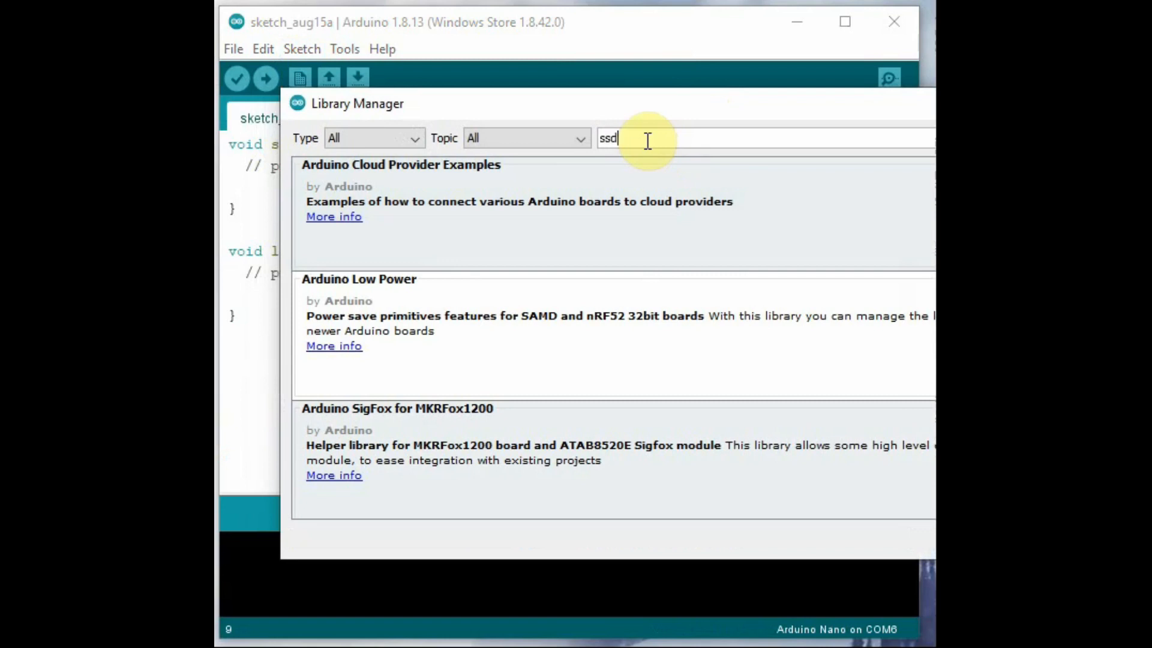
type("1306")
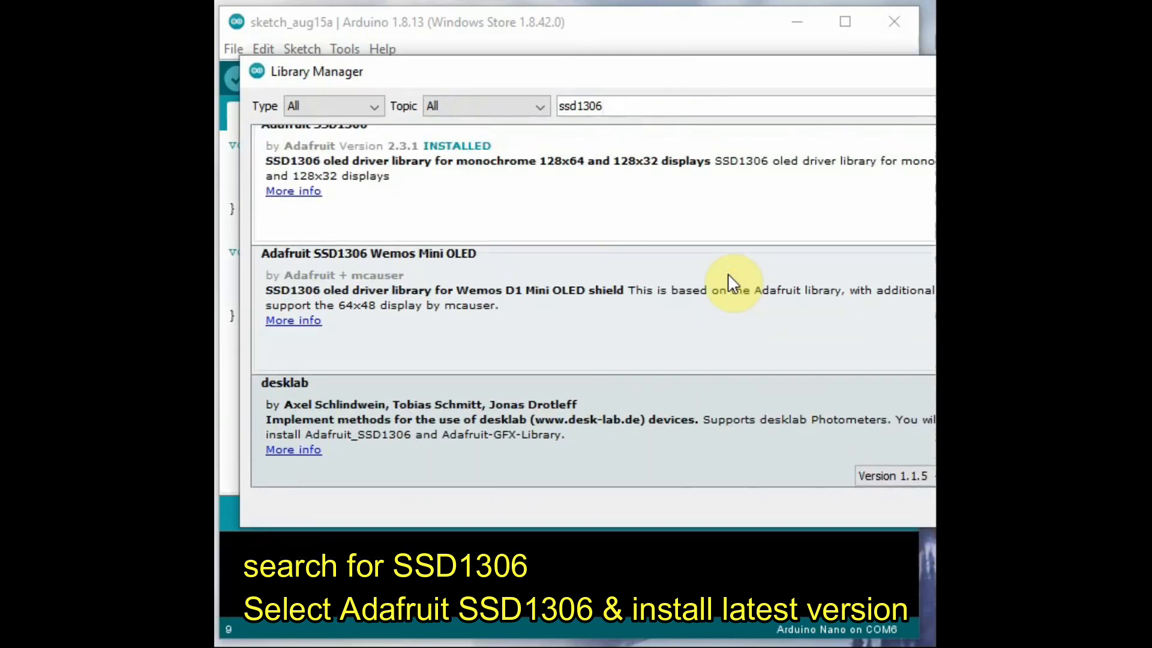
scroll("up", 3)
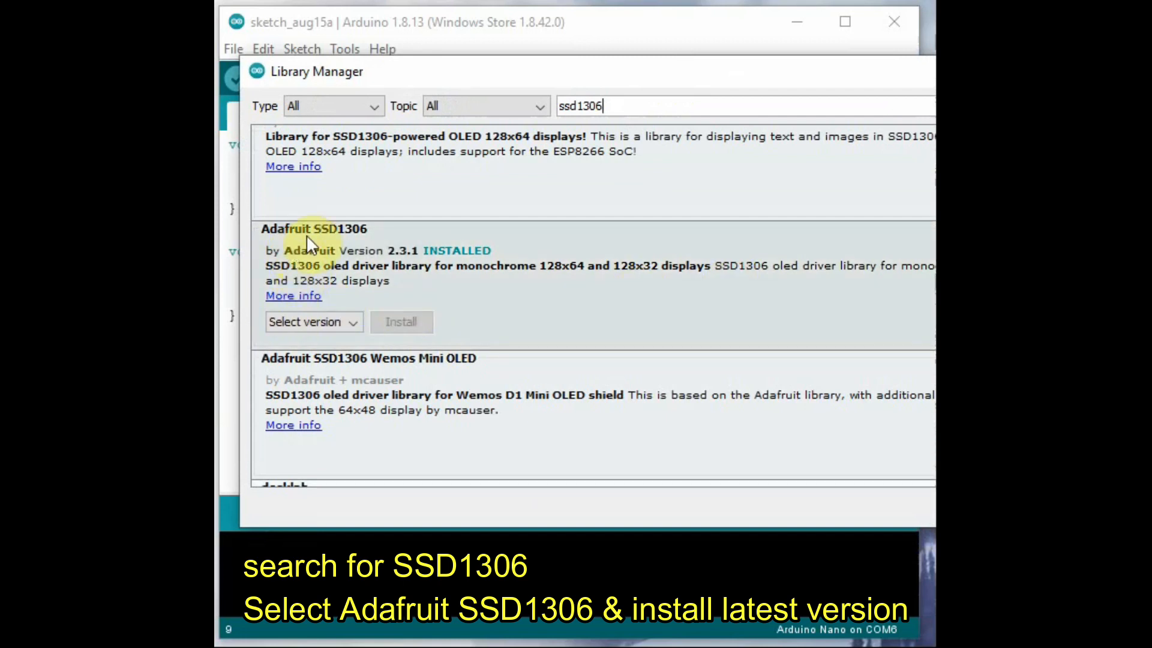
mouse_move(359, 322)
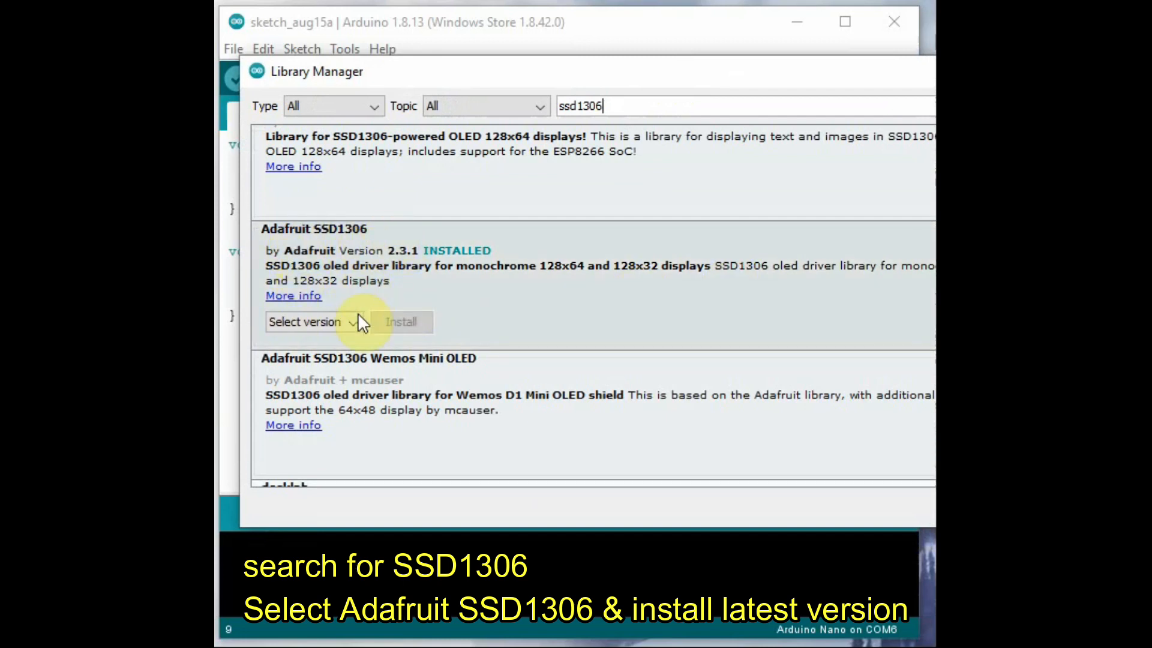
left_click(304, 321)
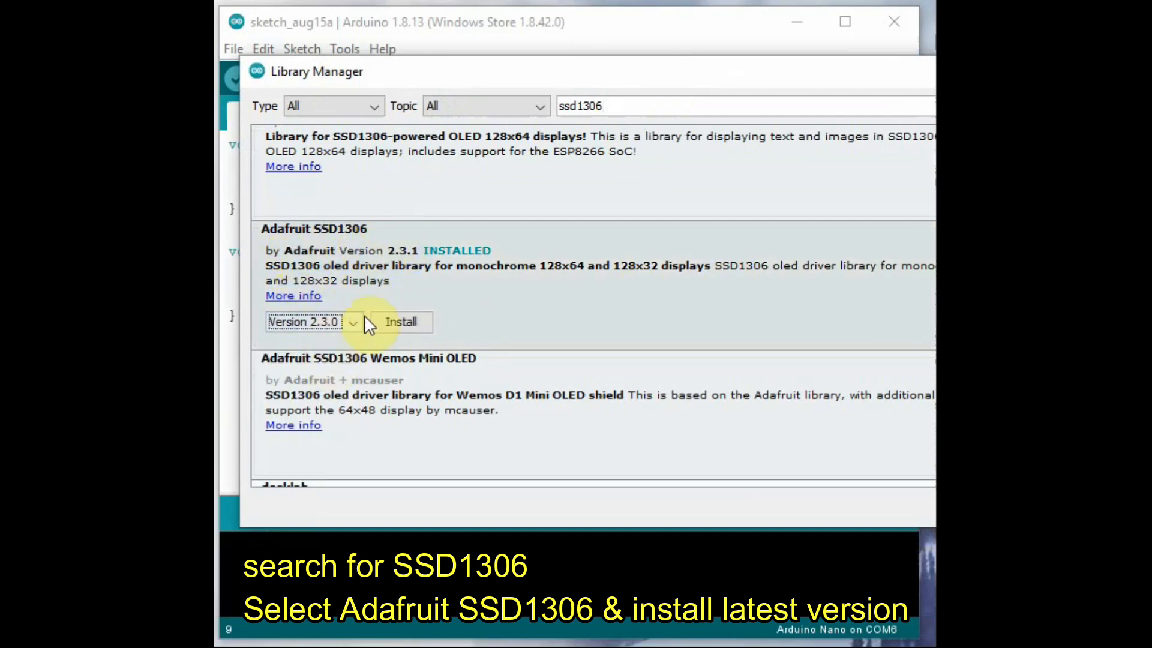
left_click(401, 322)
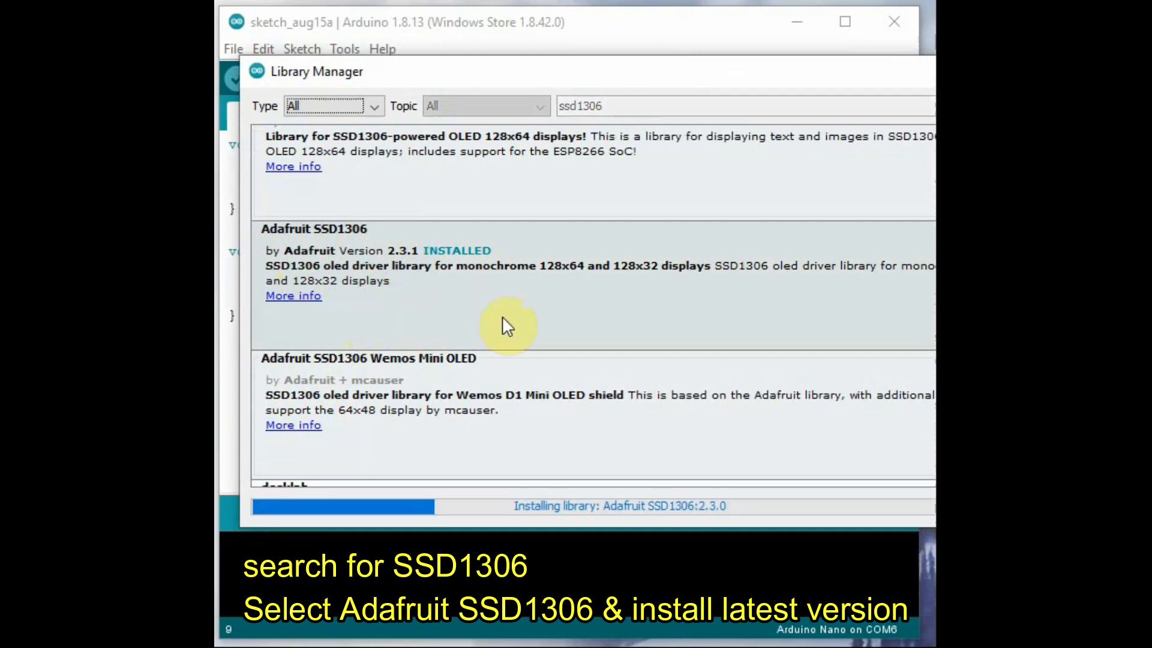
mouse_move(933, 329)
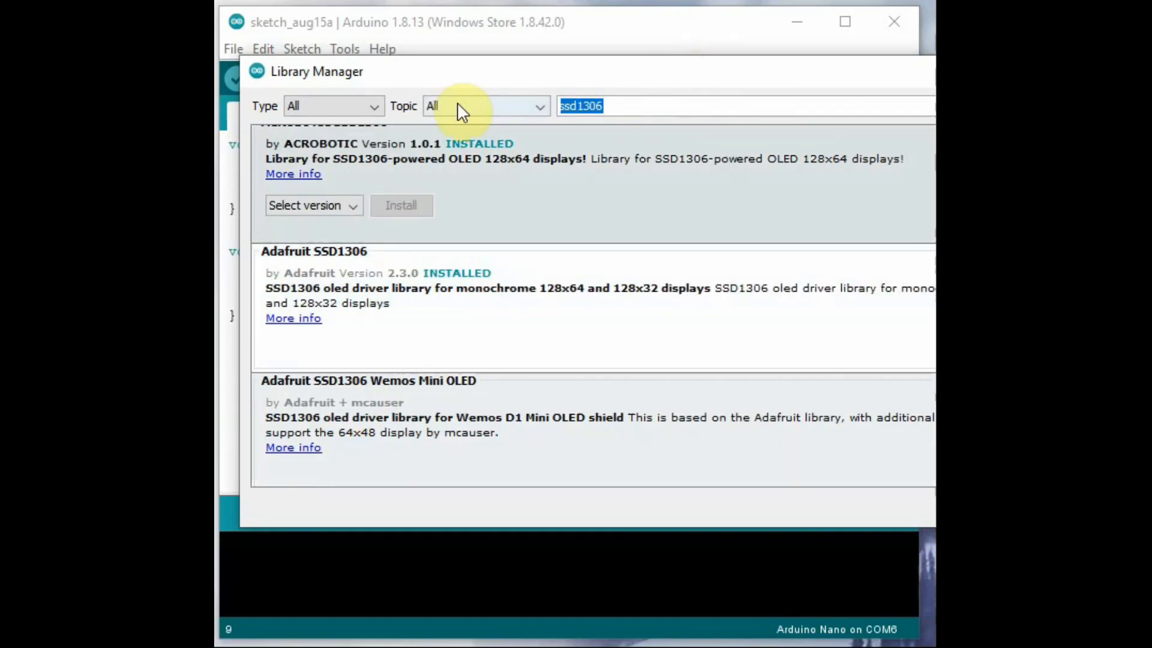
Step: Search 'adafruit gfx', confirm Adafruit GFX Library 1.9.0 is installed, and close Library Manager
type("adafruit gf")
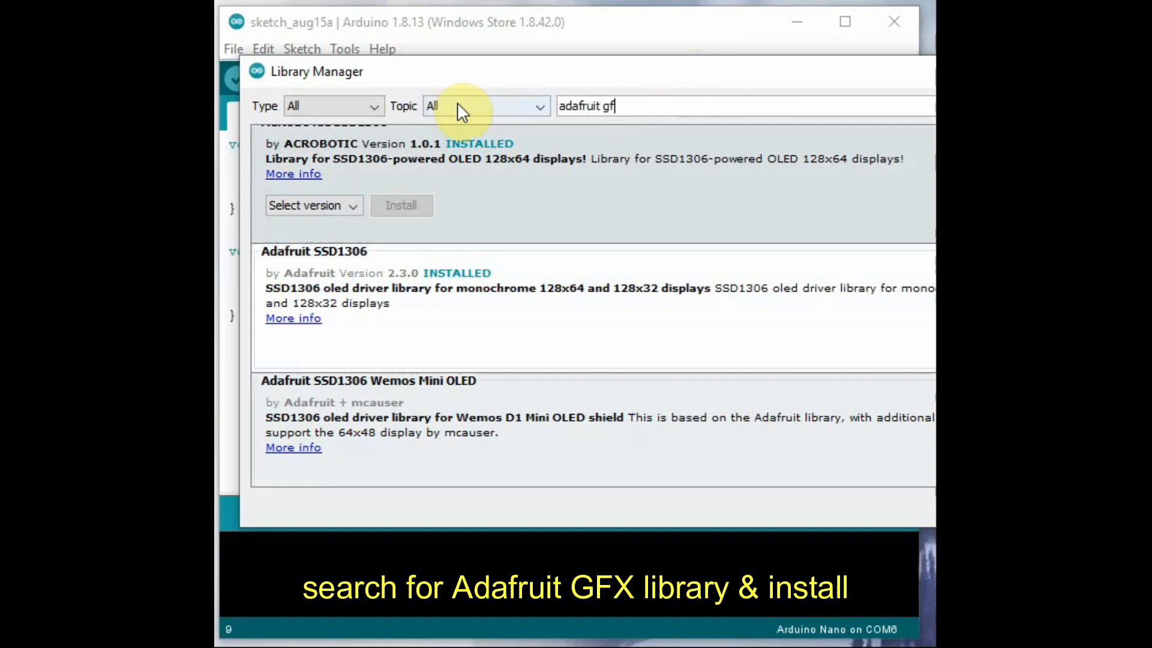
type("x")
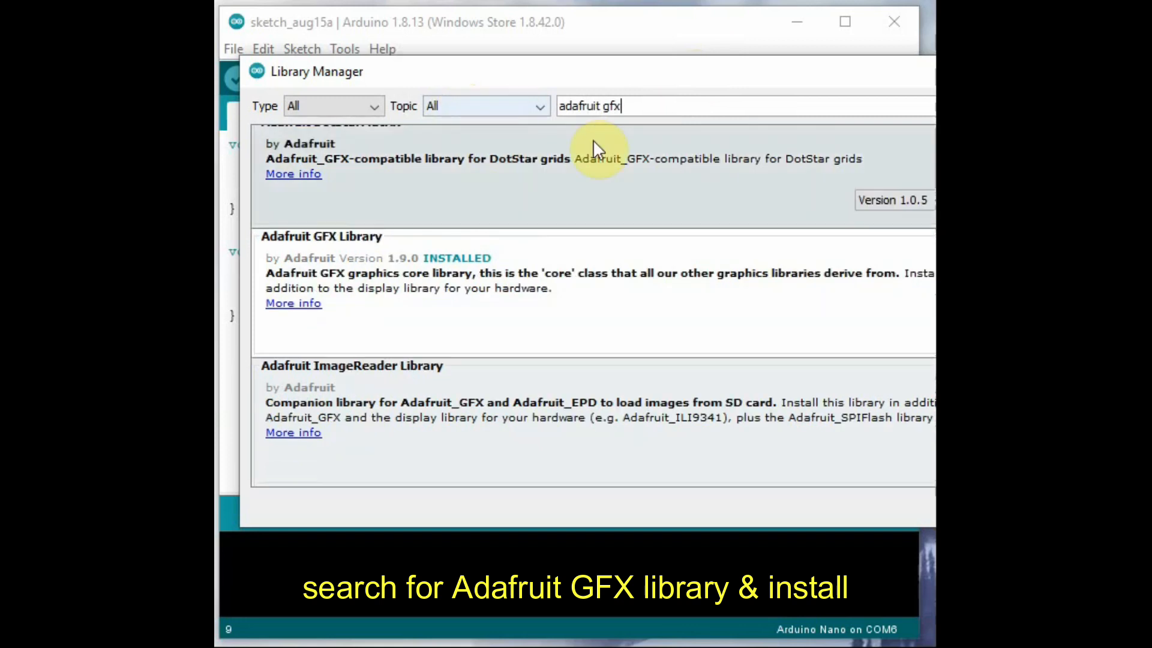
left_click(385, 287)
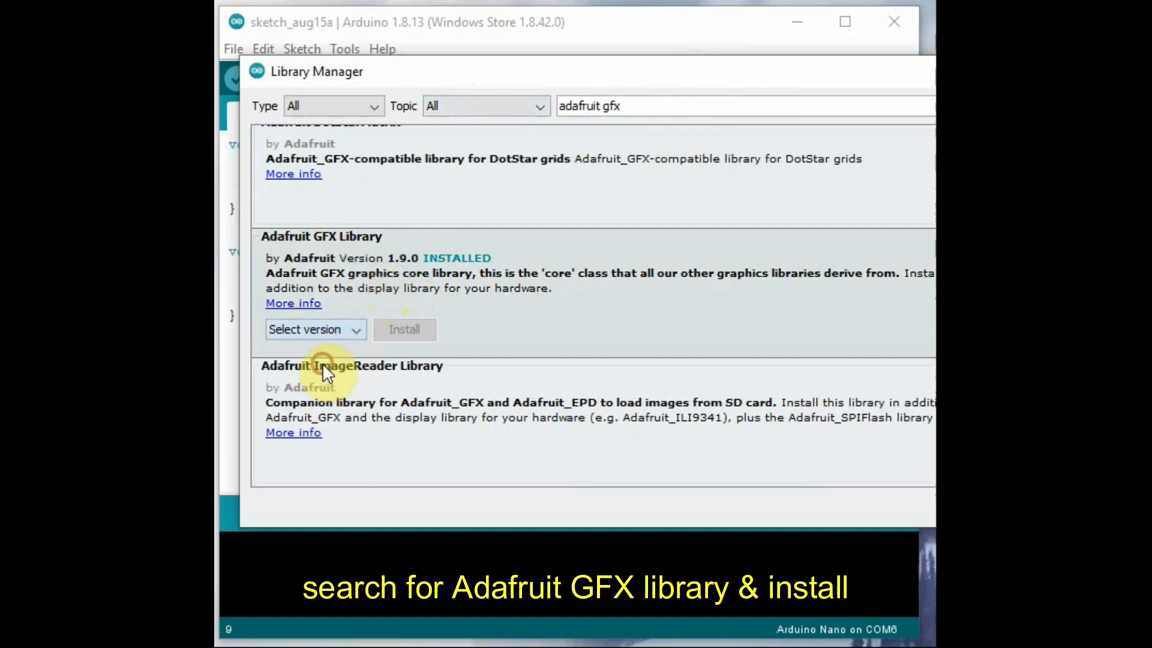
left_click(405, 329)
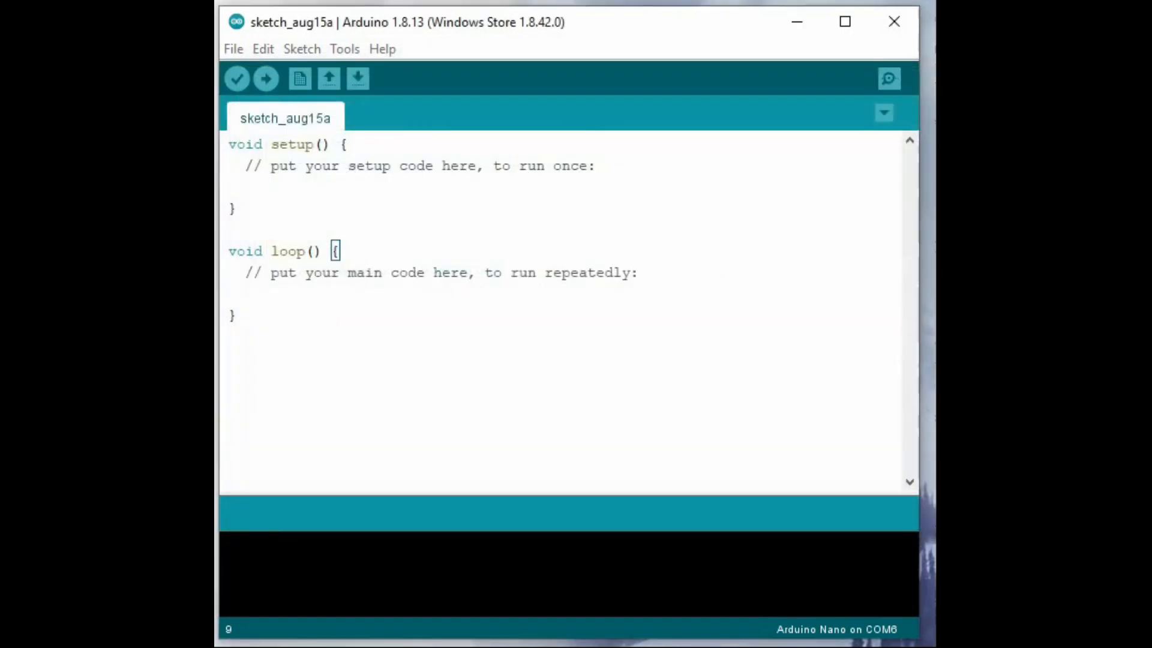
Step: Load the Adafruit SSD1306 ssd1306_128x64_i2c example sketch
left_click(233, 48)
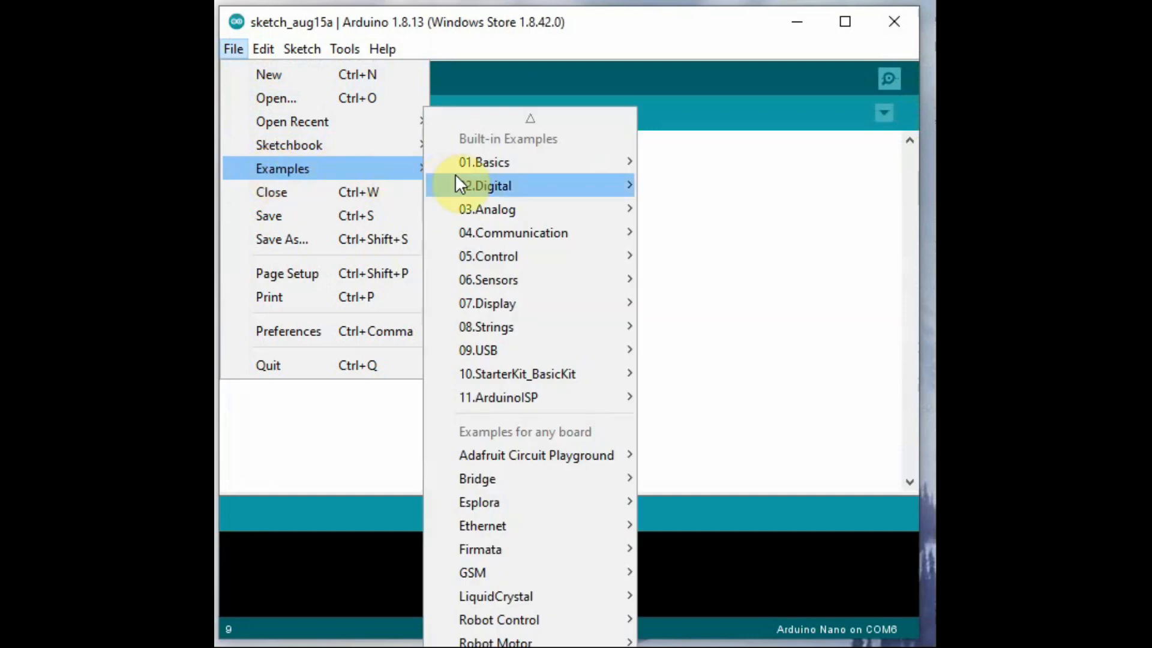
mouse_move(515, 293)
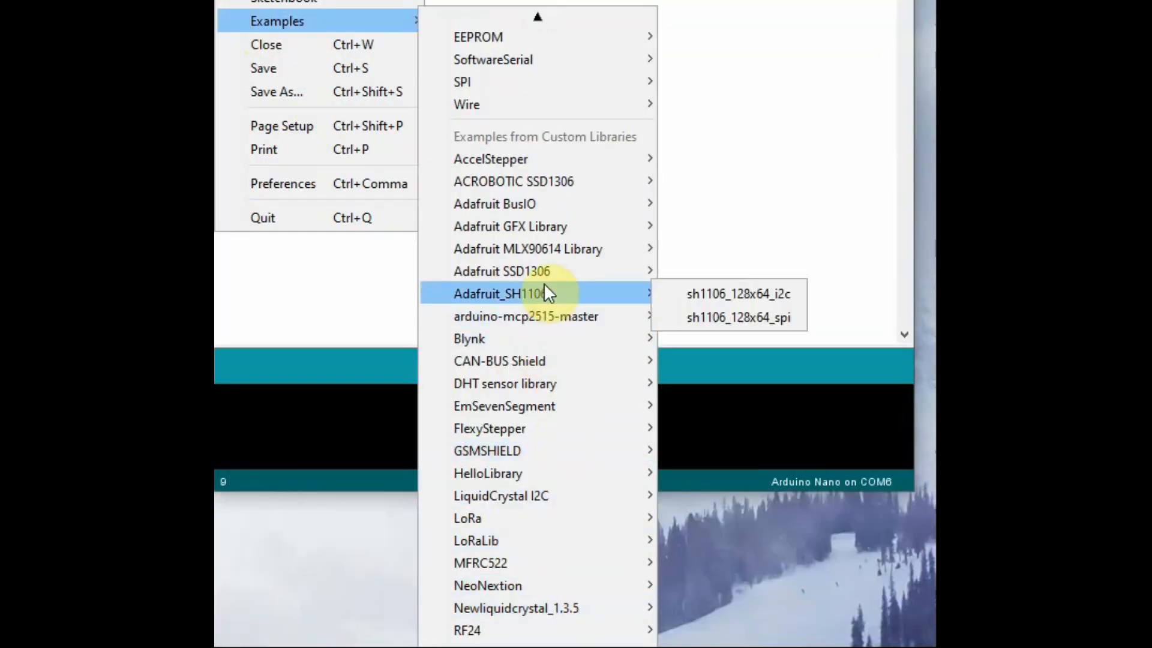
mouse_move(501, 270)
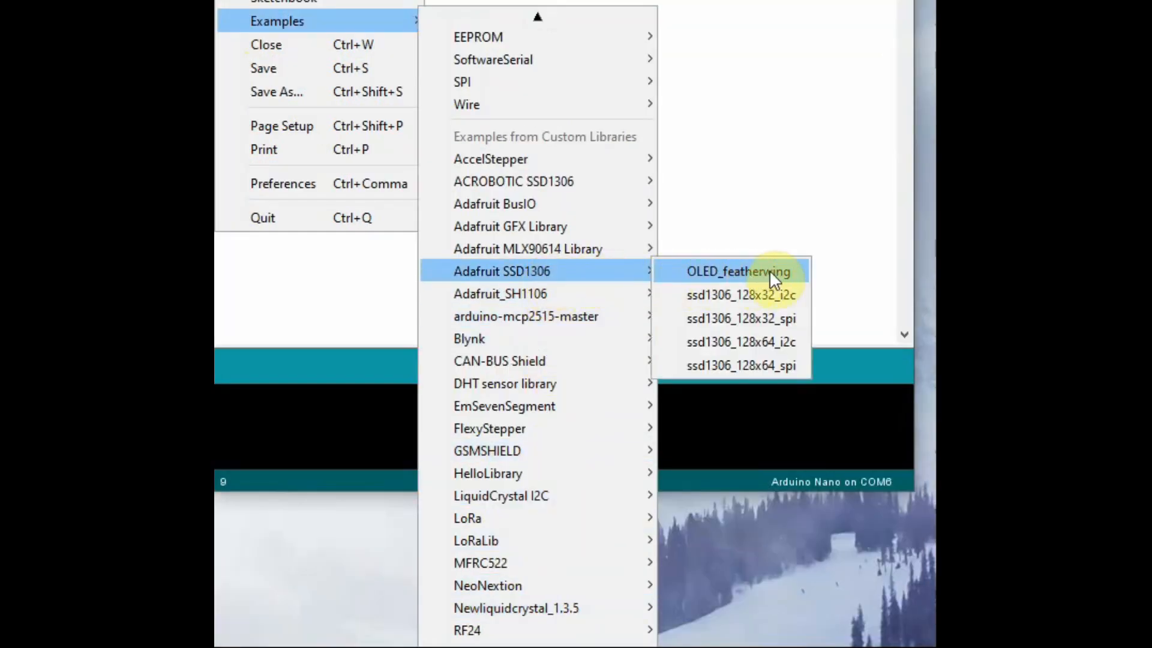
mouse_move(767, 290)
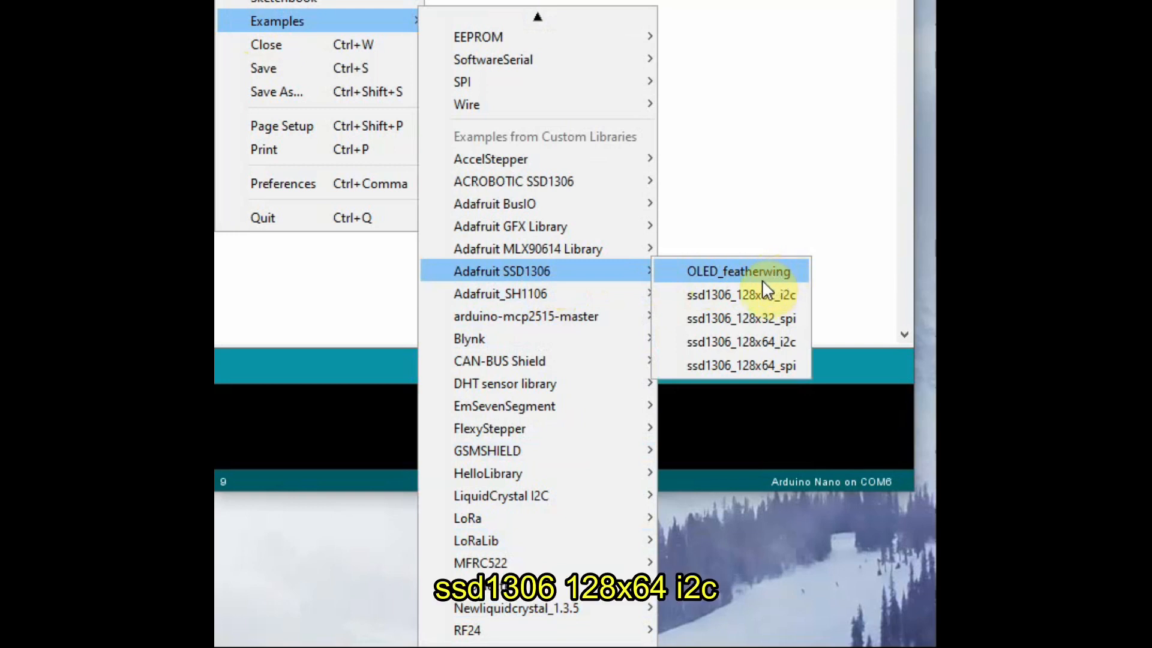
mouse_move(740, 318)
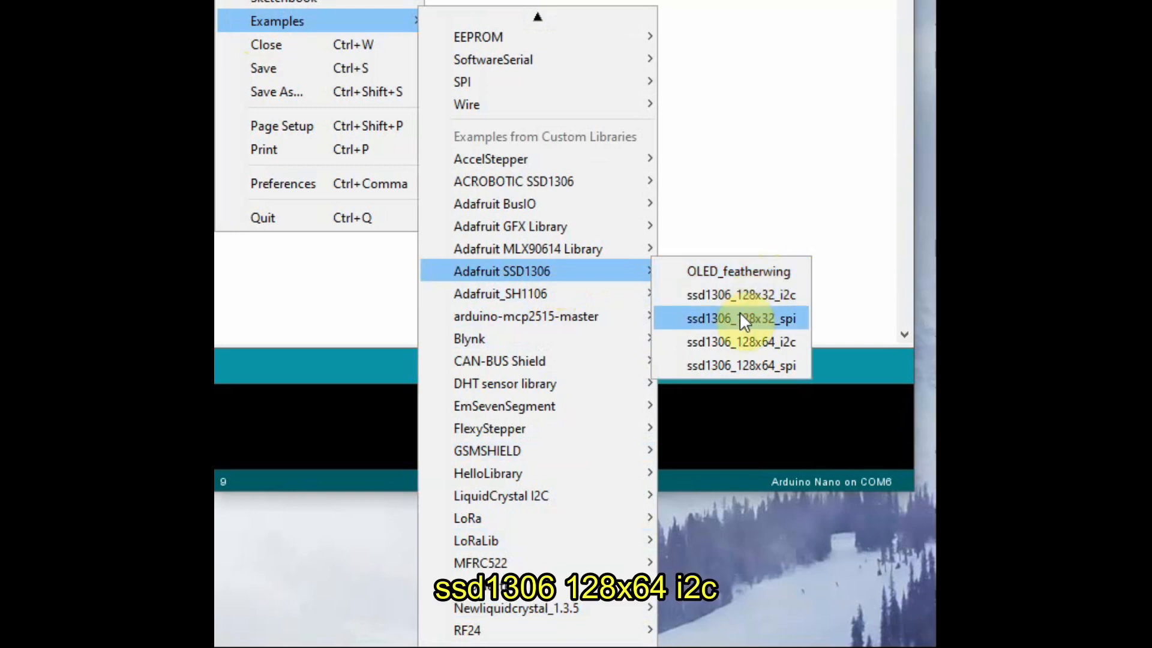
left_click(739, 342)
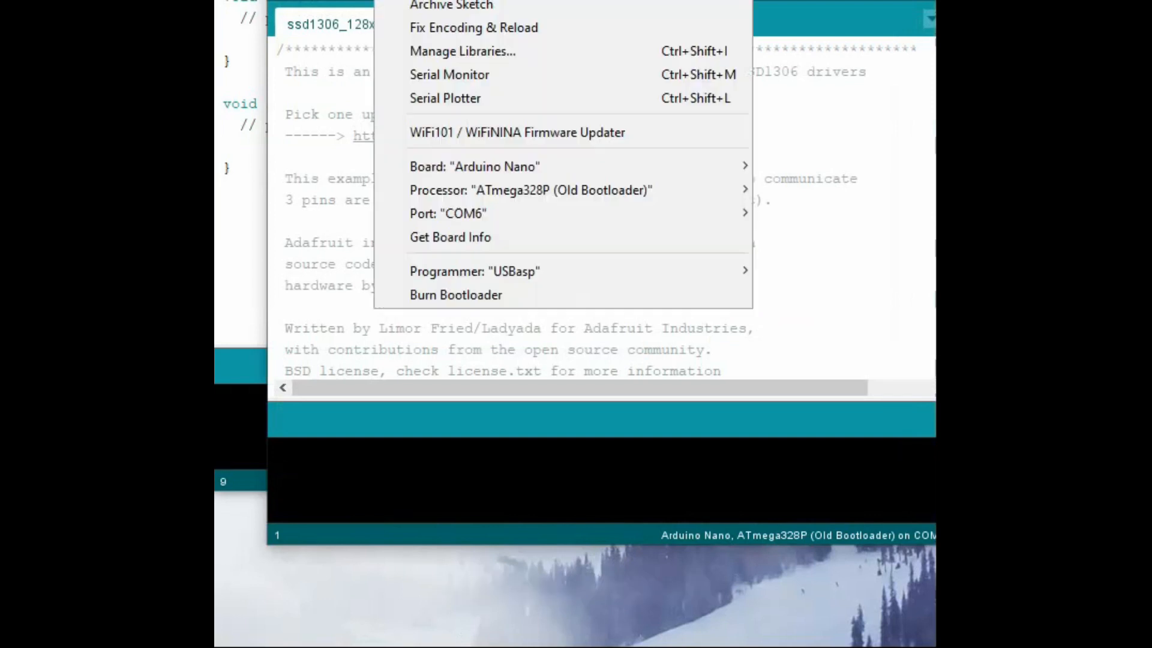
mouse_move(474, 166)
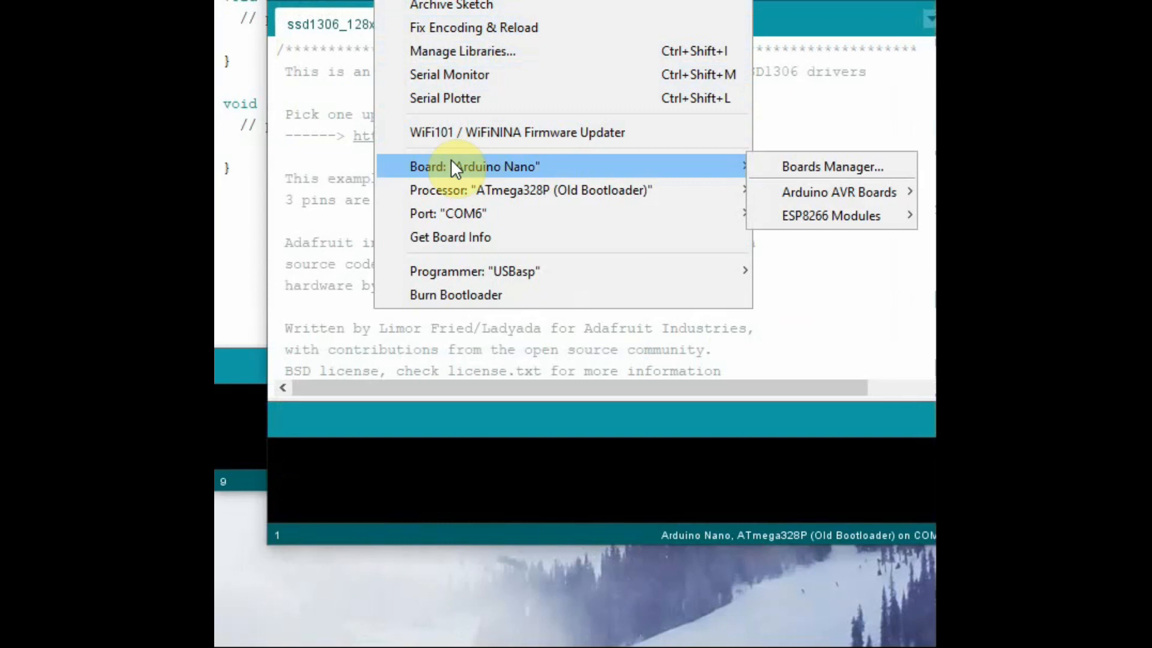
mouse_move(498, 175)
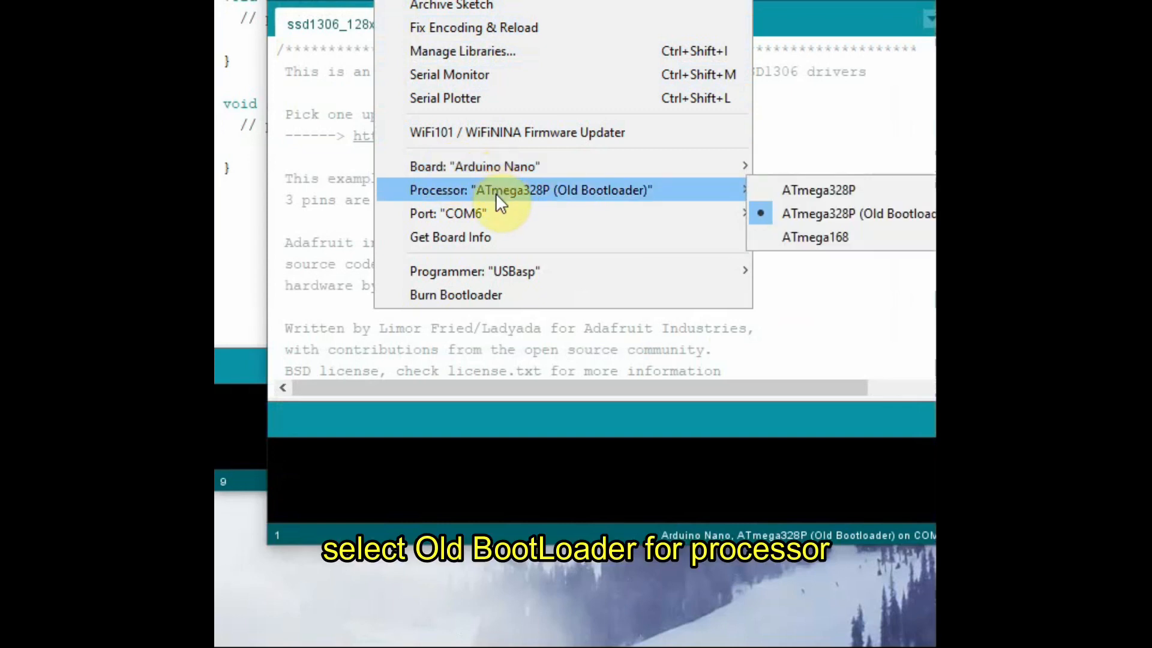
mouse_move(463, 213)
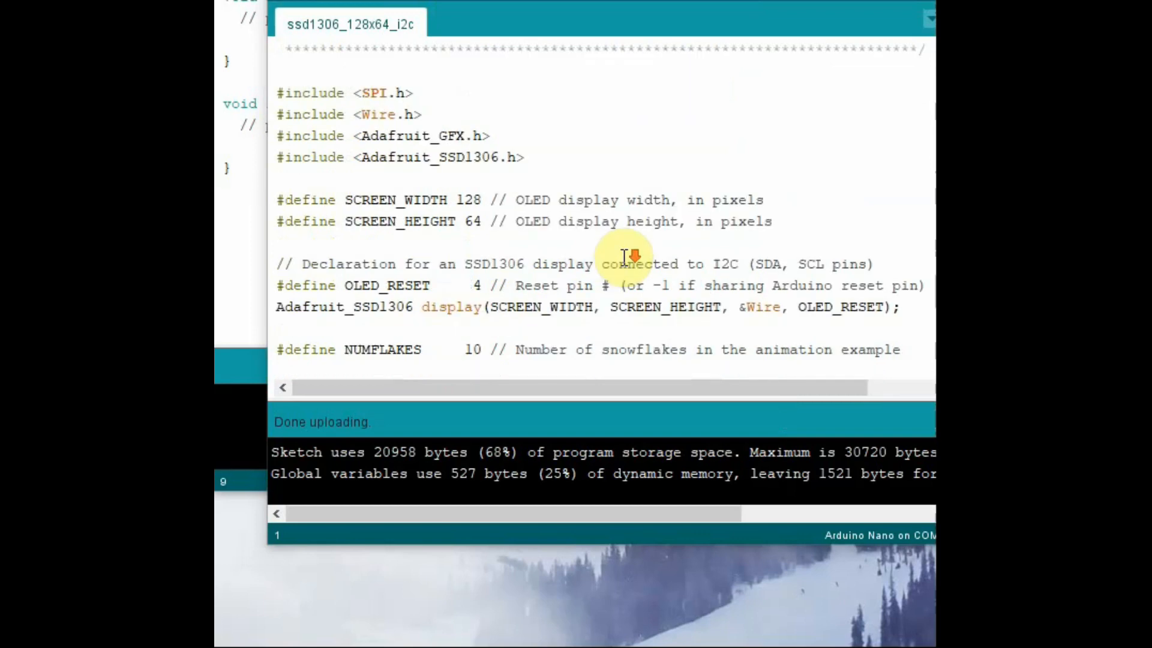
scroll("down", 3)
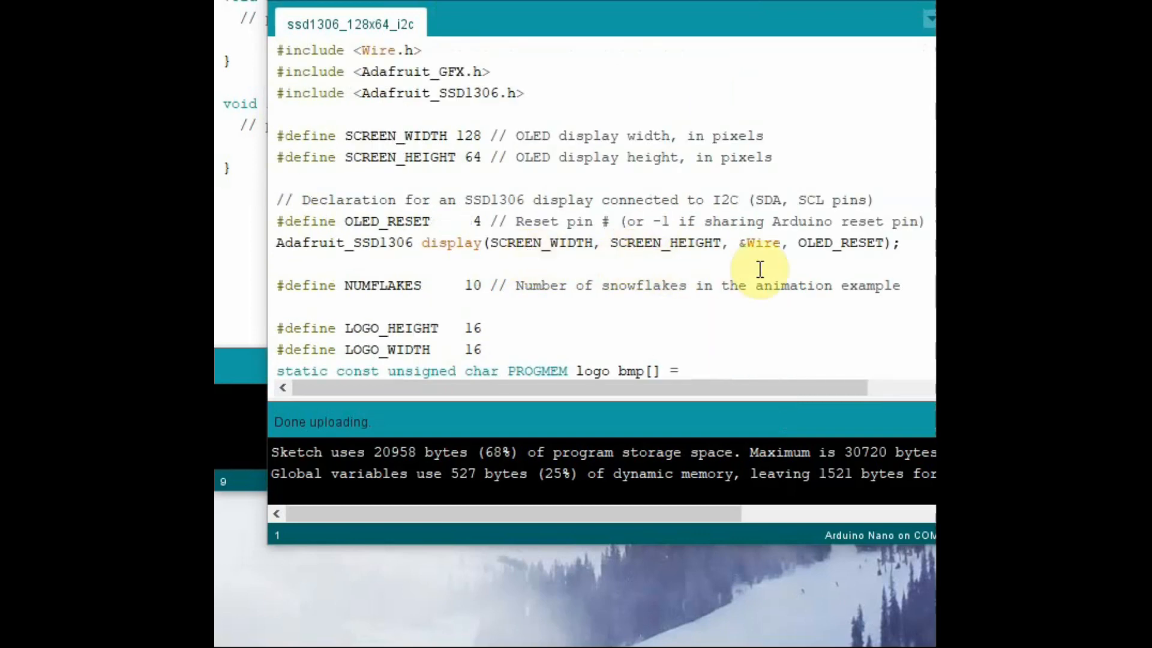
scroll("down", 3)
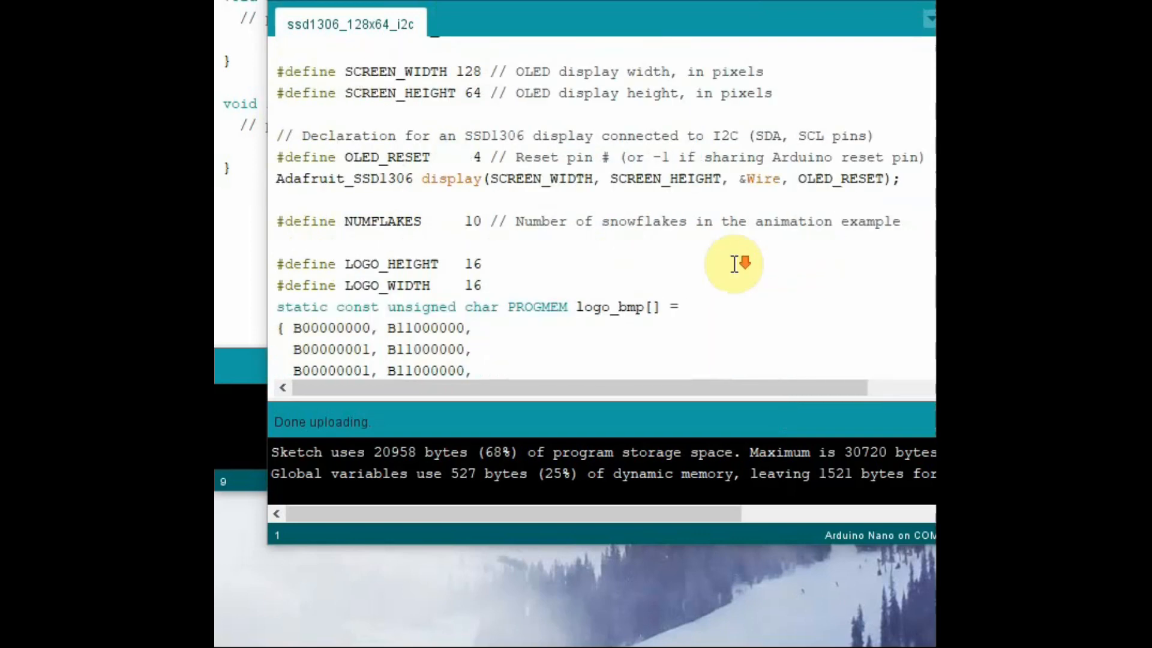
mouse_move(764, 249)
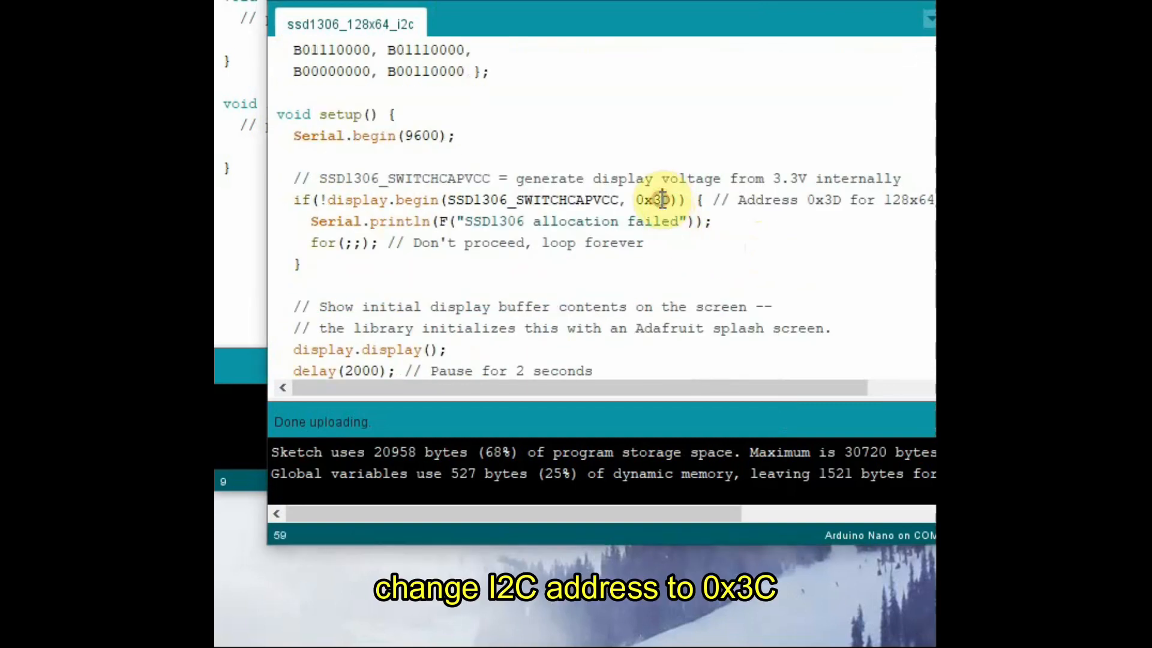
Step: Change the display.begin() address from 0x3D to 0x3C and review the sketch
type("C")
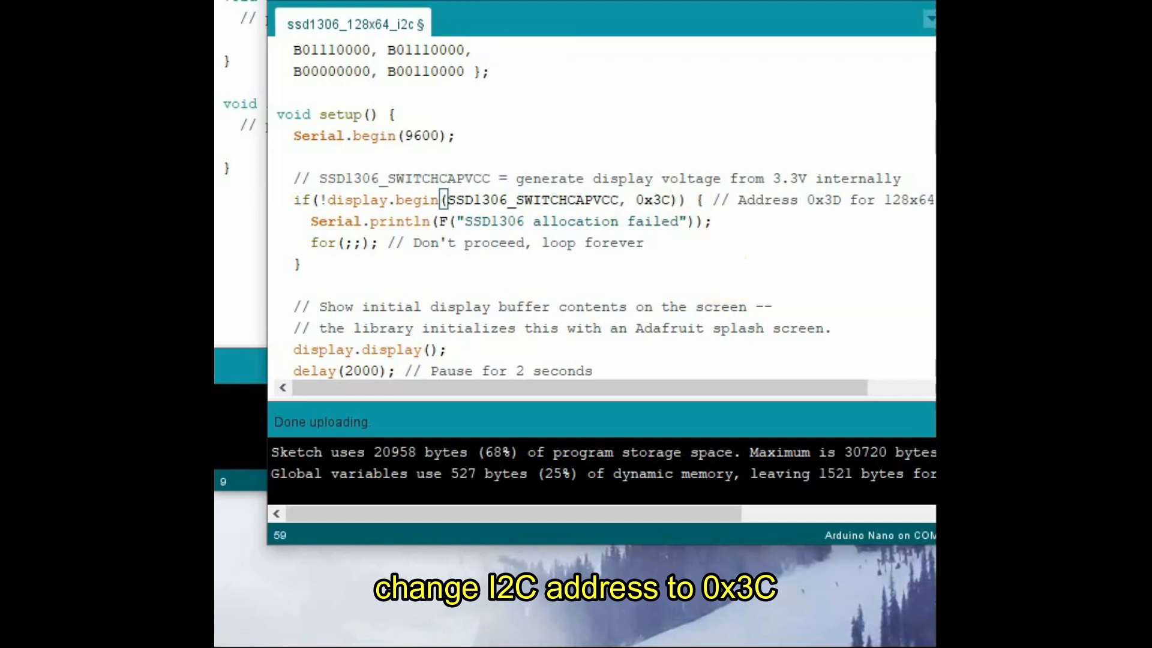
left_click(312, 7)
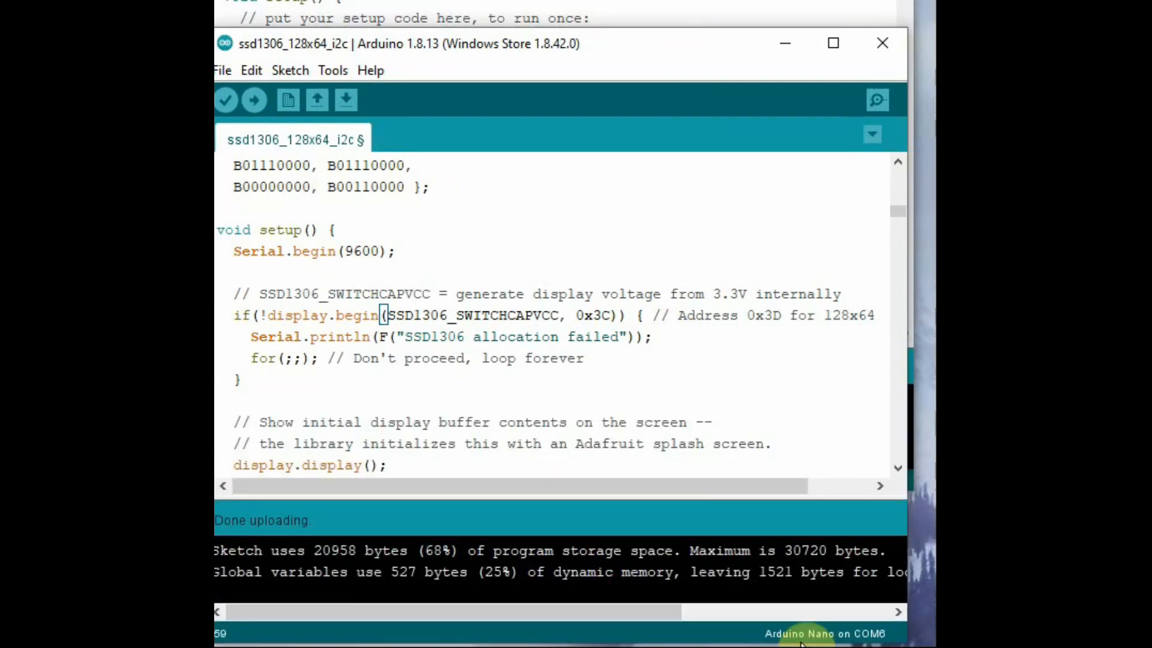
scroll("up", 3)
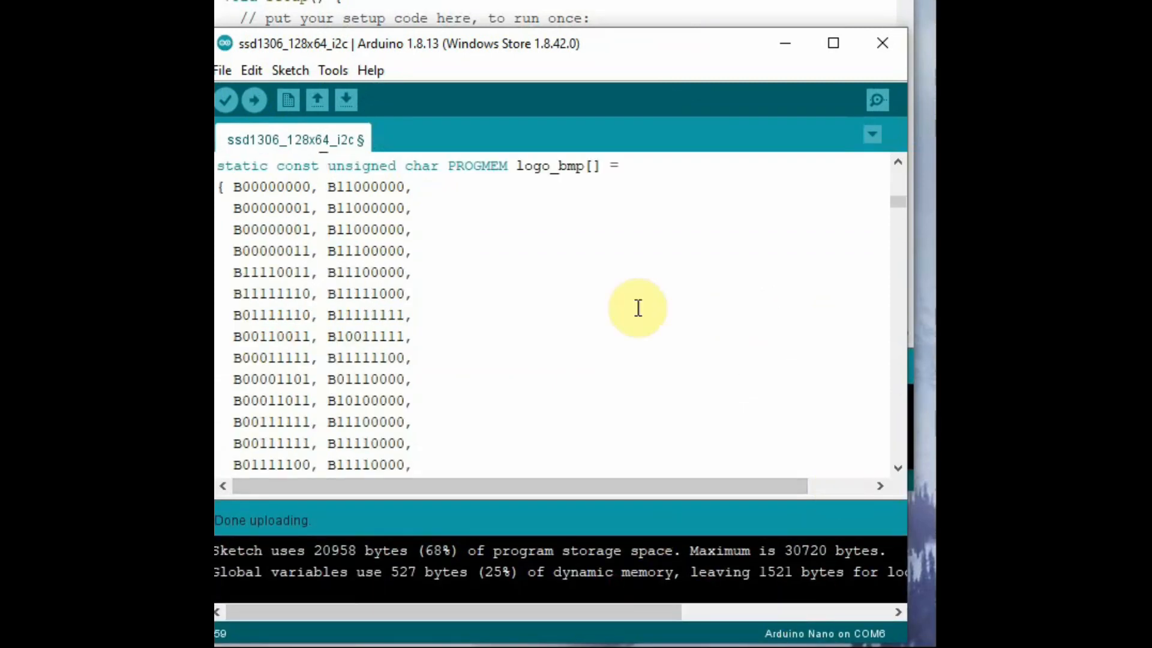
scroll("up", 3)
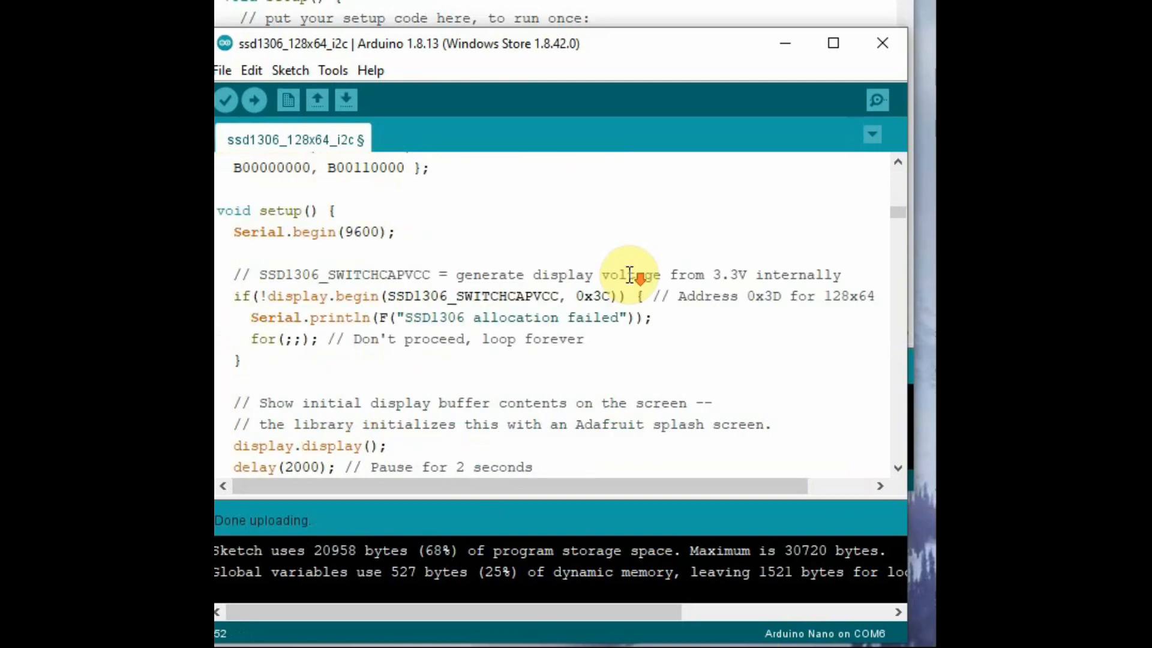
scroll("down", 3)
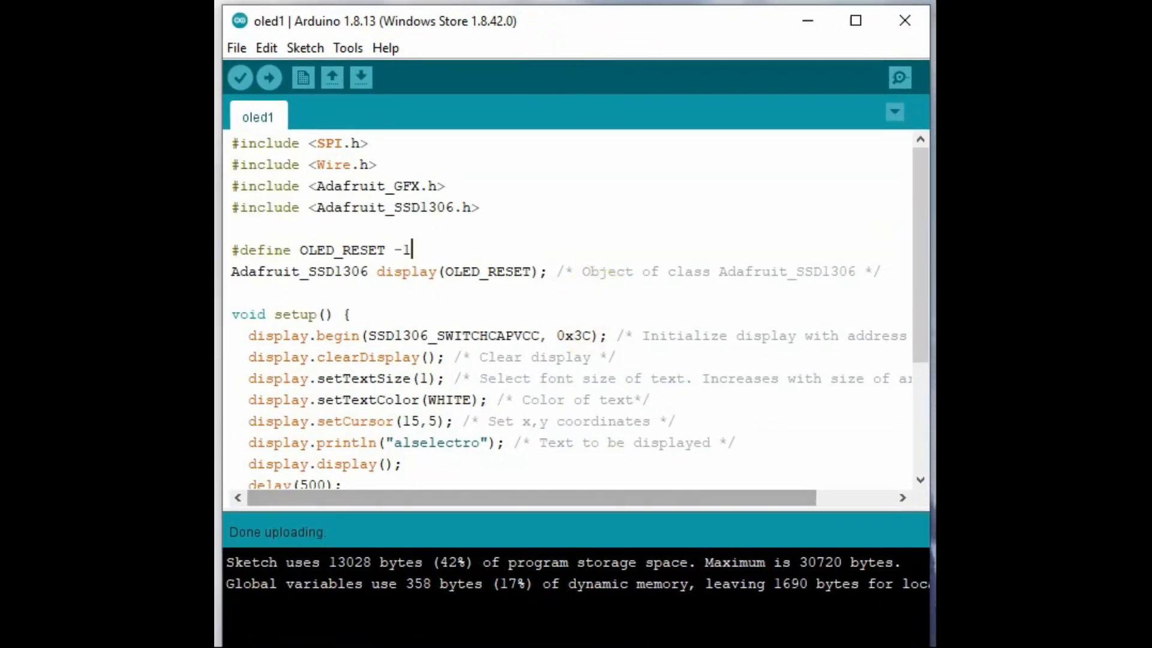
mouse_move(708, 355)
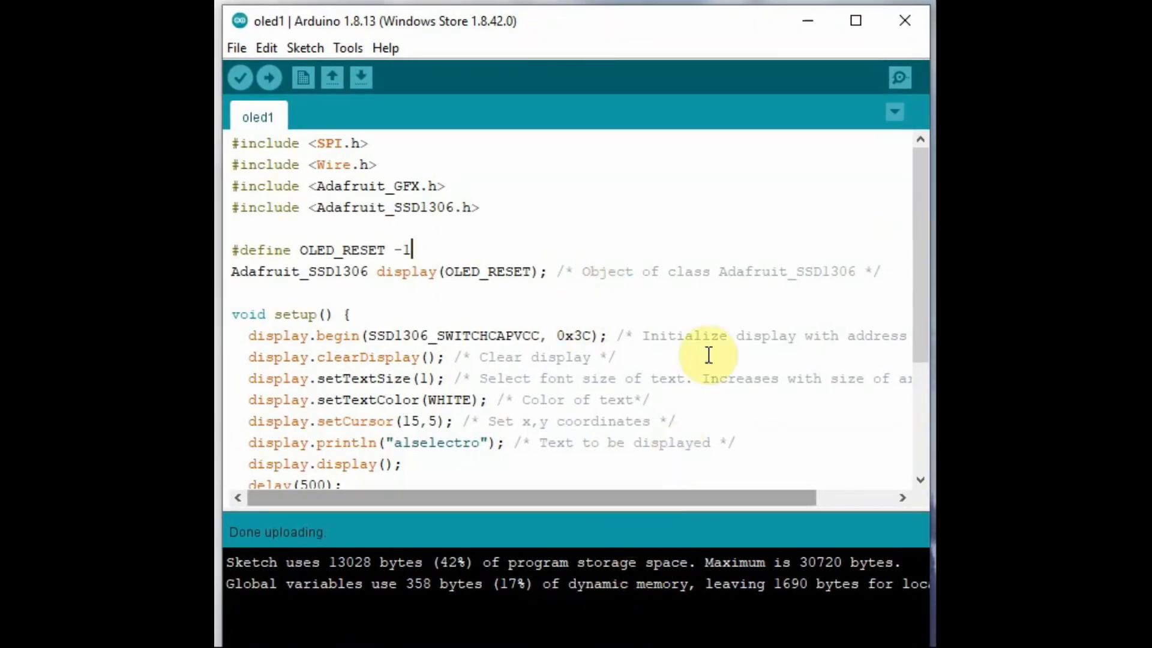
mouse_move(917, 173)
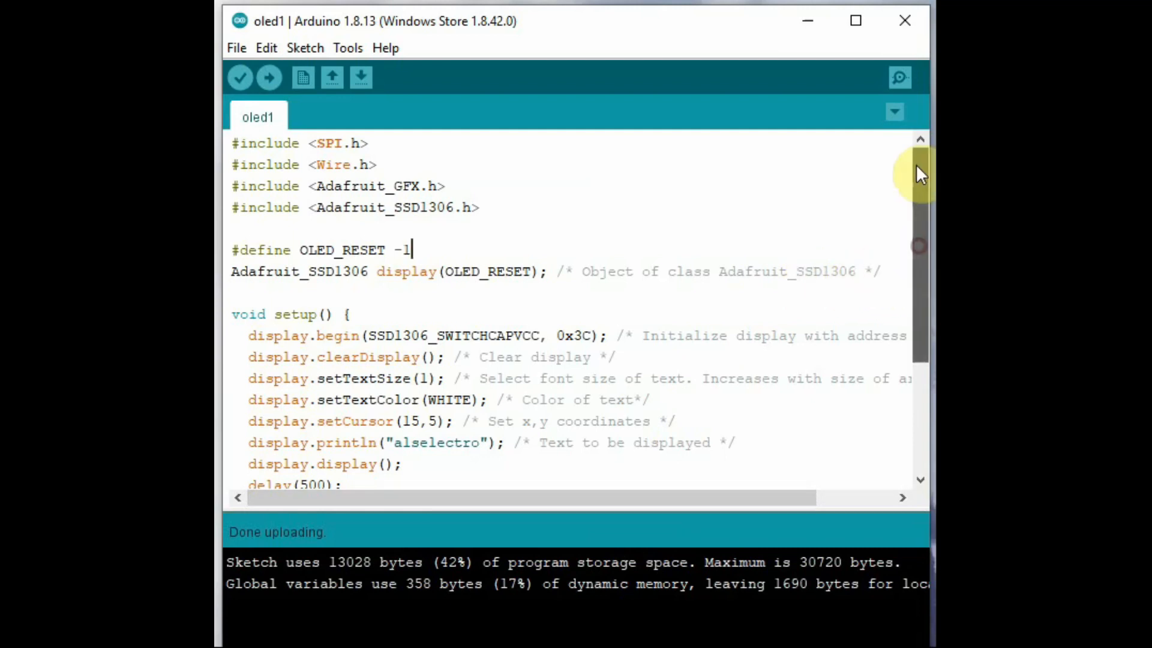
mouse_move(381, 146)
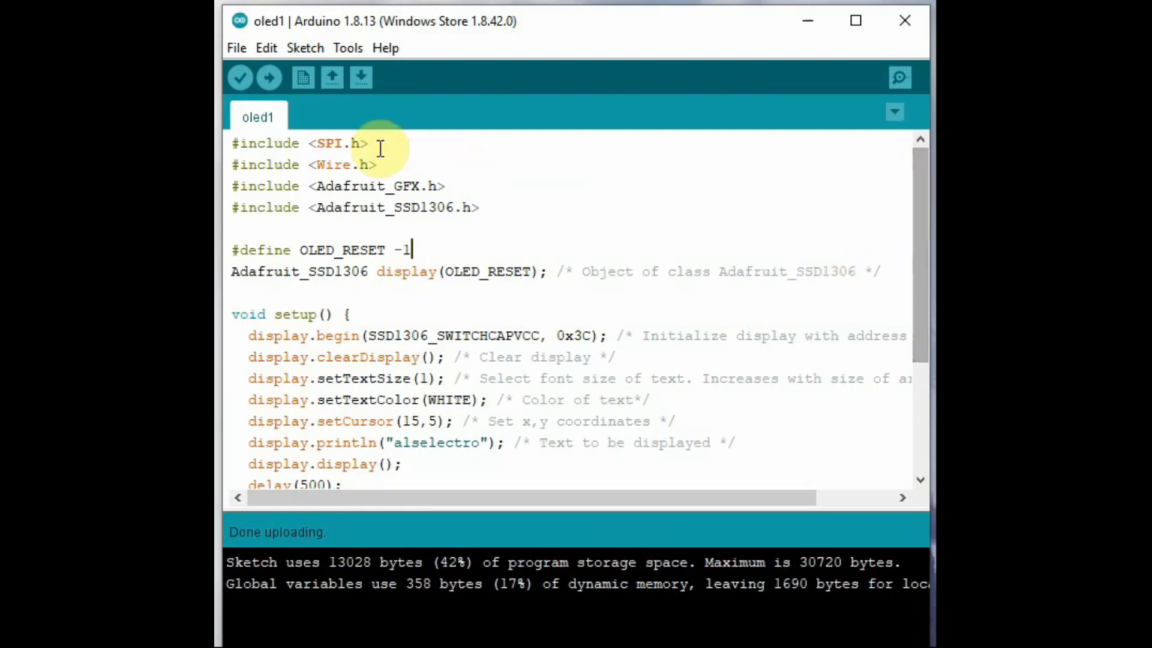
Step: Delete the #include <SPI.h> line from the oled1 sketch
triple_click(294, 143)
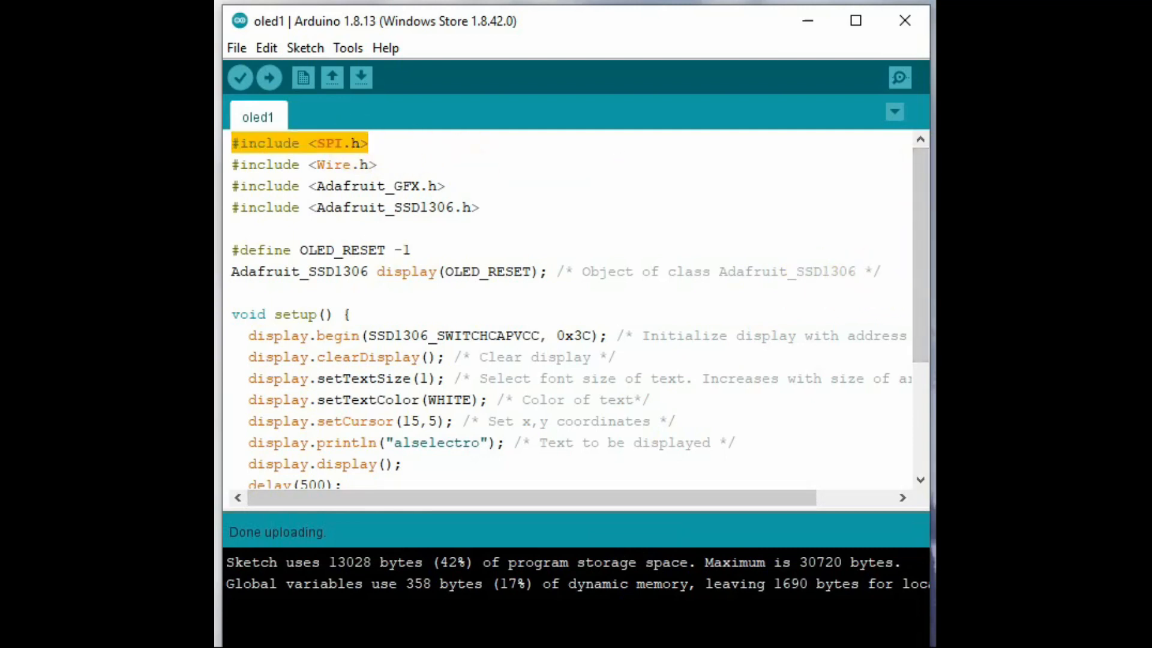
key("Delete")
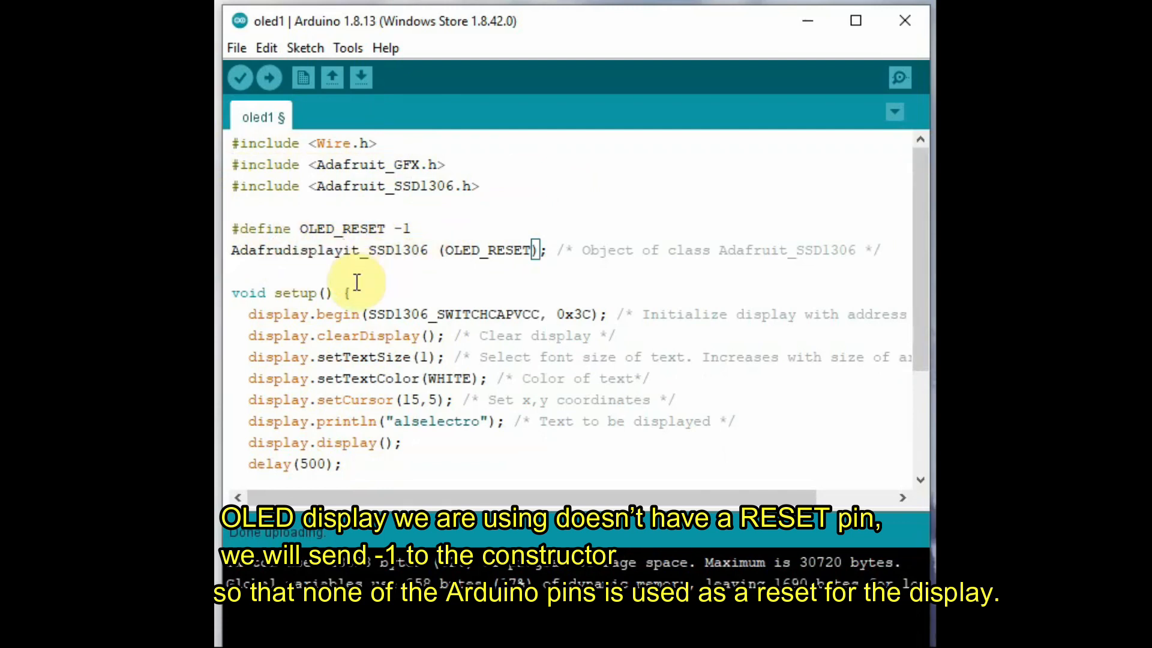
mouse_move(268, 78)
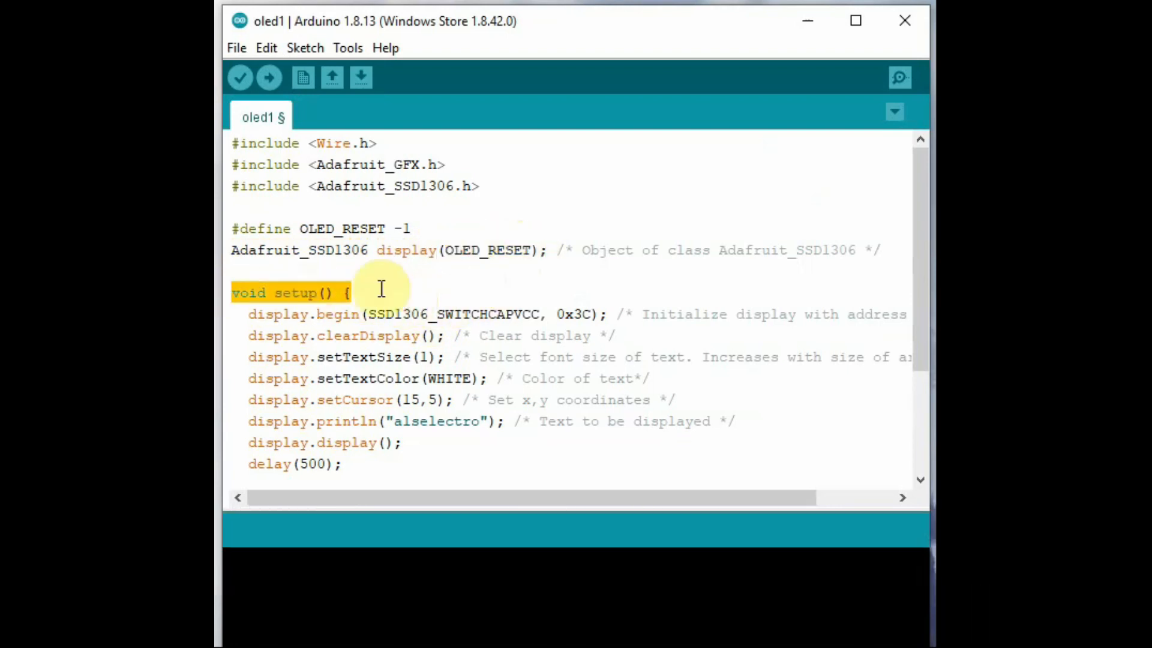
Step: Highlight the begin, clearDisplay and setTextSize calls in setup() for explanation
left_click(247, 314)
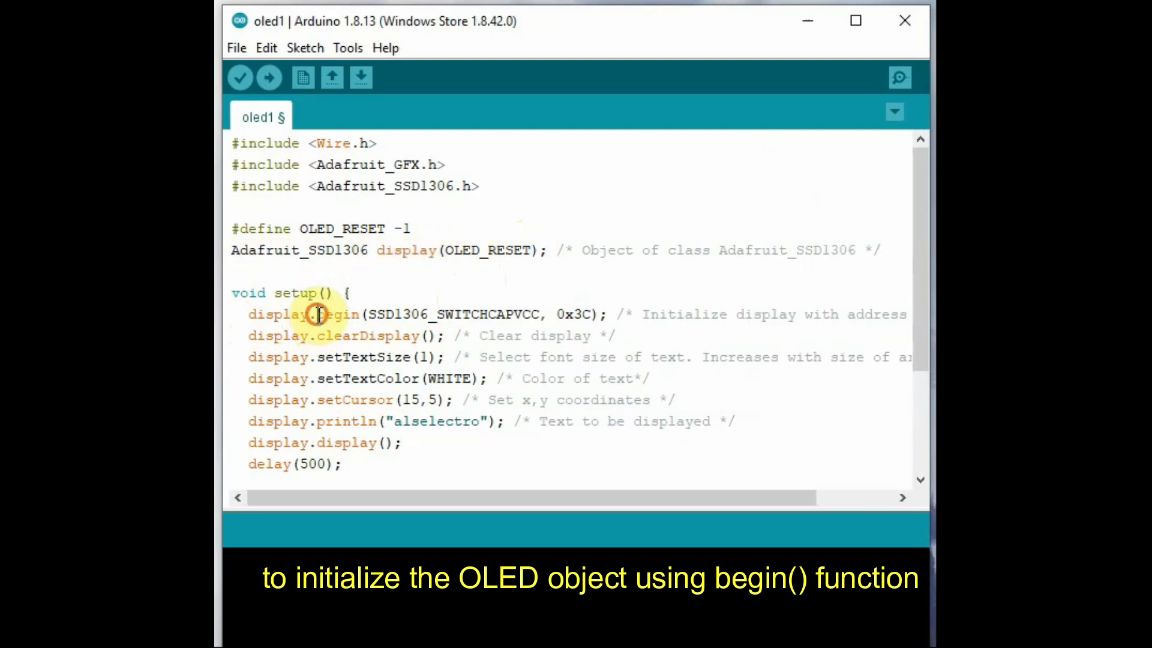
double_click(338, 315)
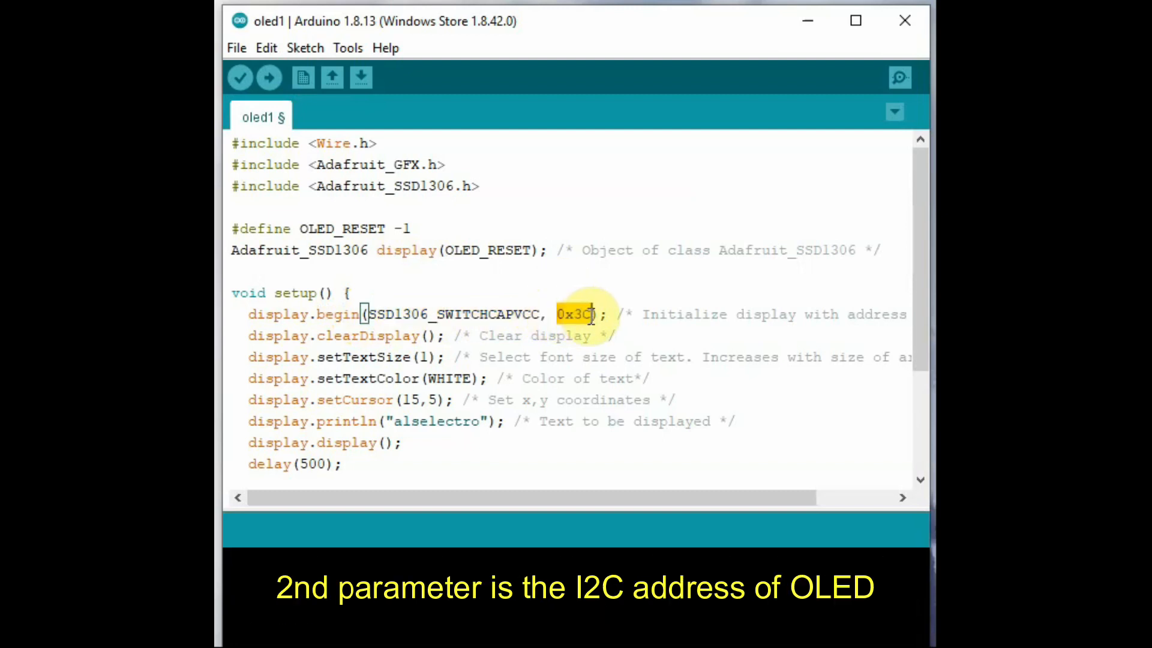
mouse_move(740, 418)
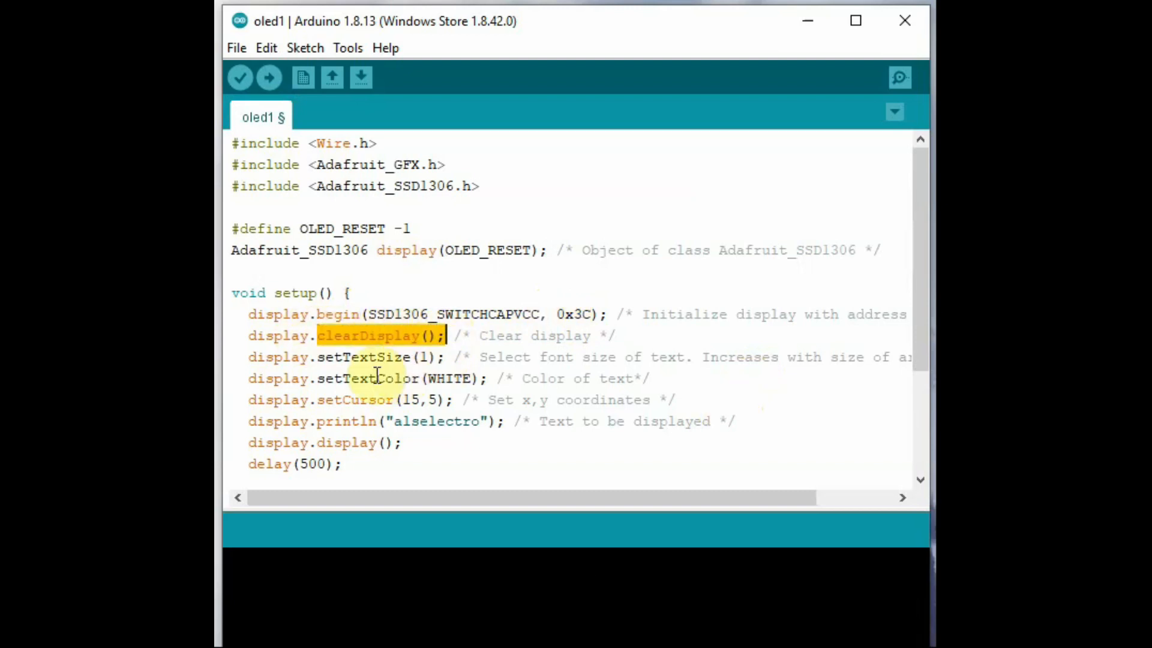
left_click(319, 358)
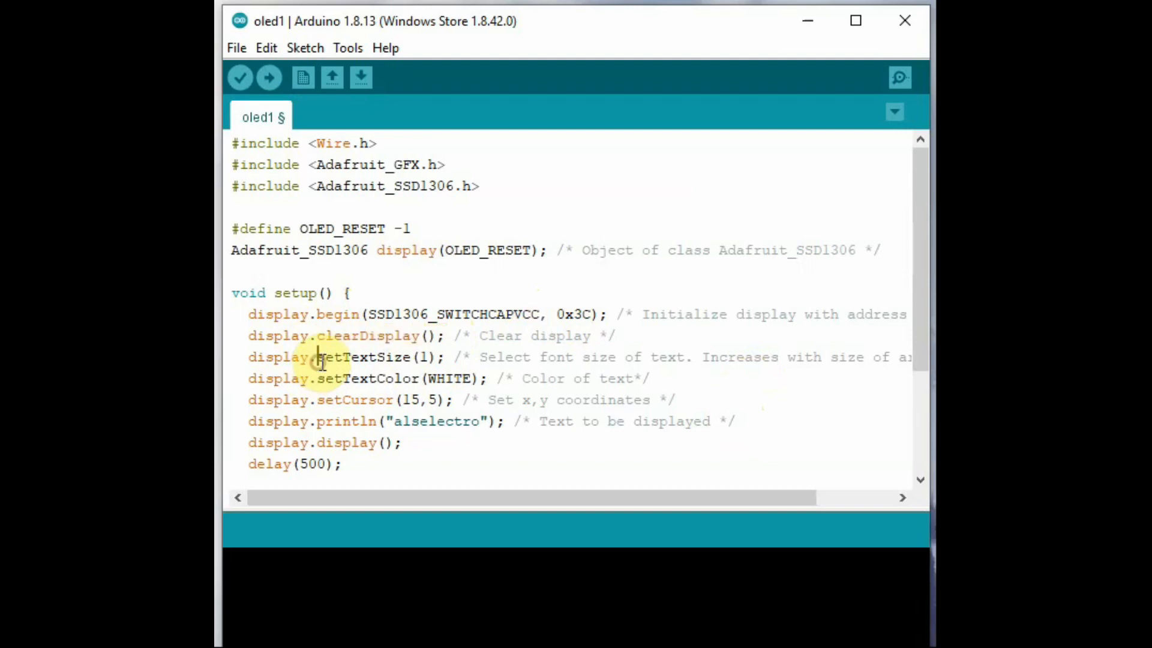
double_click(364, 358)
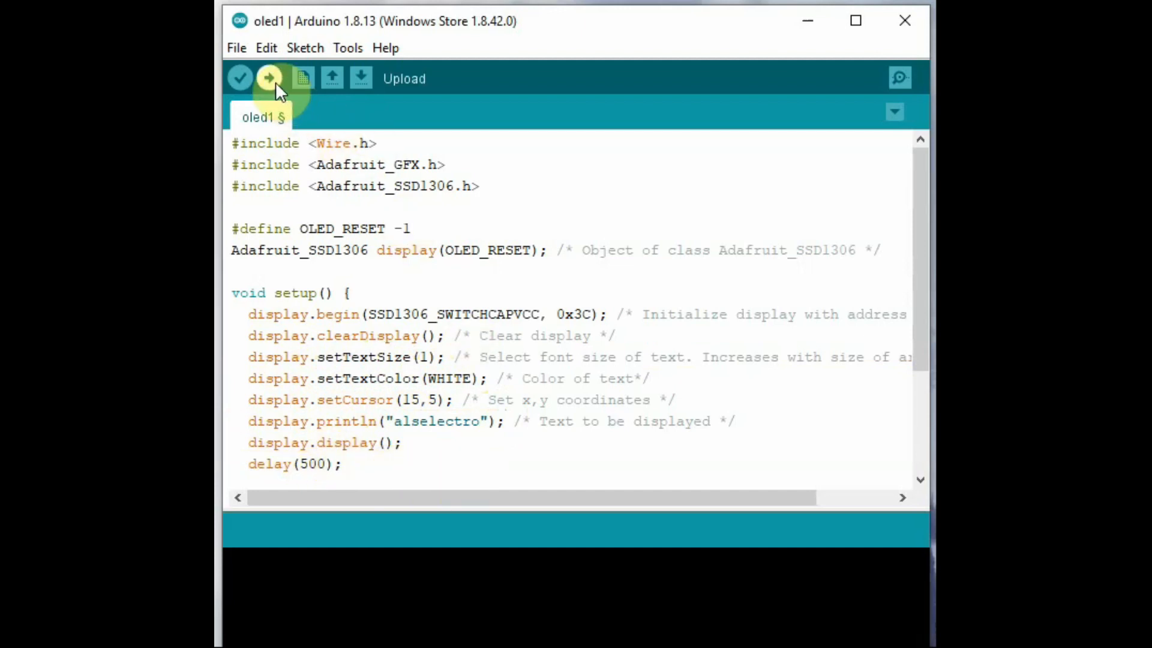
Step: Check the board settings and upload the oled1 sketch printing alselectro at size 1
left_click(347, 48)
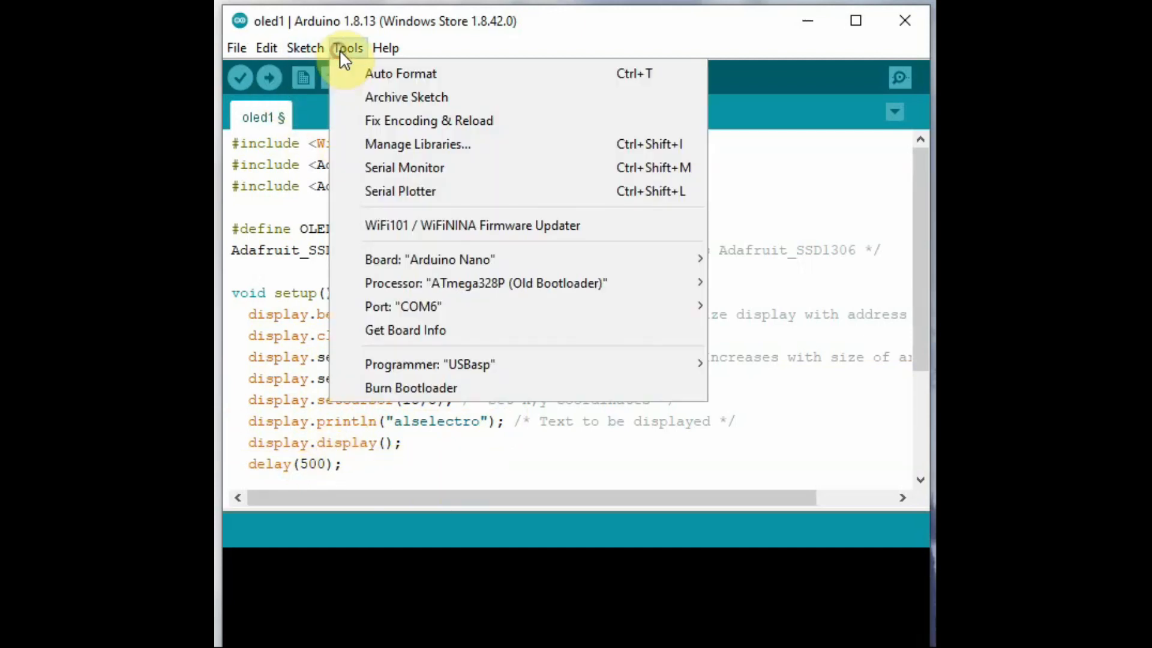
mouse_move(411, 306)
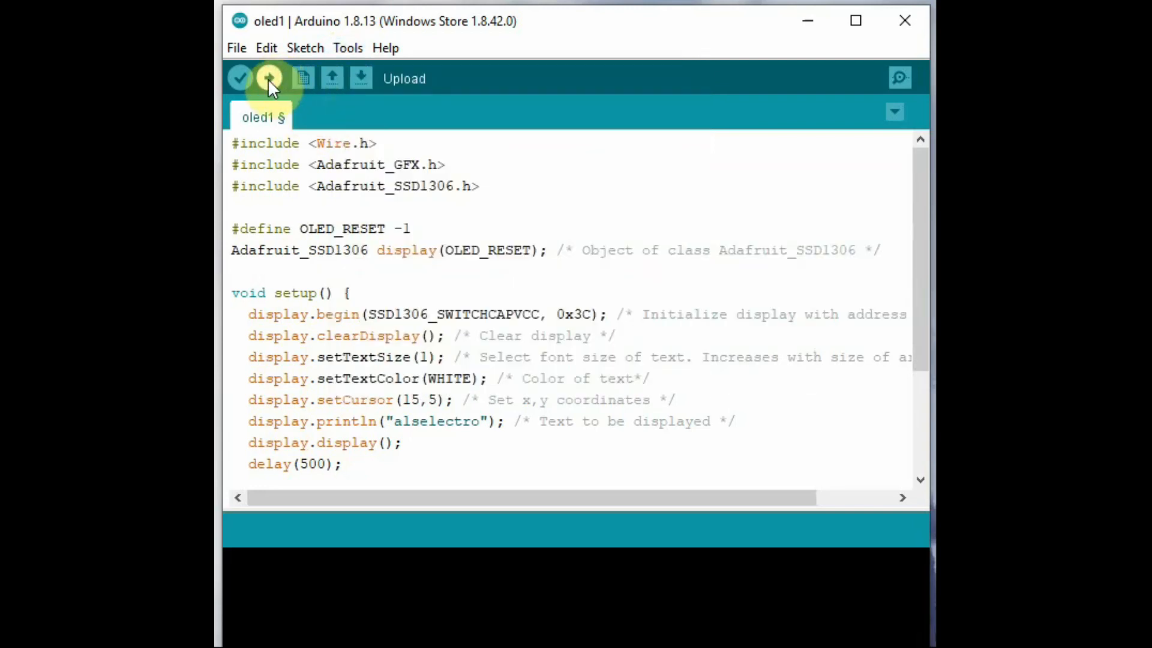
left_click(268, 78)
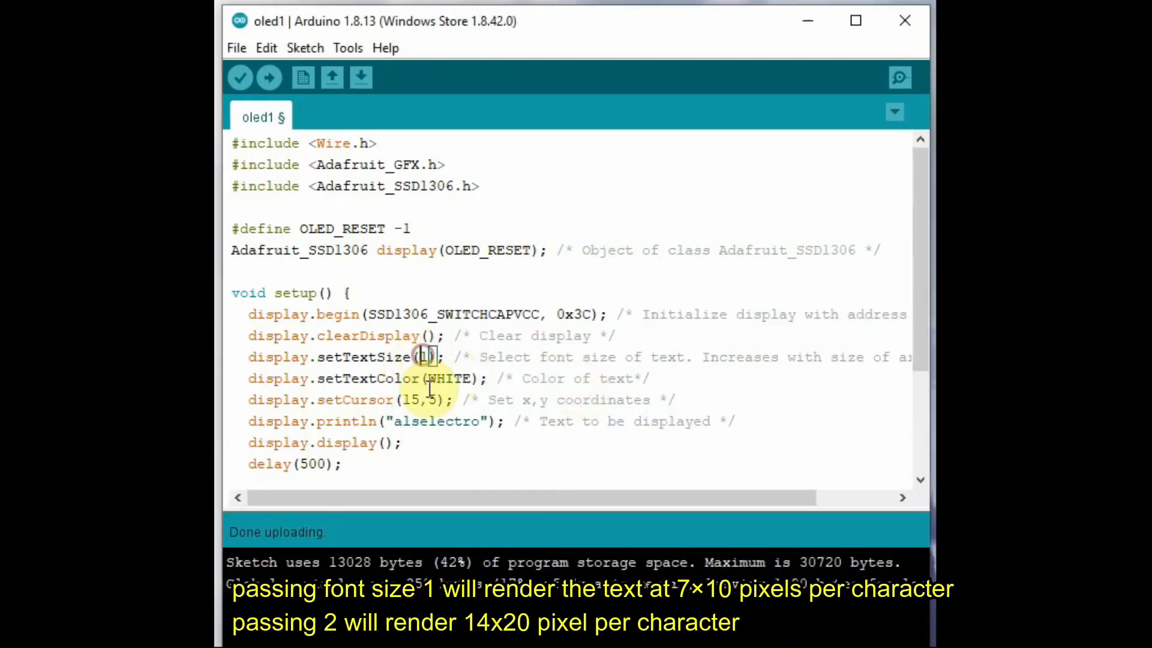
Step: Upload with setTextSize 2, then with setTextSize 3 for larger alselectro text
type("2")
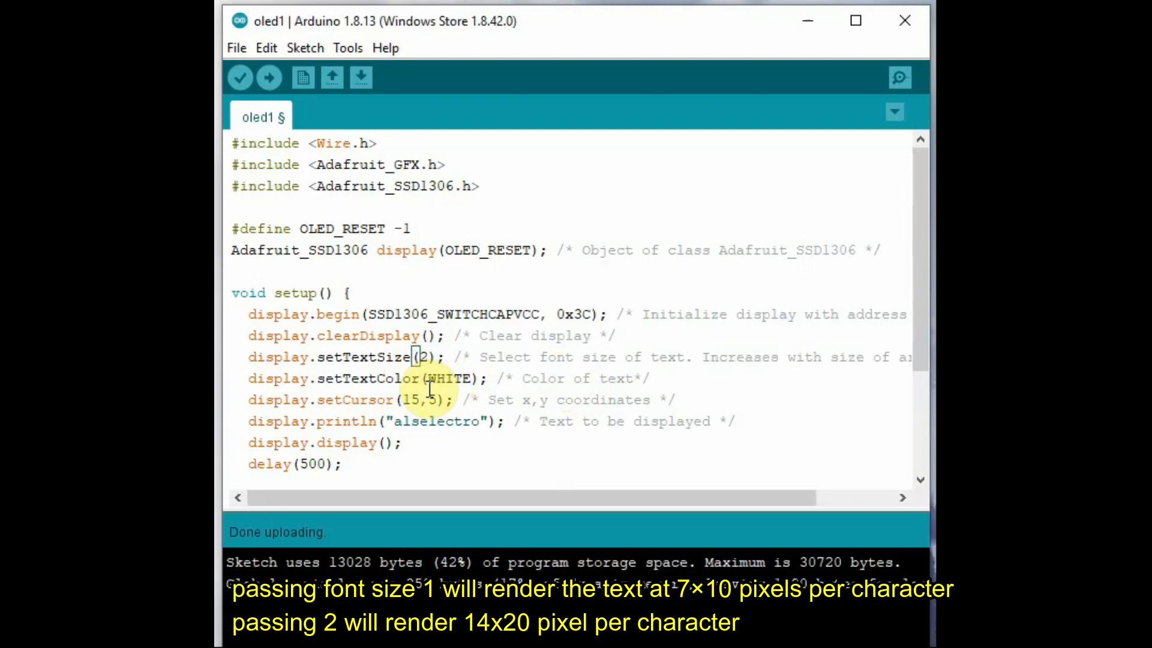
left_click(269, 77)
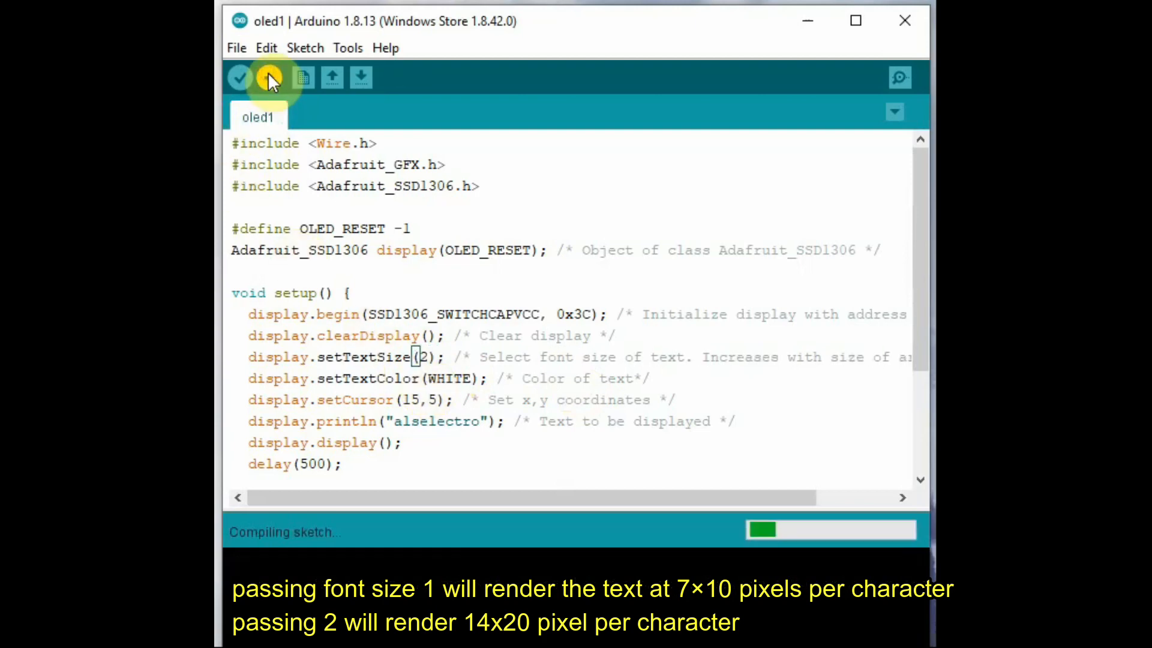
left_click(268, 78)
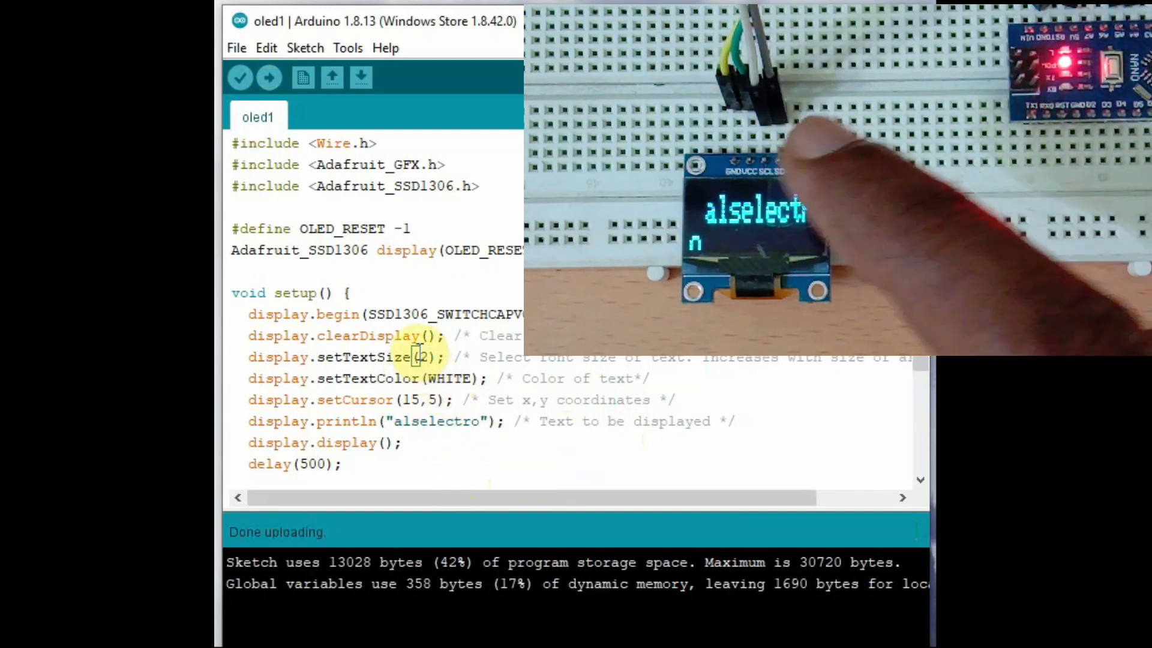
type("3")
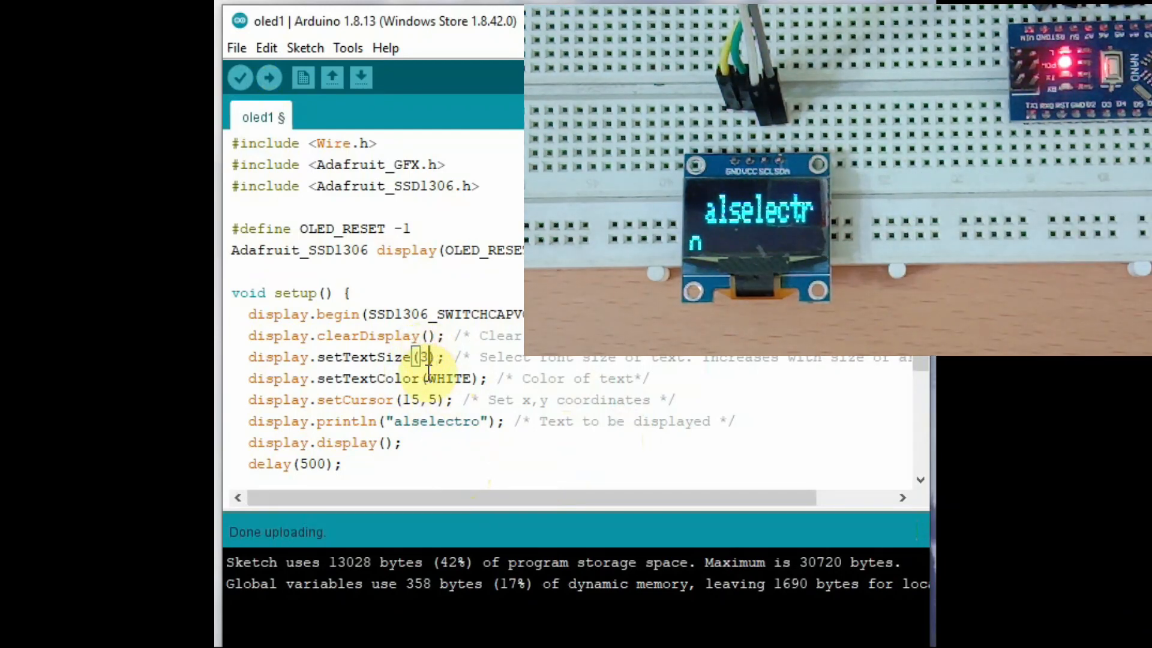
left_click(267, 77)
type("1")
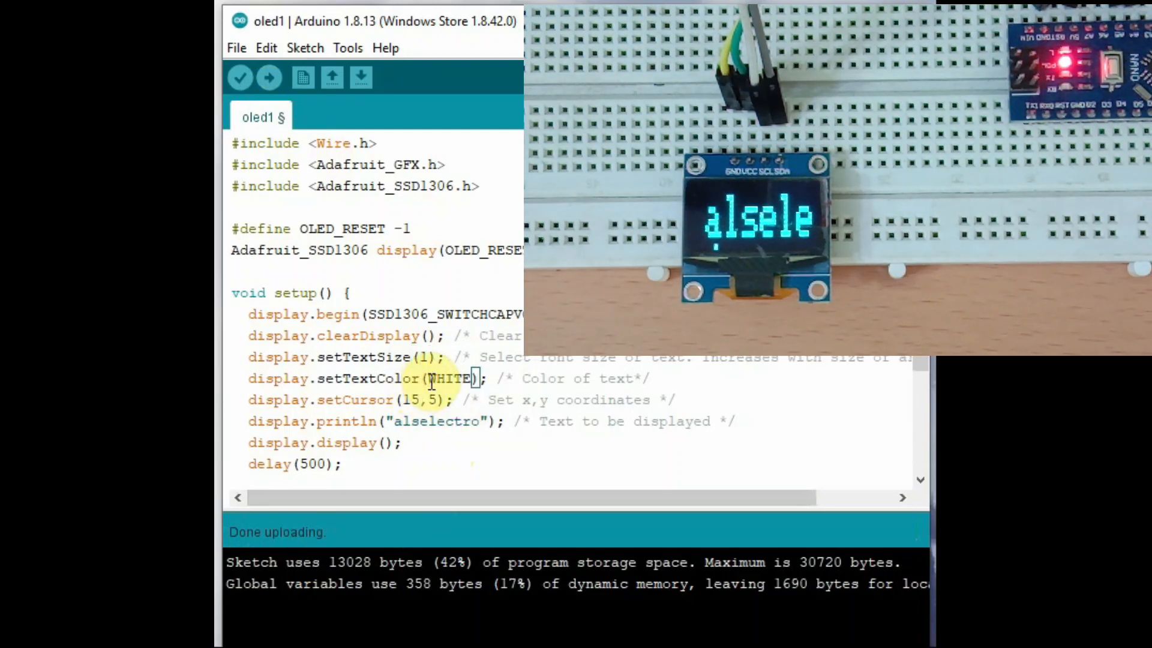
Step: Make setTextColor read BLACK,WHITE for inverted text and upload it
type("BLACK,")
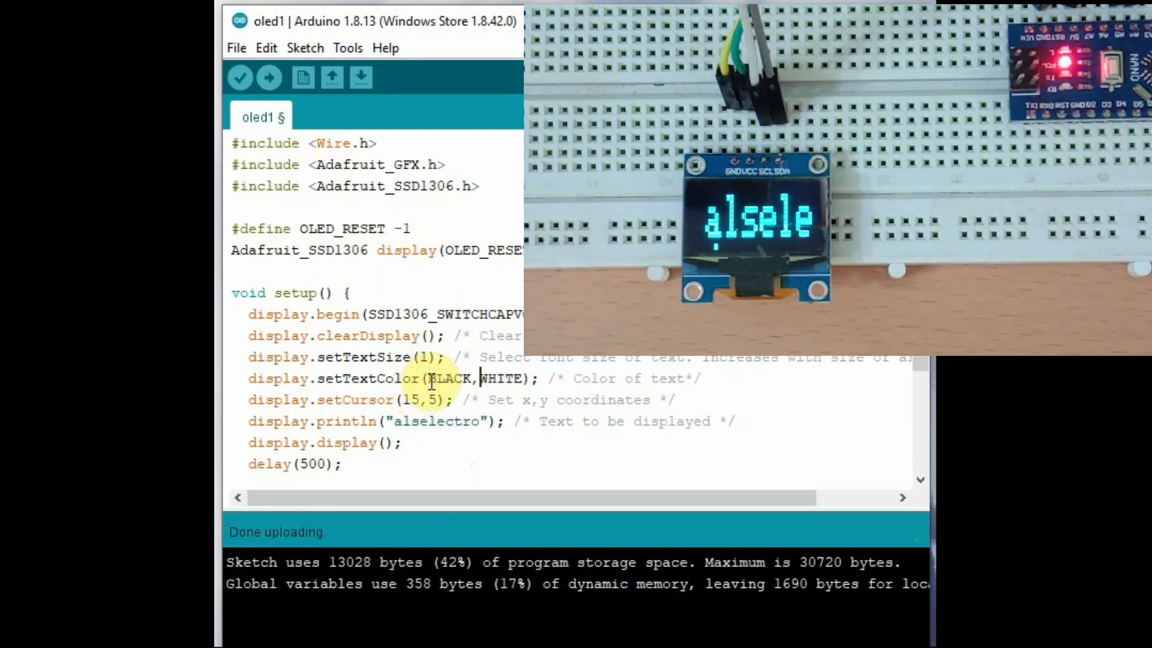
mouse_move(240, 77)
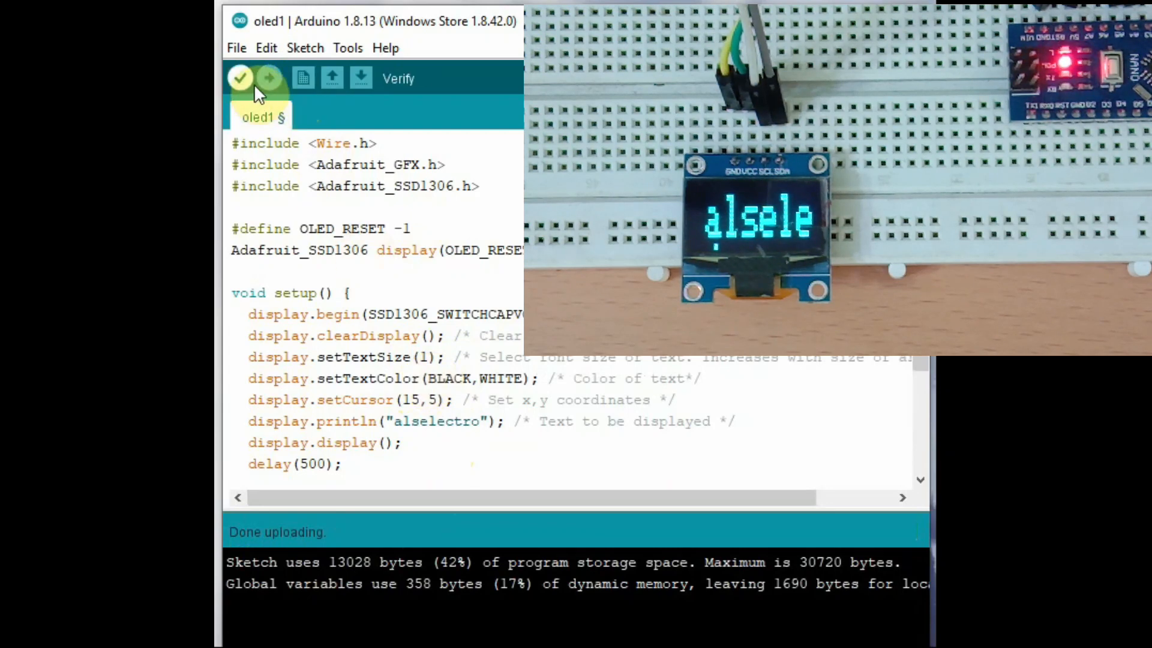
left_click(269, 77)
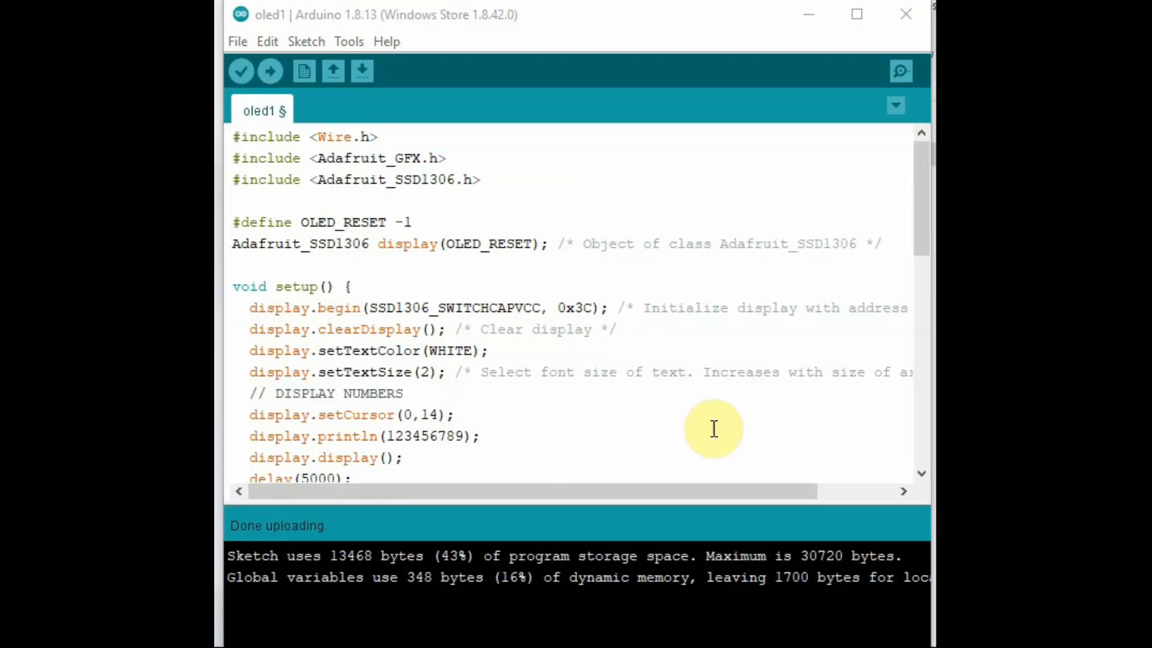
mouse_move(455, 259)
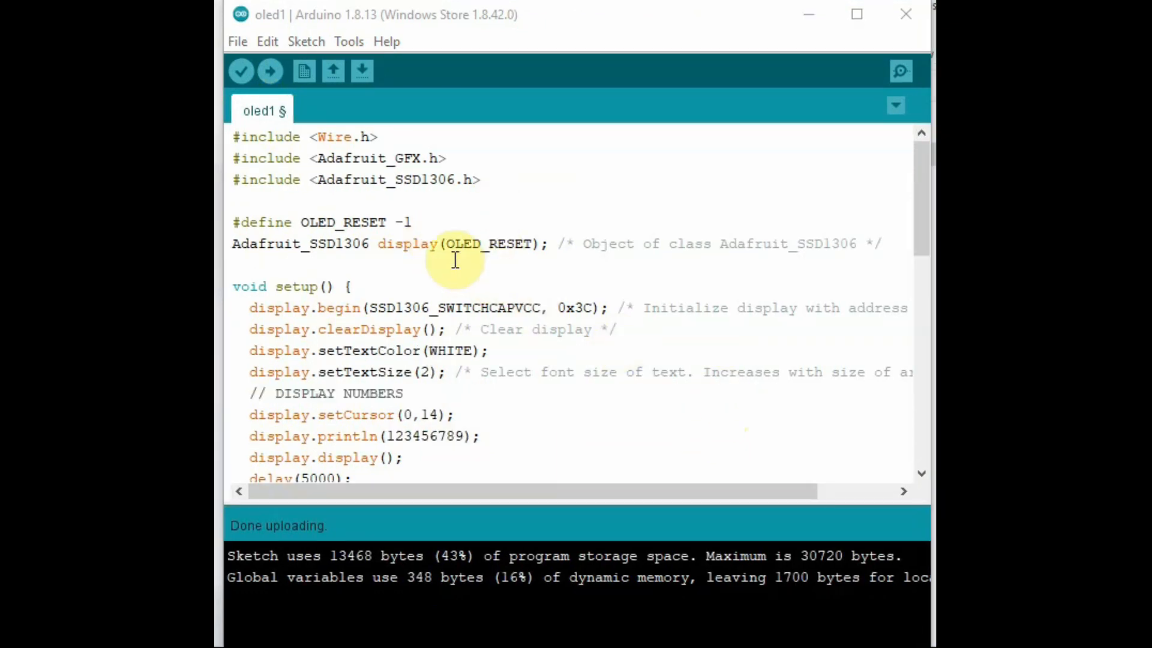
mouse_move(532, 351)
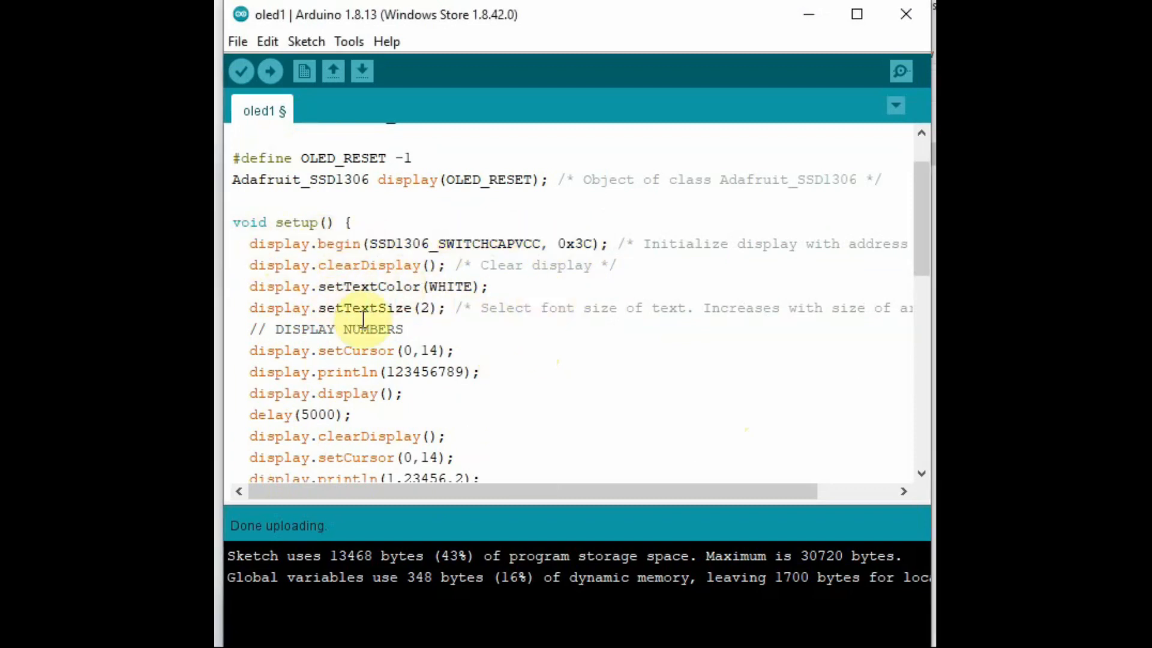
Step: Highlight the setTextColor WHITE and setCursor lines in the numbers sketch
double_click(367, 286)
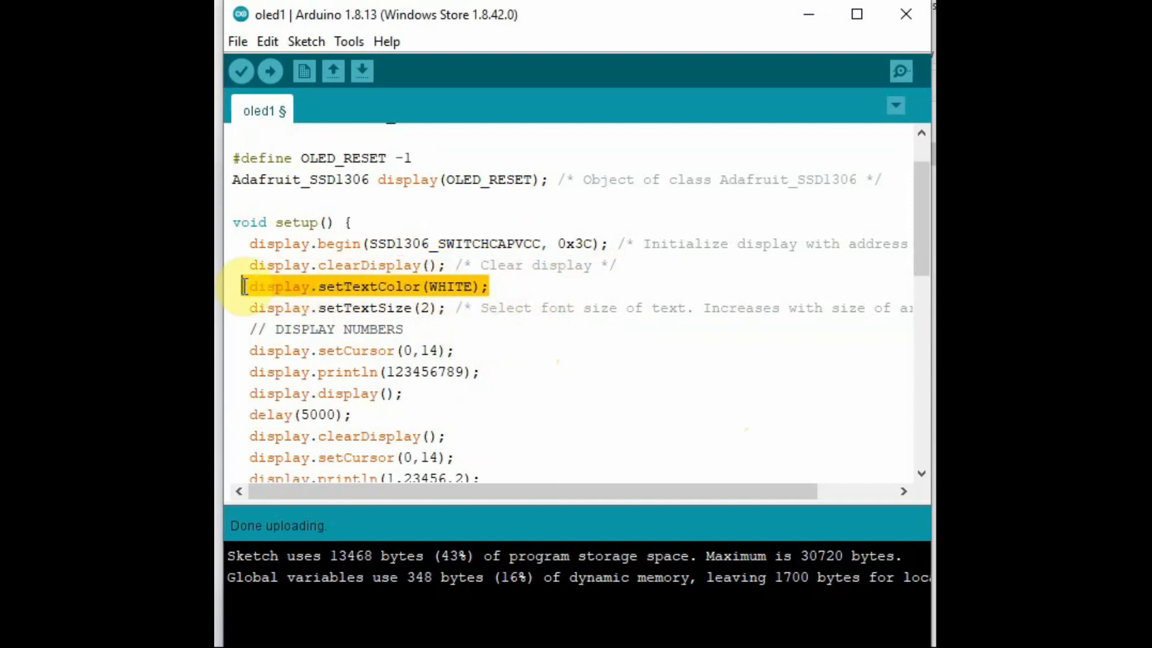
left_click(316, 287)
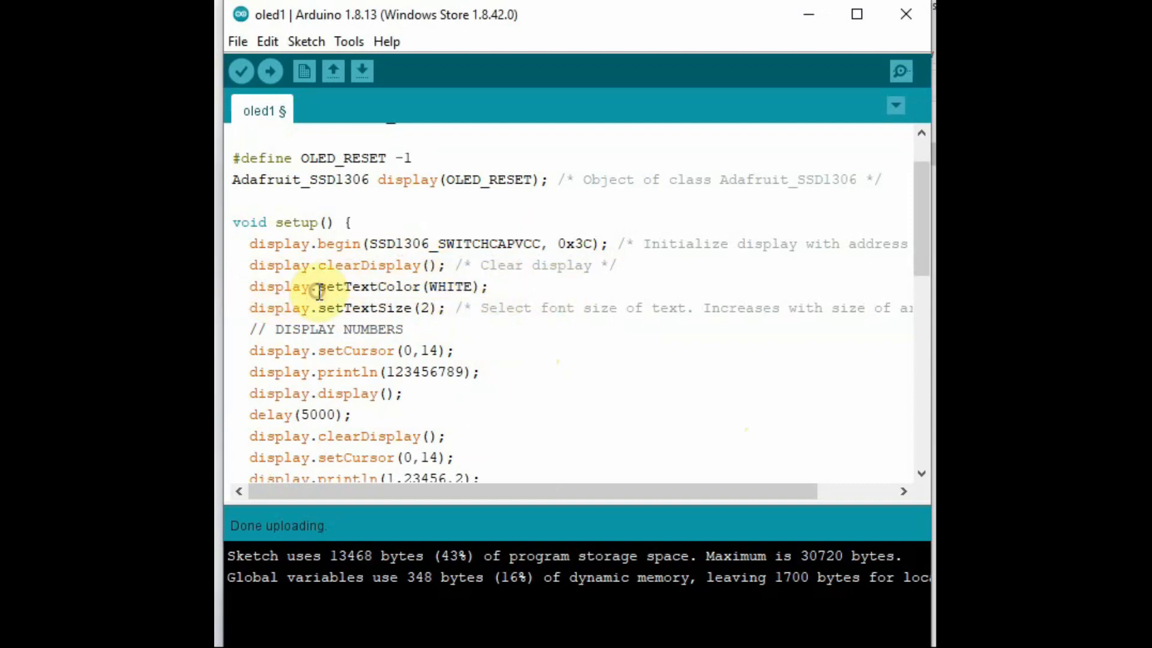
double_click(367, 286)
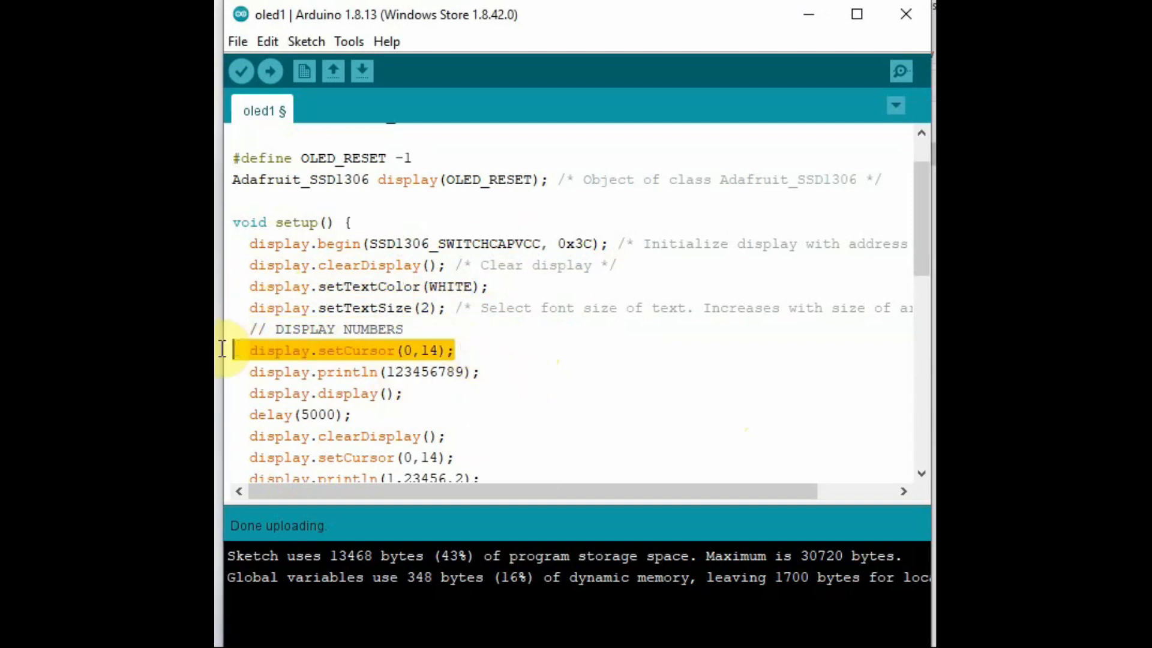
left_click(257, 372)
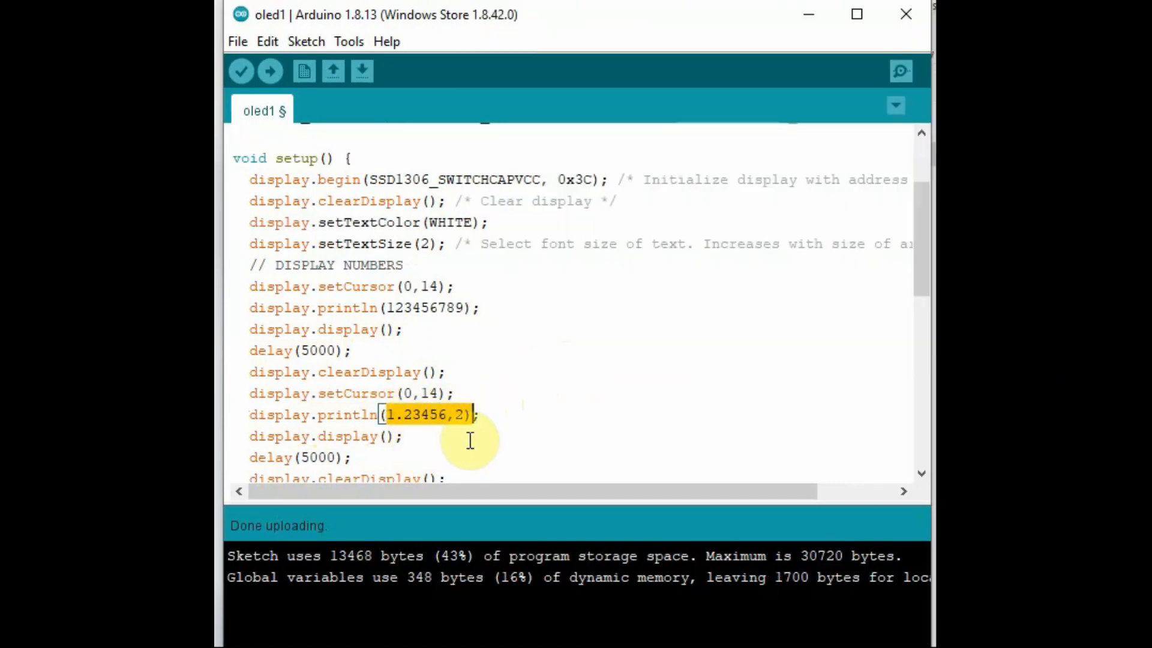
Step: Highlight the print(0xFF, DEC) arguments showing FF and 255 on the OLED
scroll("down", 3)
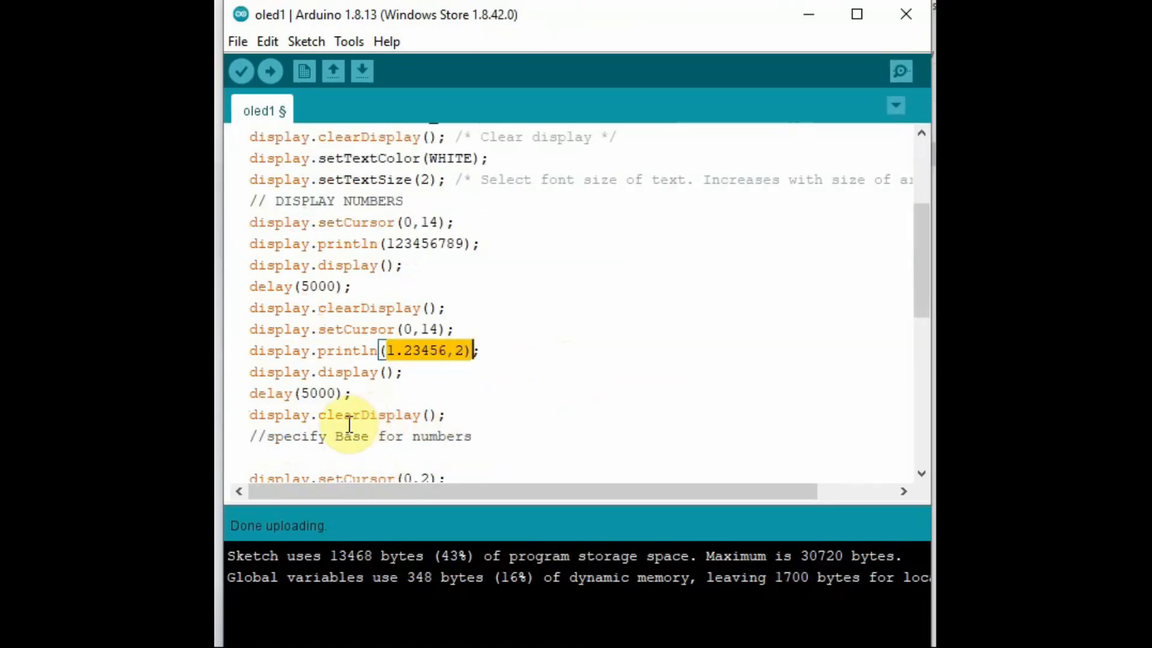
scroll("down", 3)
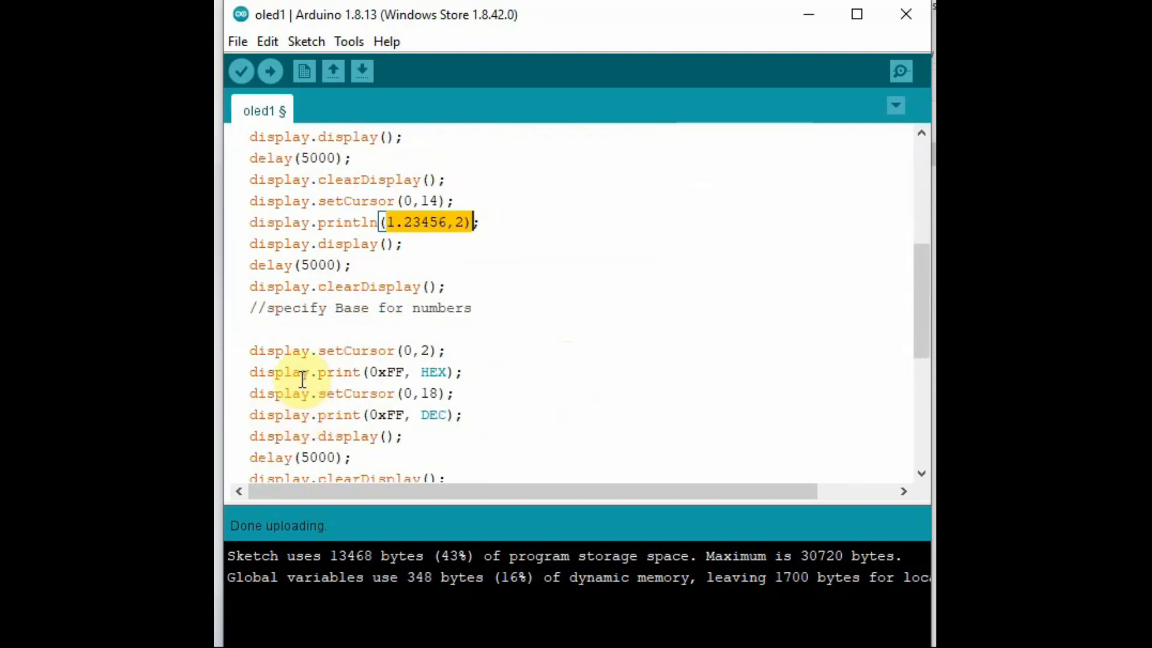
mouse_move(254, 309)
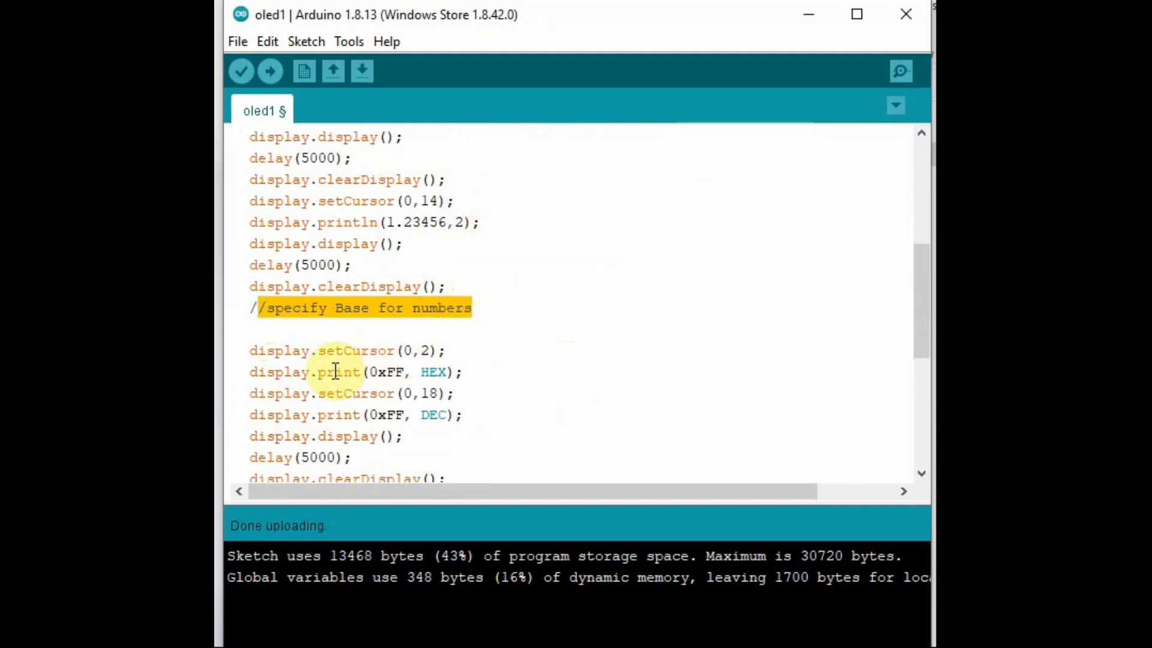
left_click(326, 372)
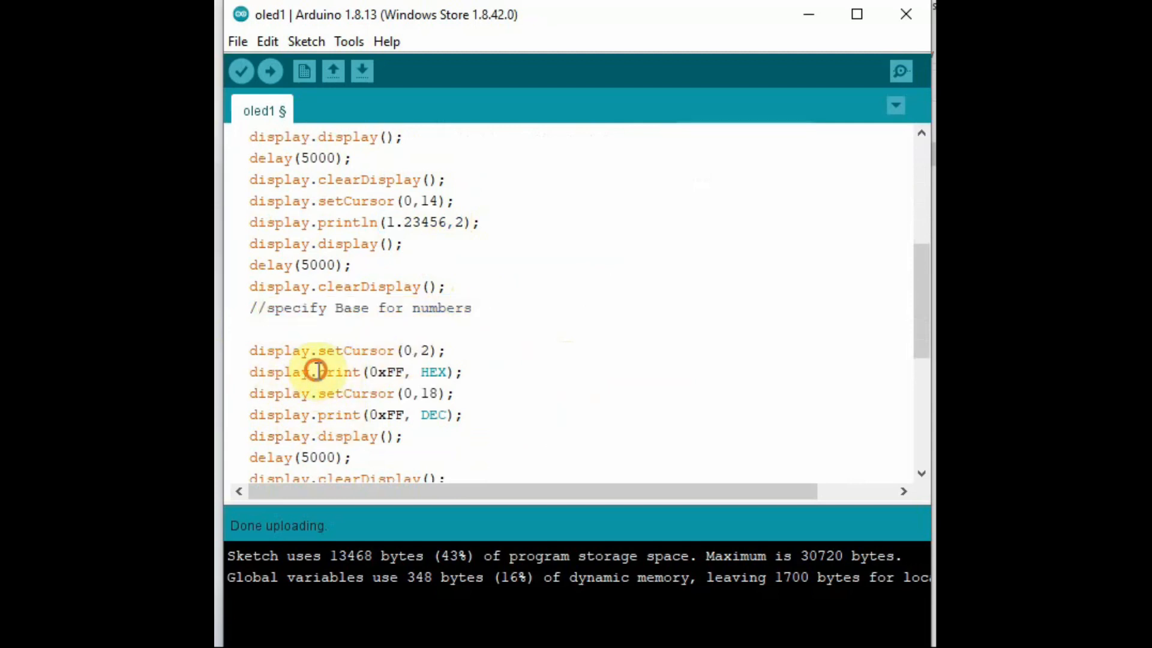
double_click(338, 372)
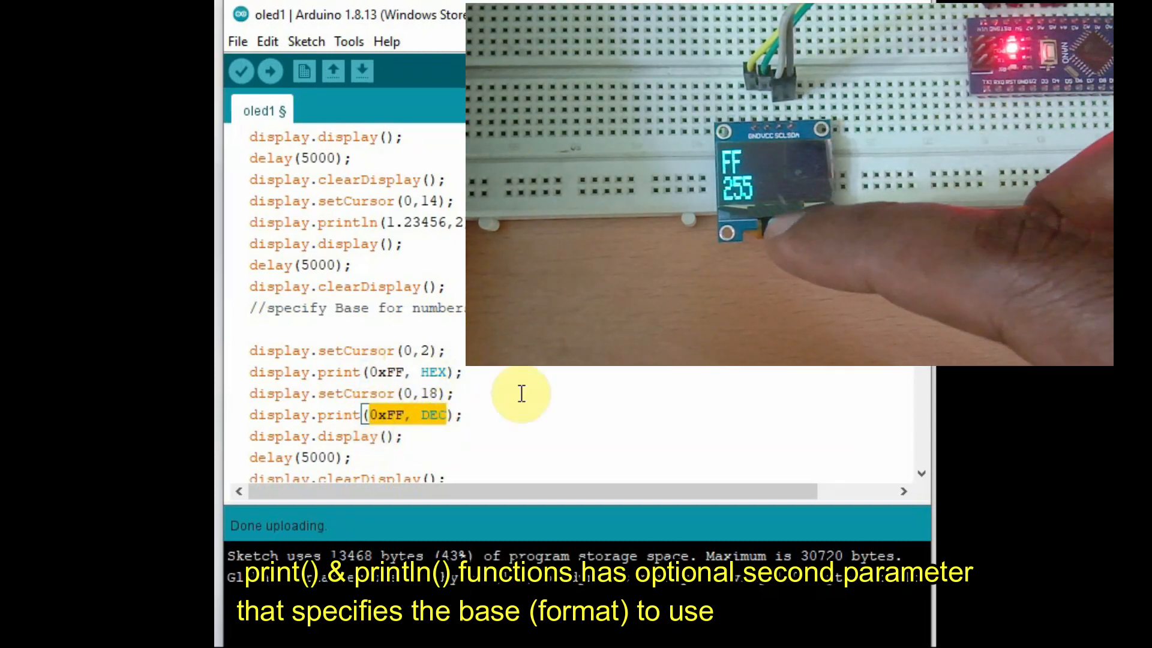
scroll("down", 3)
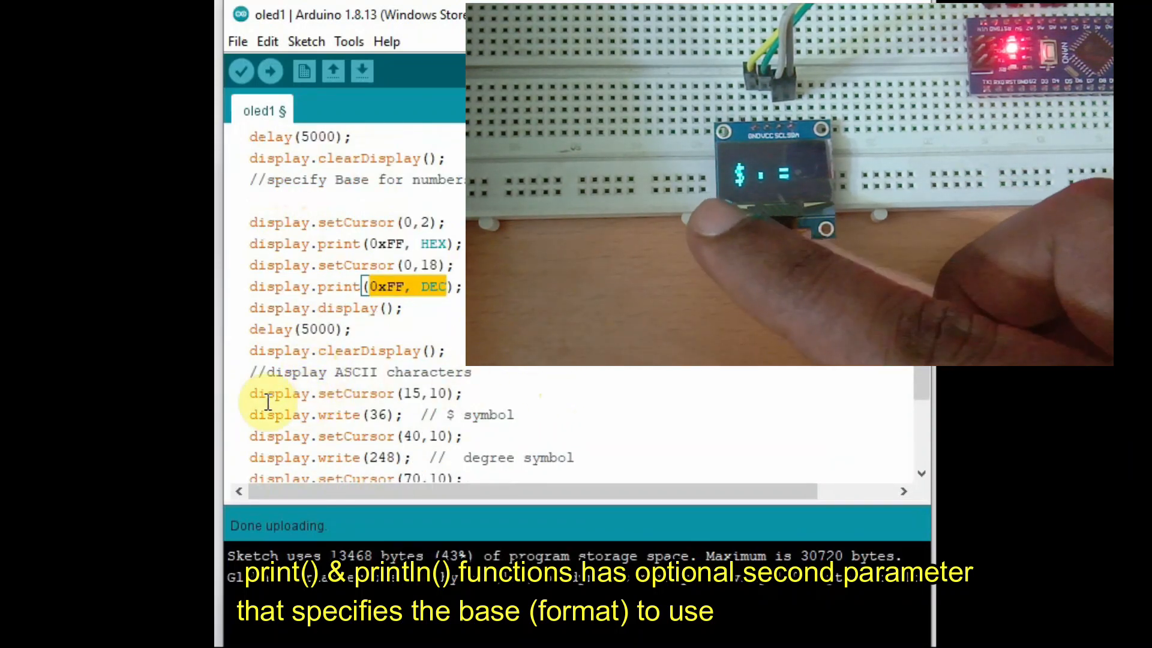
left_click(360, 372)
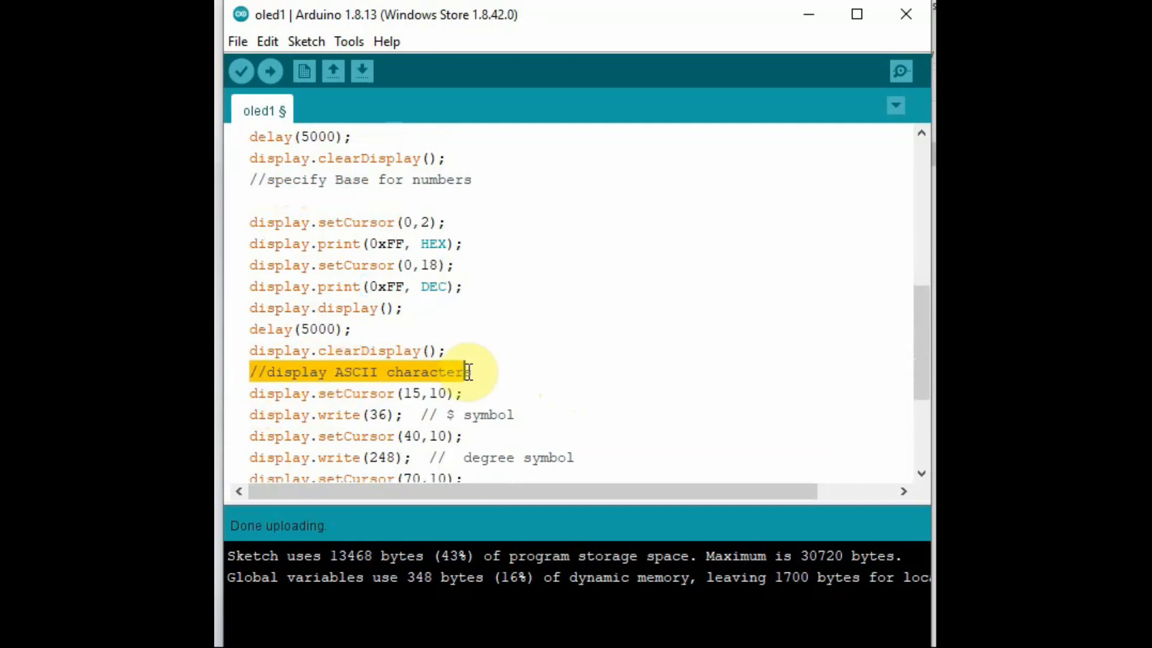
scroll("down", 3)
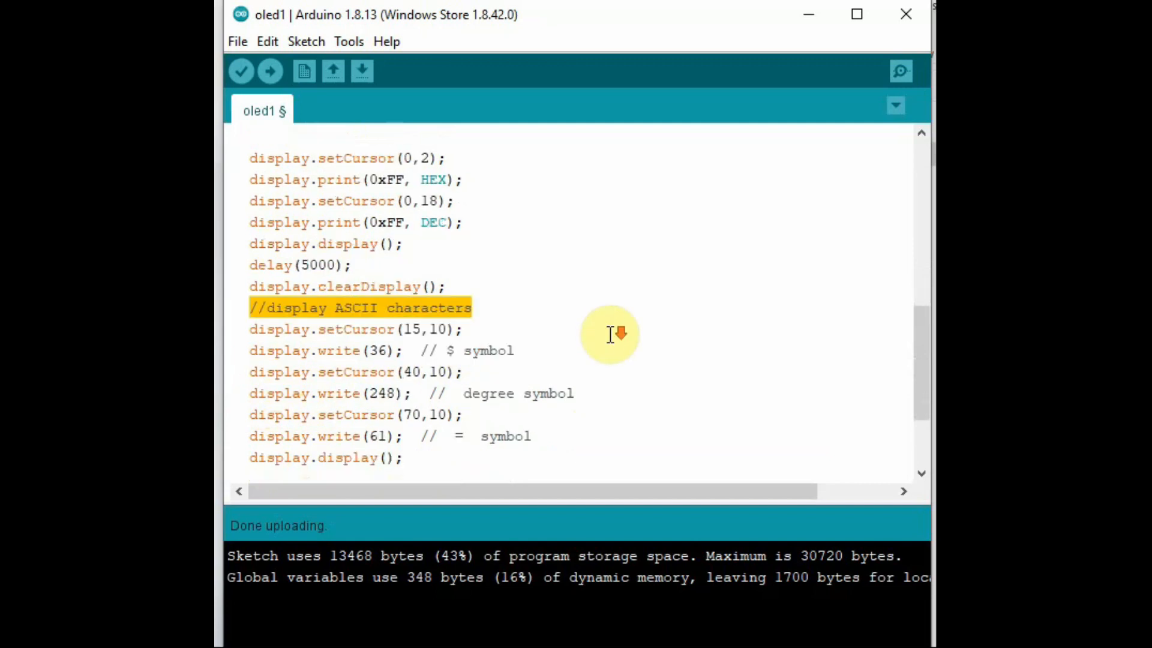
mouse_move(613, 357)
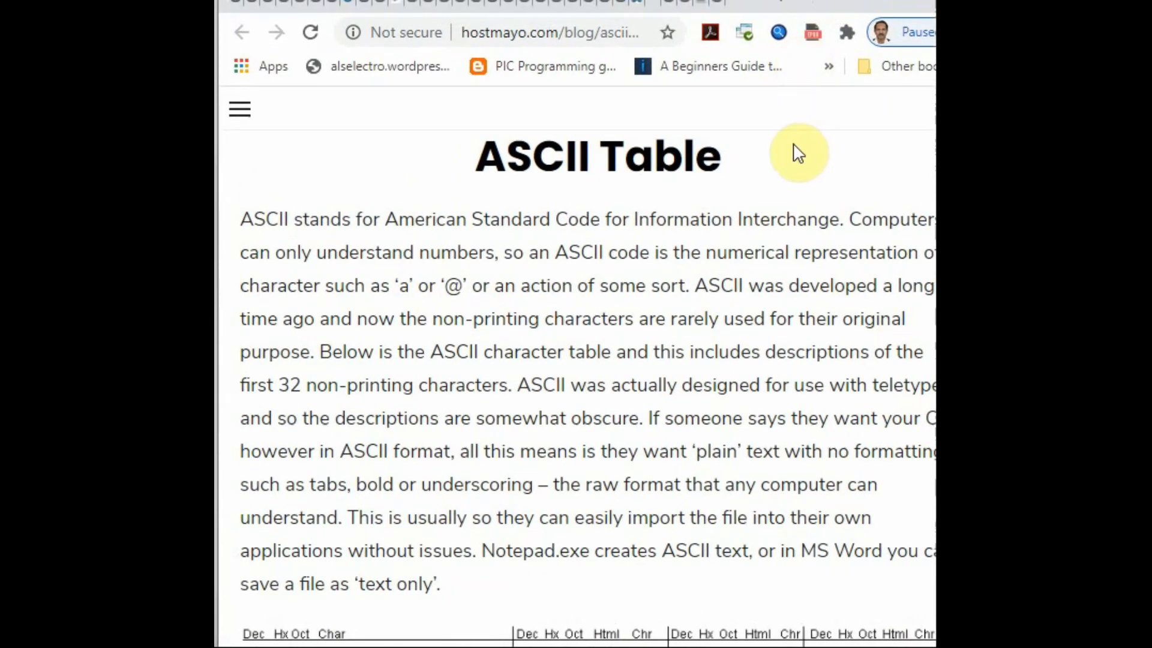
Step: Scroll the hostmayo.com ASCII table down to the extended characters 128 and above
scroll("down", 3)
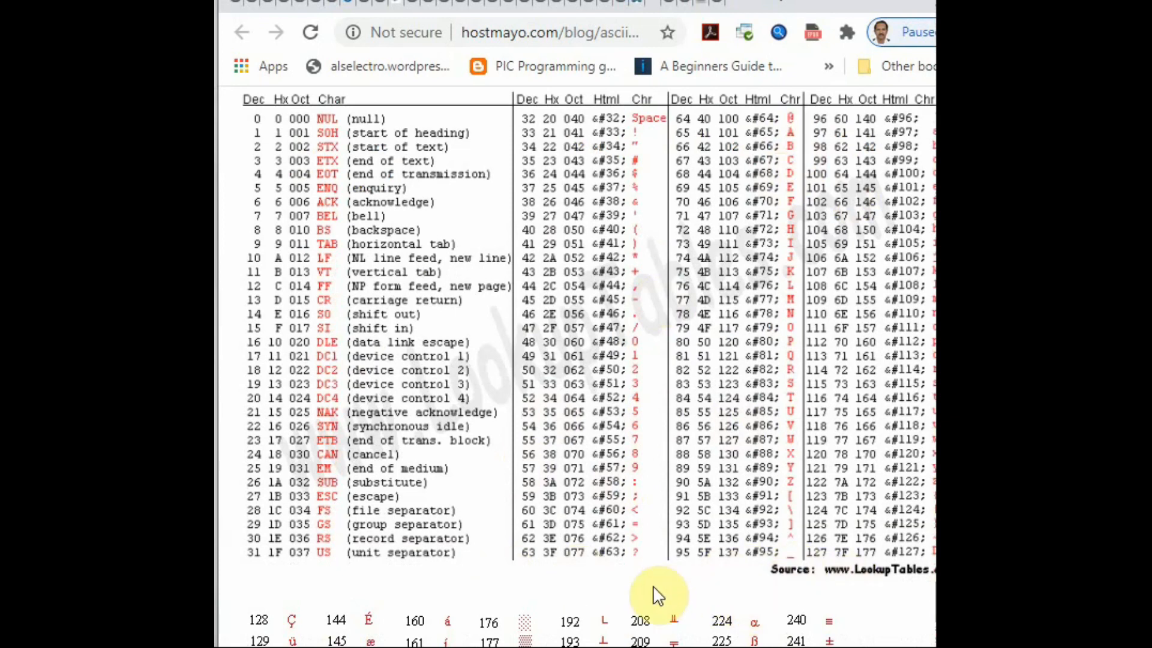
mouse_move(525, 562)
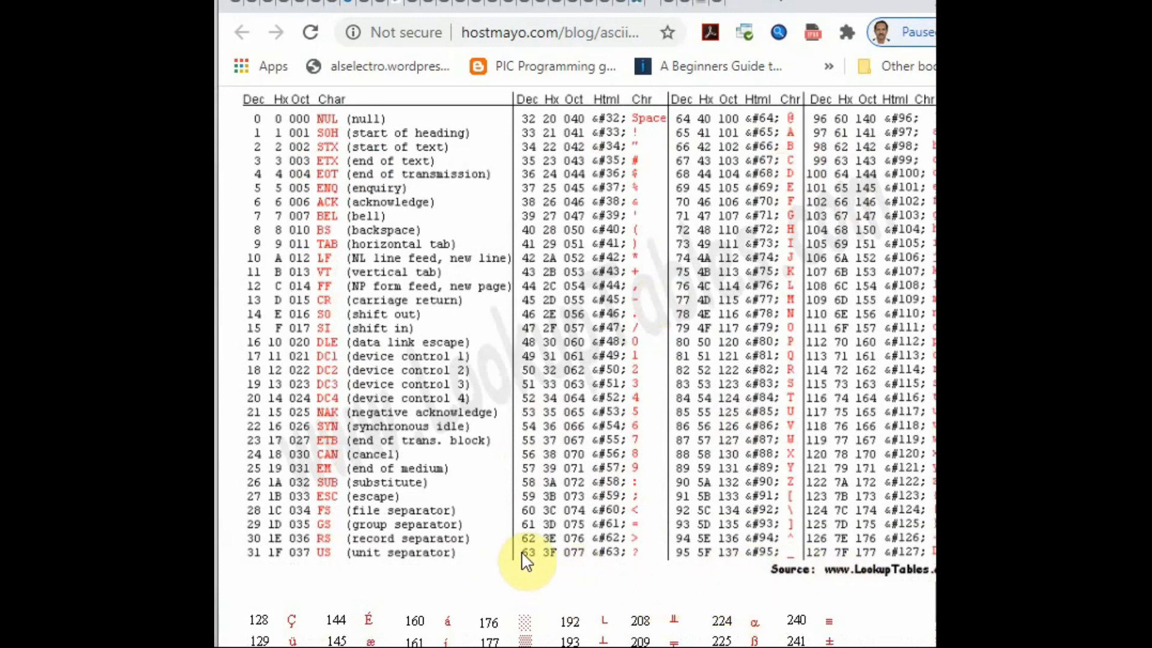
mouse_move(635, 573)
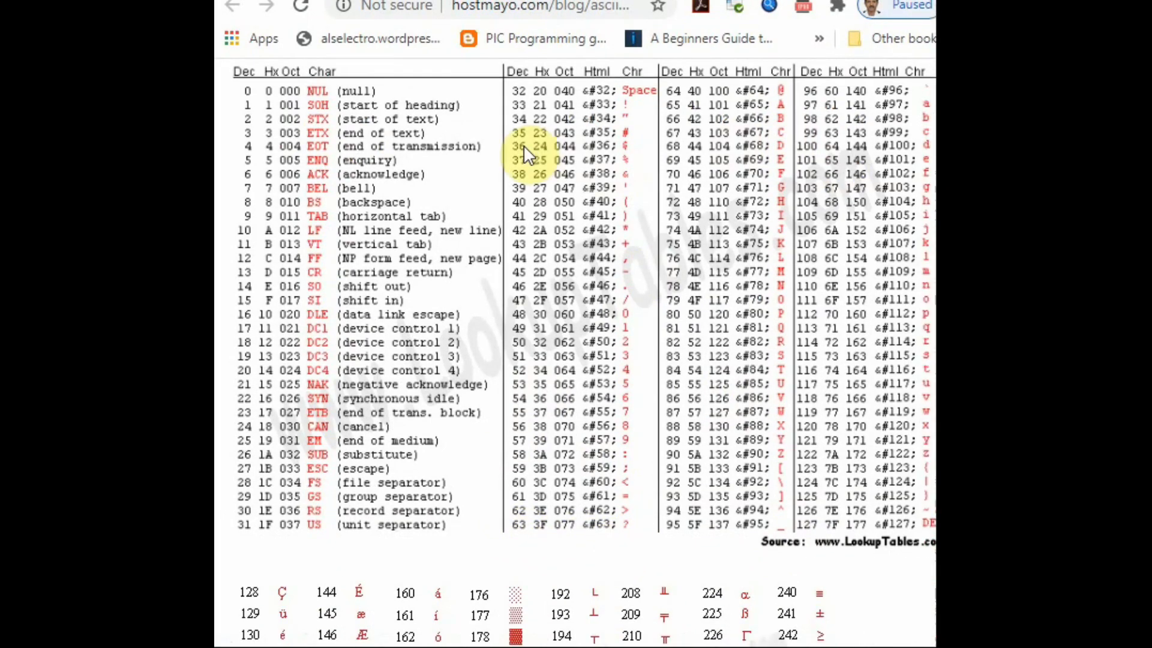
mouse_move(624, 158)
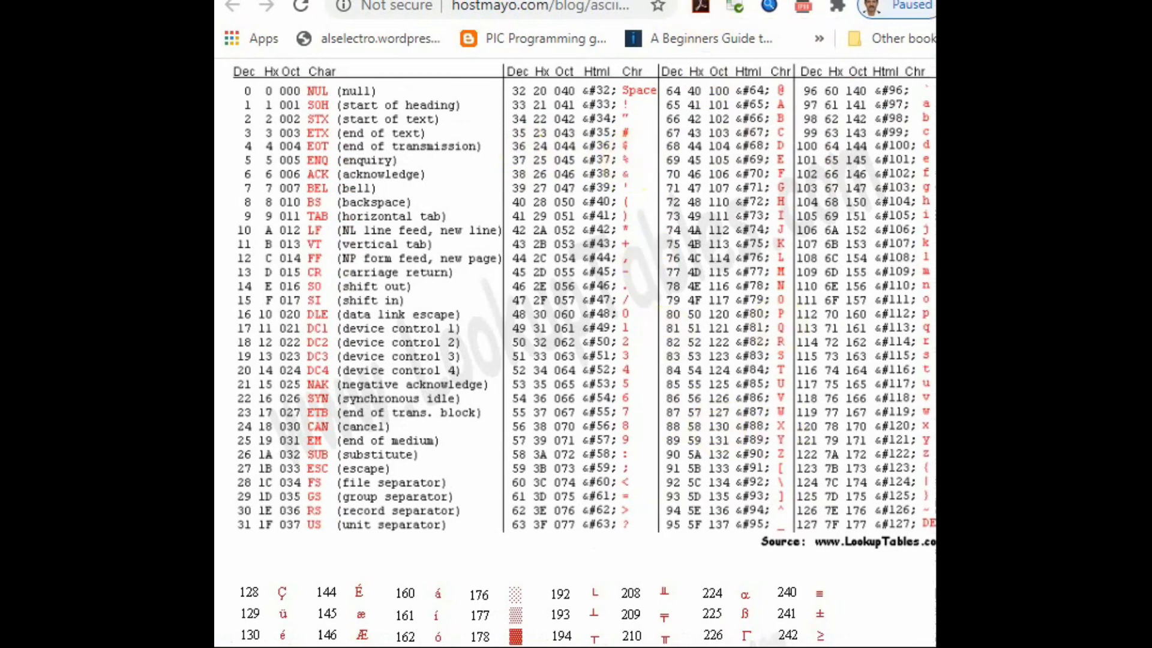
scroll("down", 3)
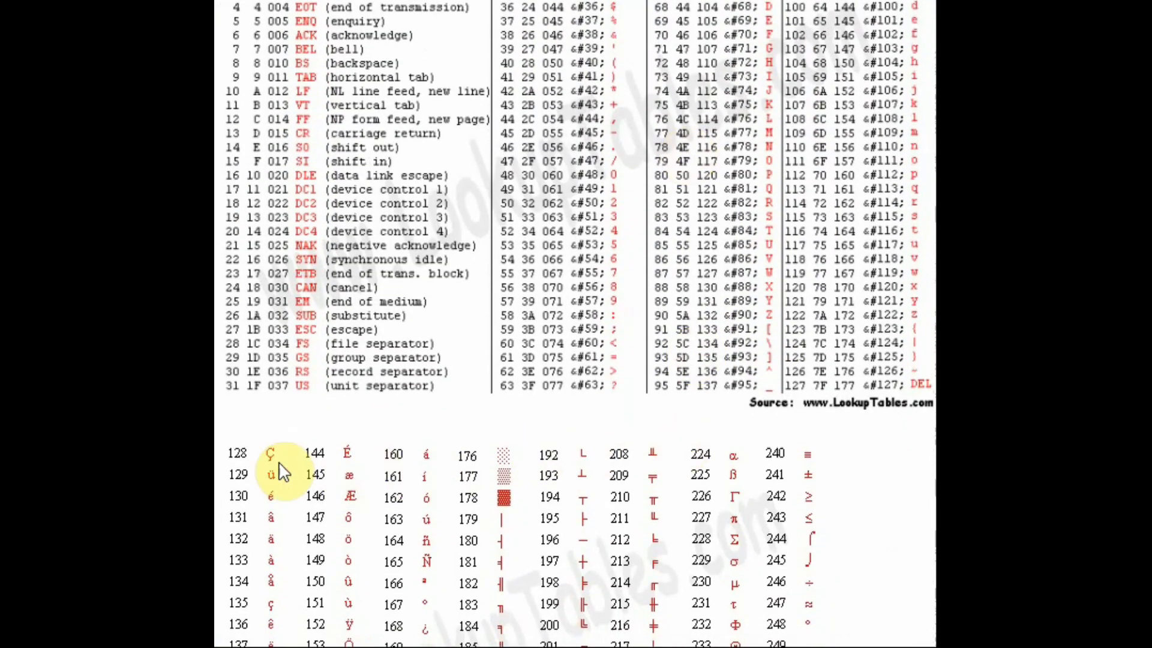
mouse_move(860, 583)
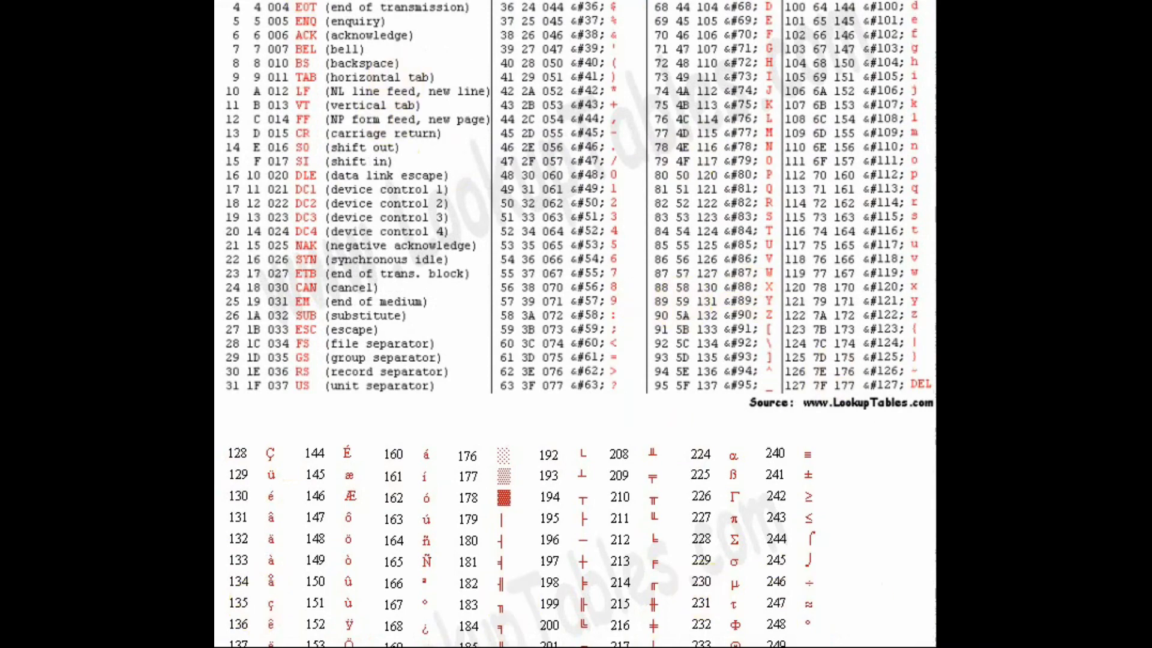
scroll("up", 3)
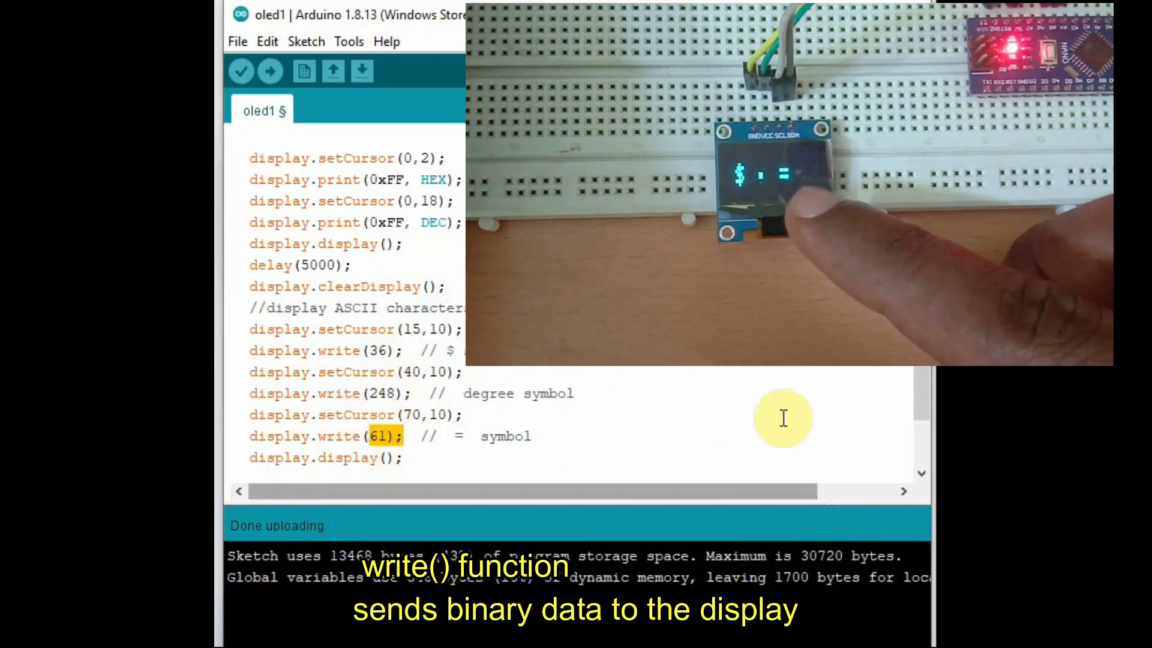
left_click(270, 71)
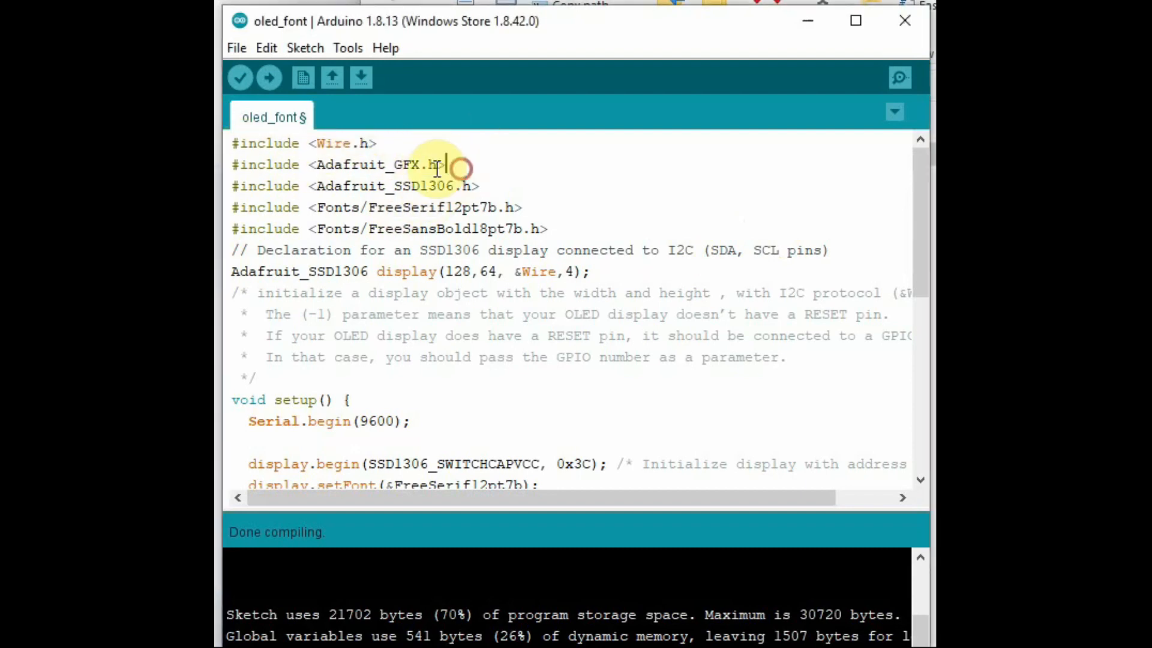
triple_click(367, 165)
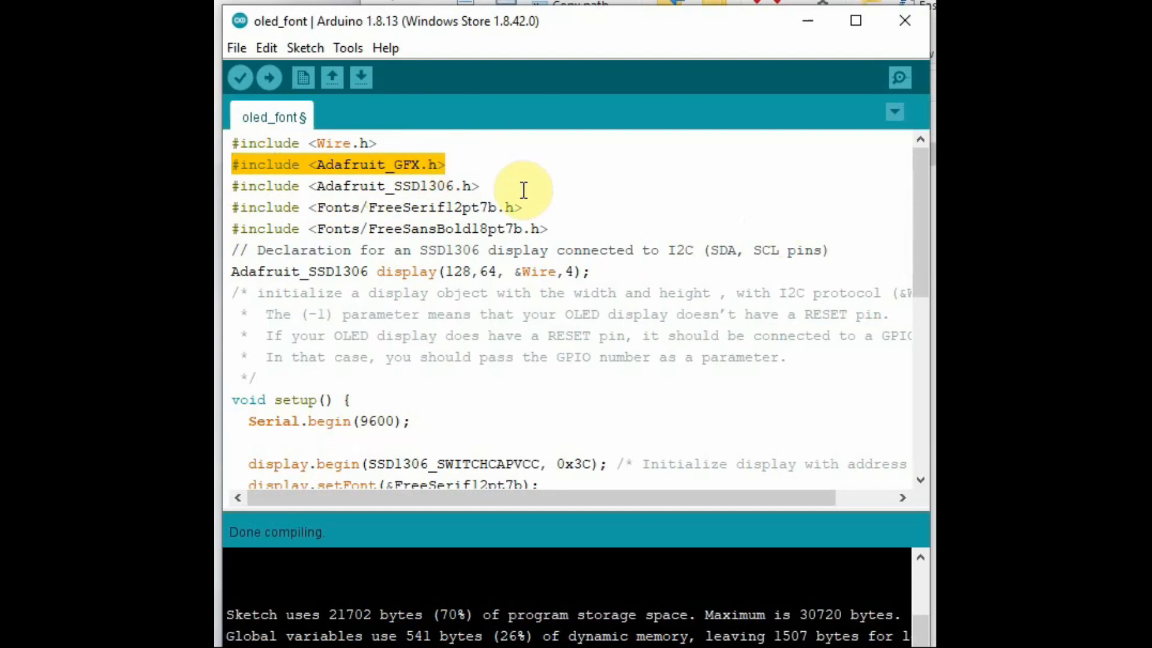
left_click(311, 219)
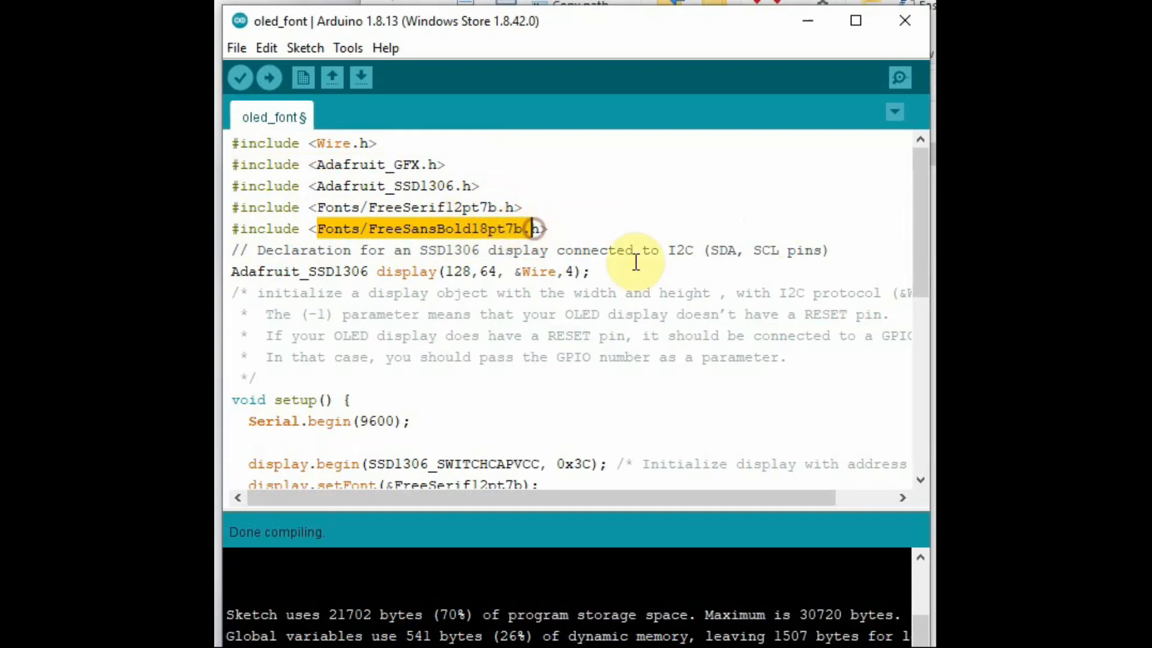
mouse_move(235, 276)
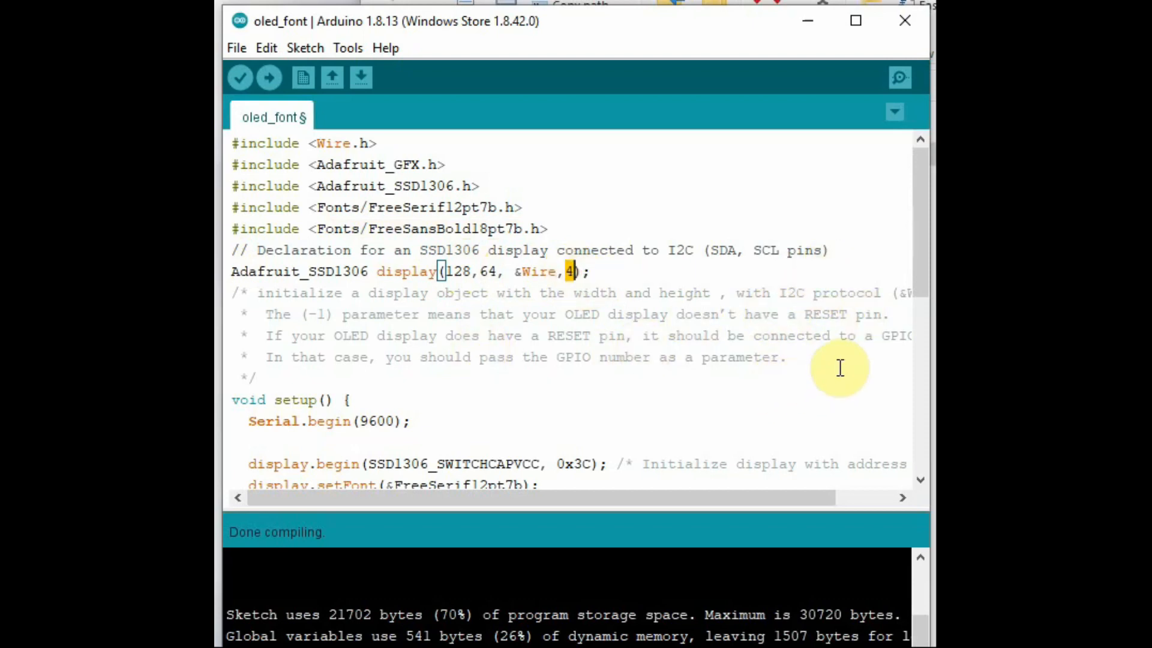
scroll("down", 3)
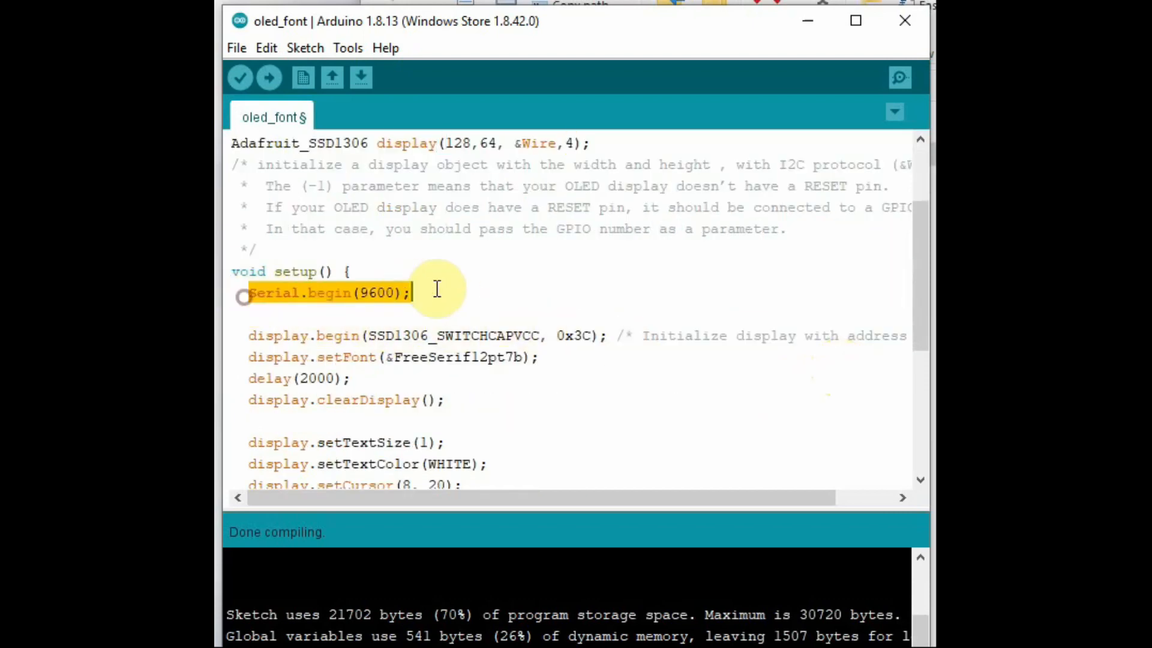
left_click(254, 336)
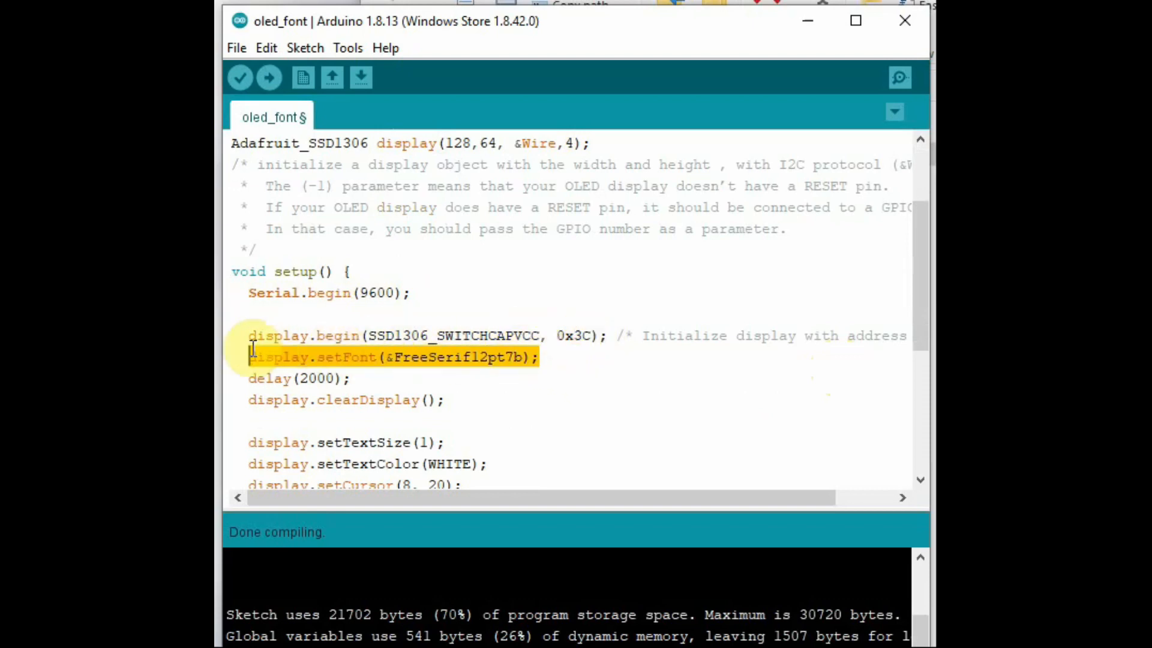
left_click(319, 357)
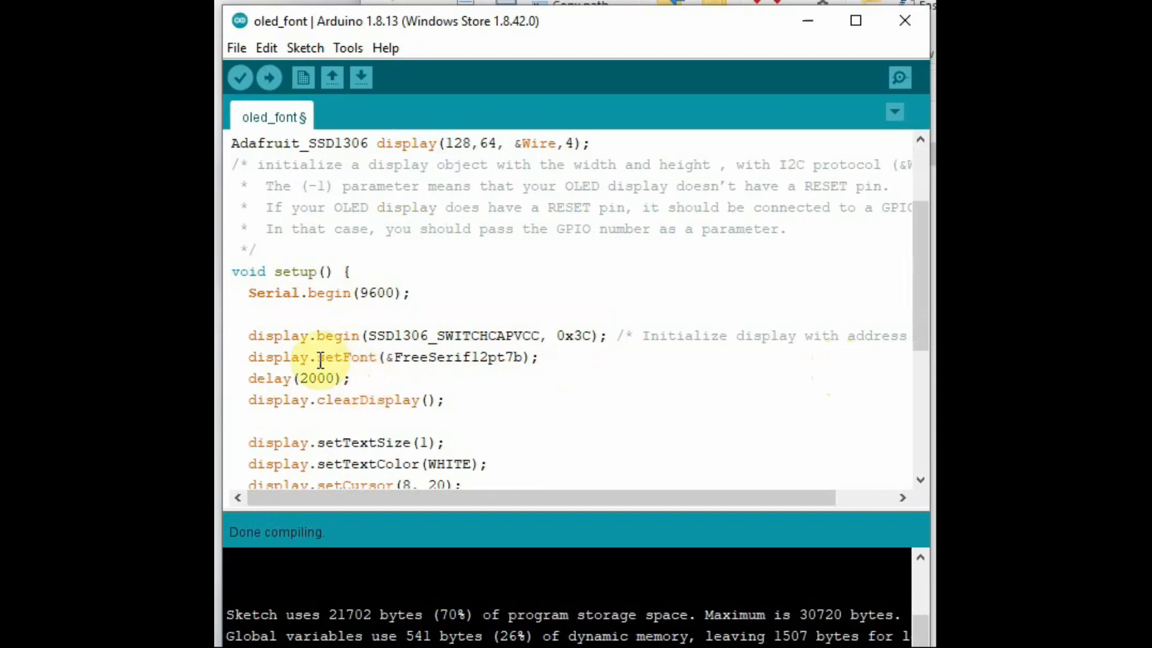
double_click(345, 358)
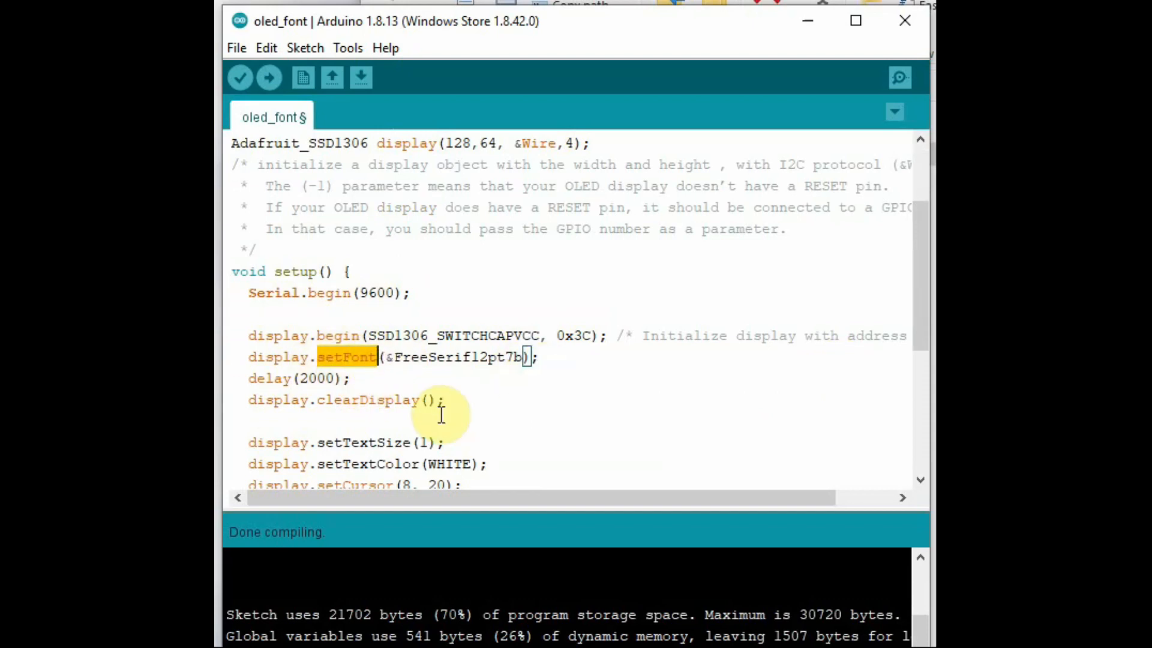
scroll("down", 3)
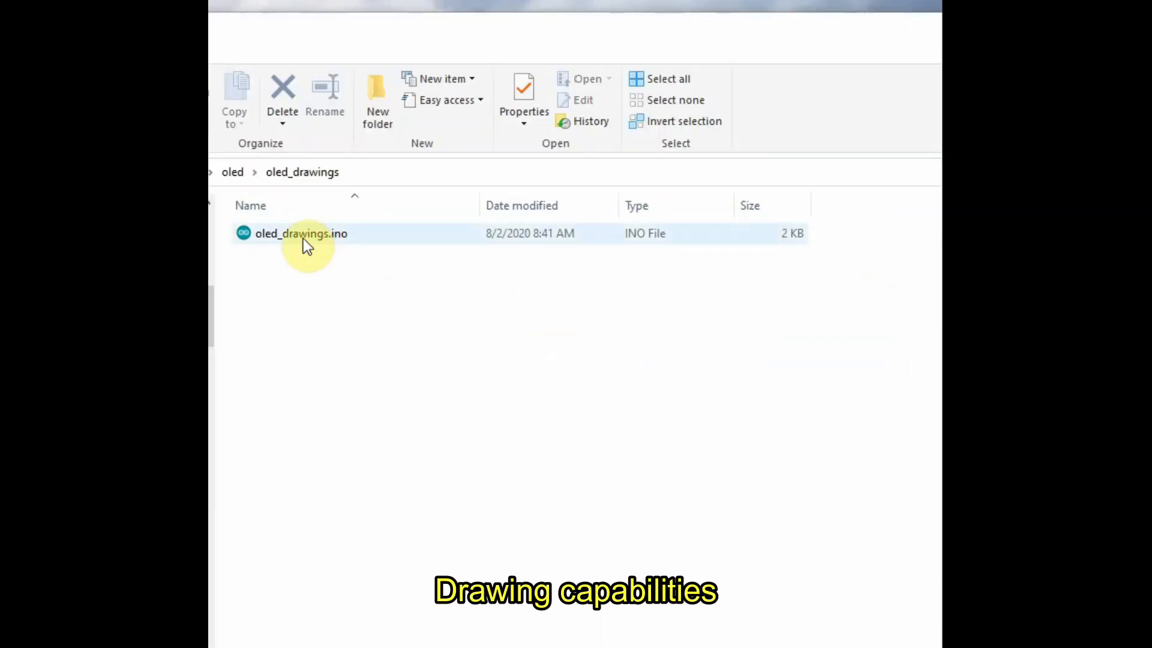
Step: Open the oled_drawings.ino sketch from File Explorer in the Arduino IDE
double_click(302, 233)
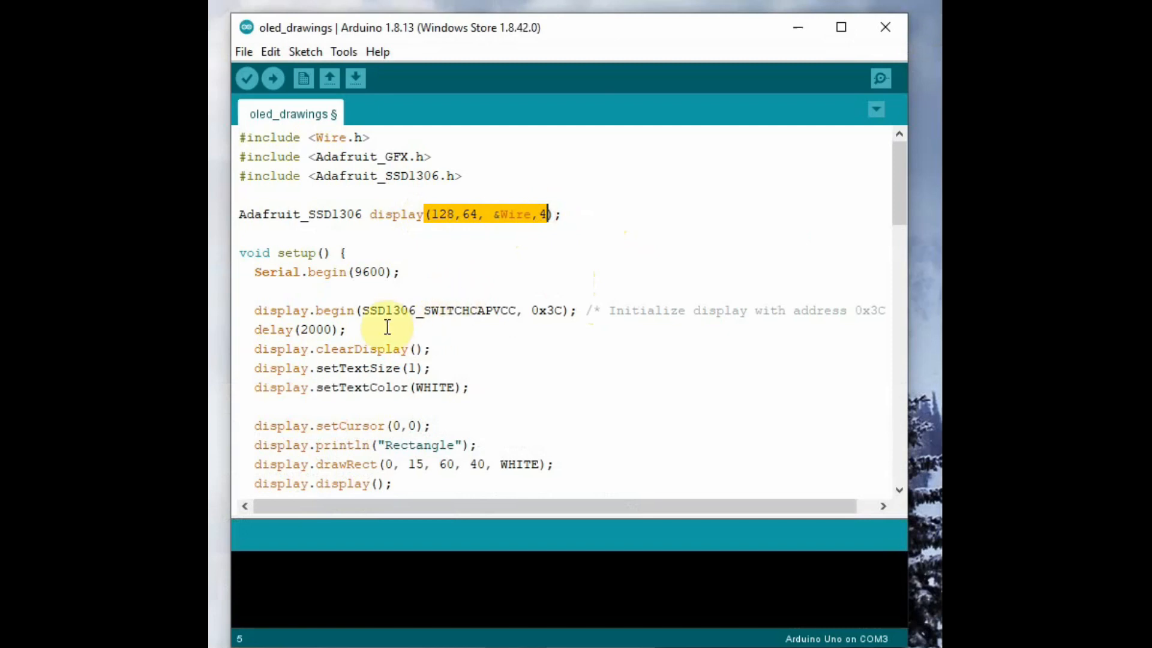
left_click(577, 310)
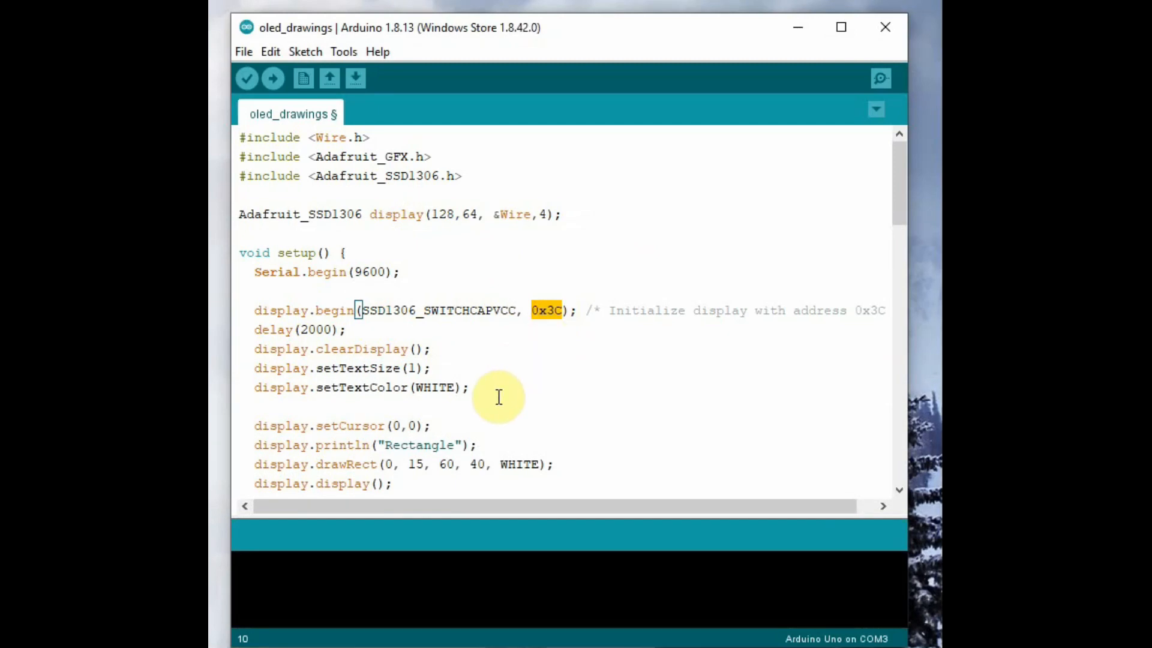
scroll("down", 3)
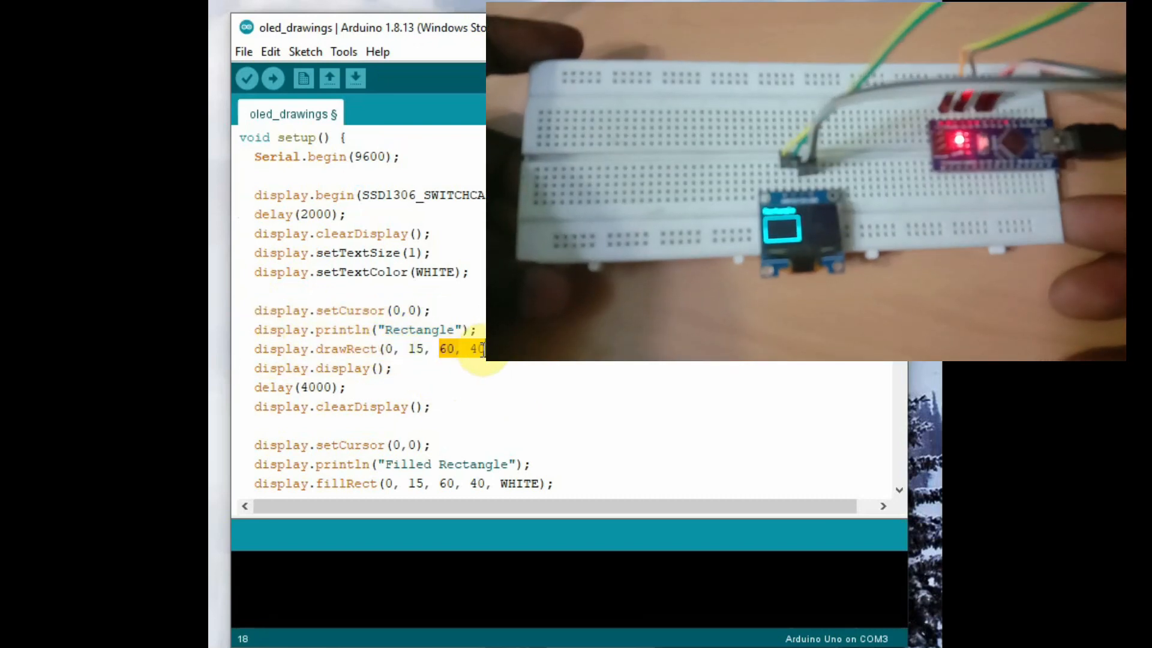
left_click(316, 368)
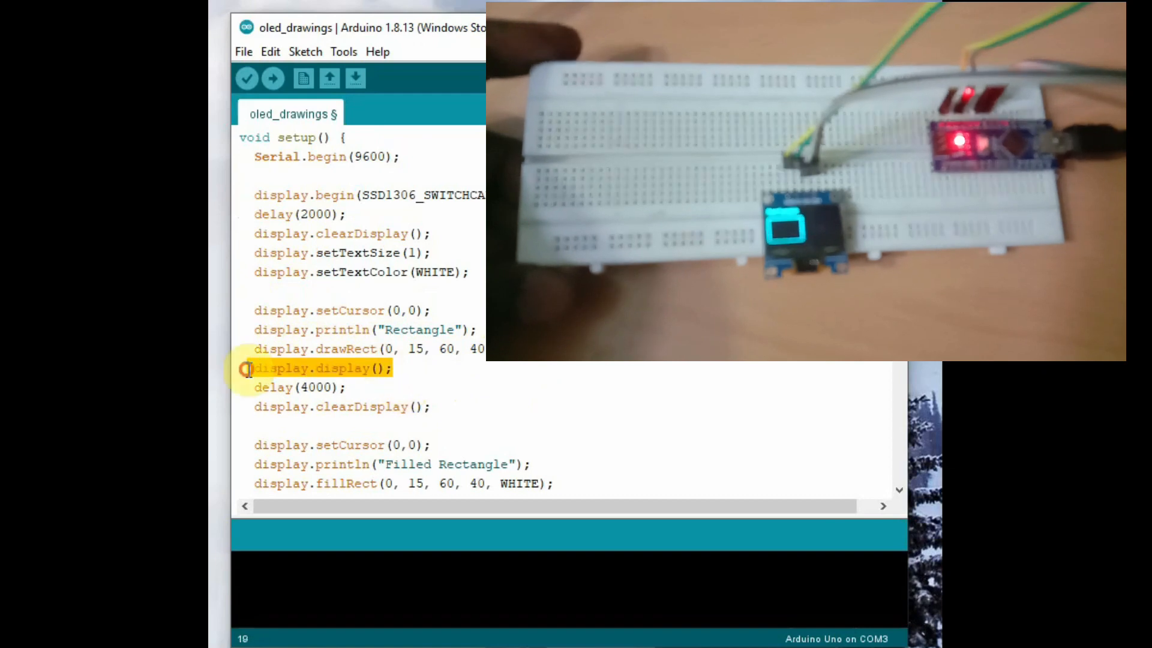
scroll("down", 3)
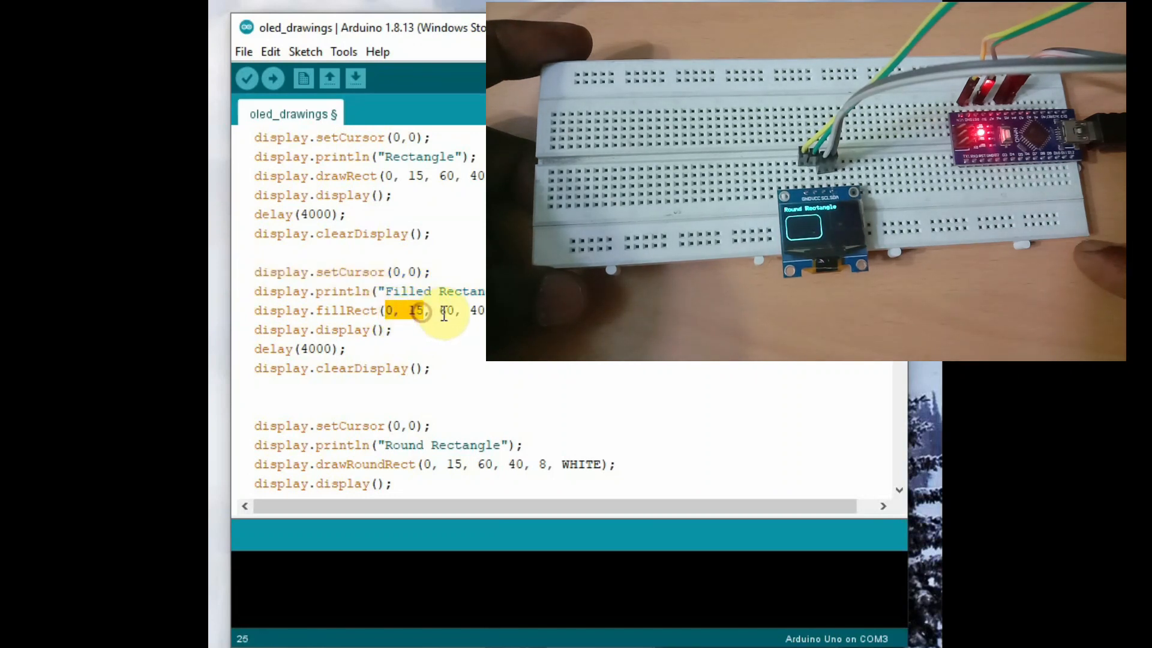
double_click(345, 309)
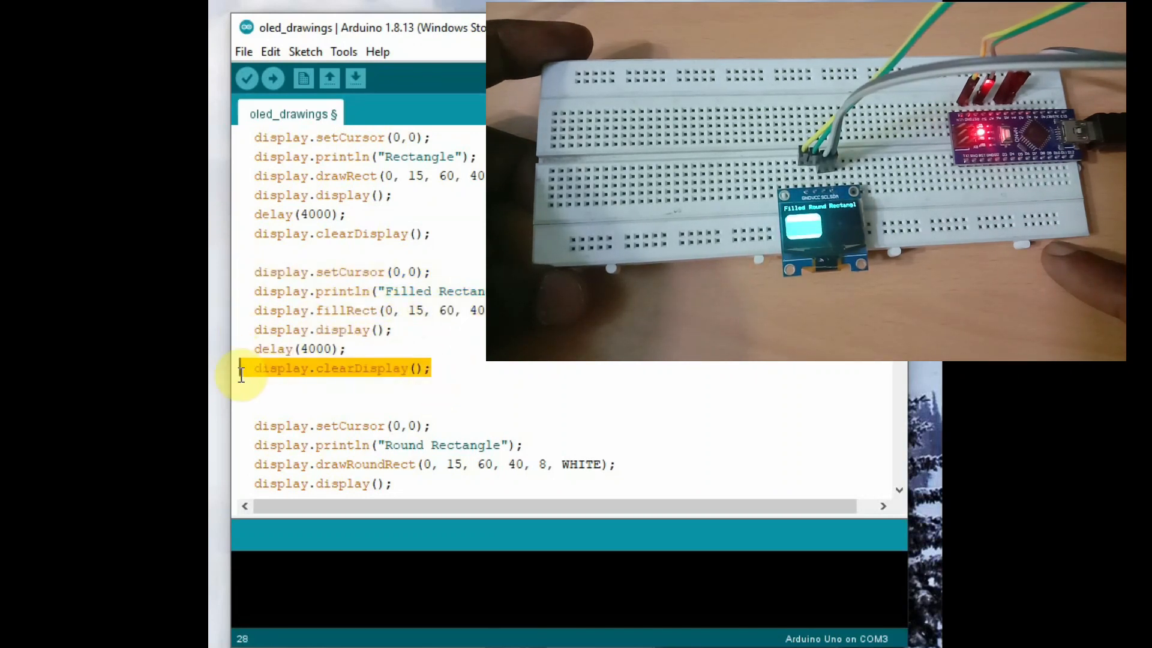
scroll("down", 3)
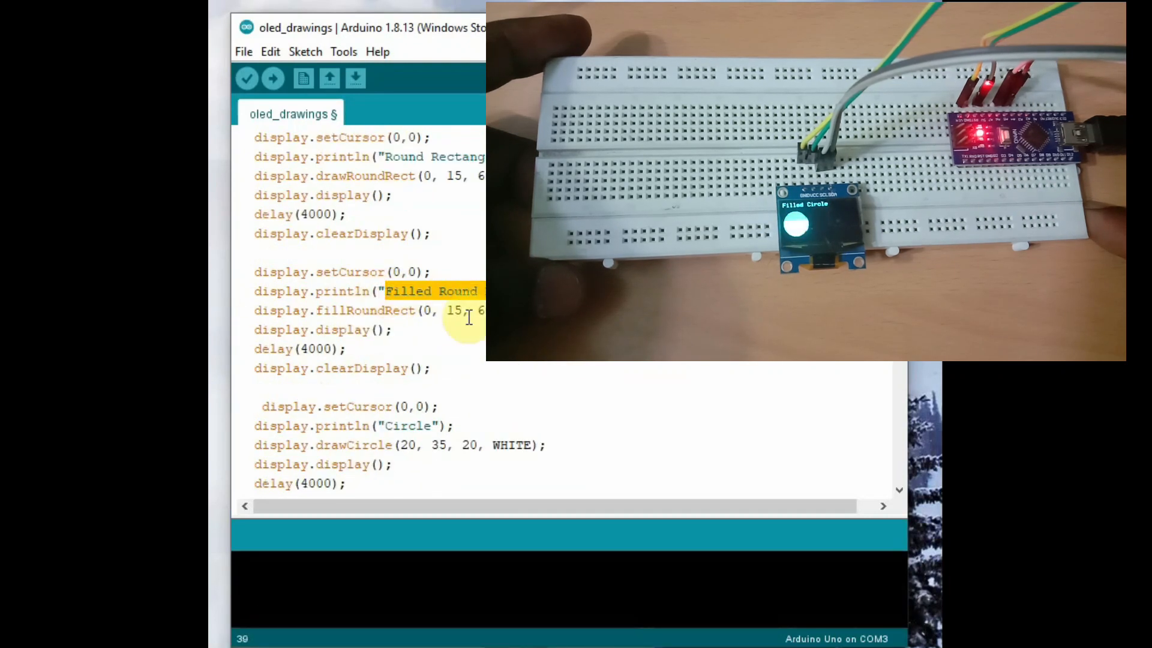
scroll("down", 3)
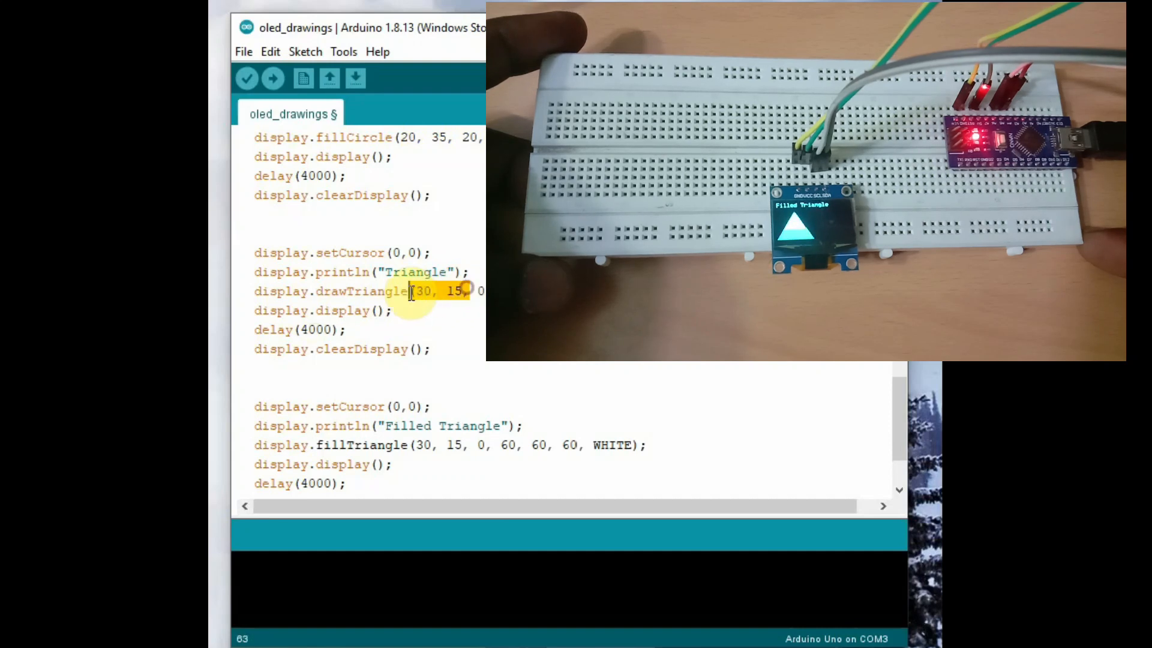
scroll("down", 3)
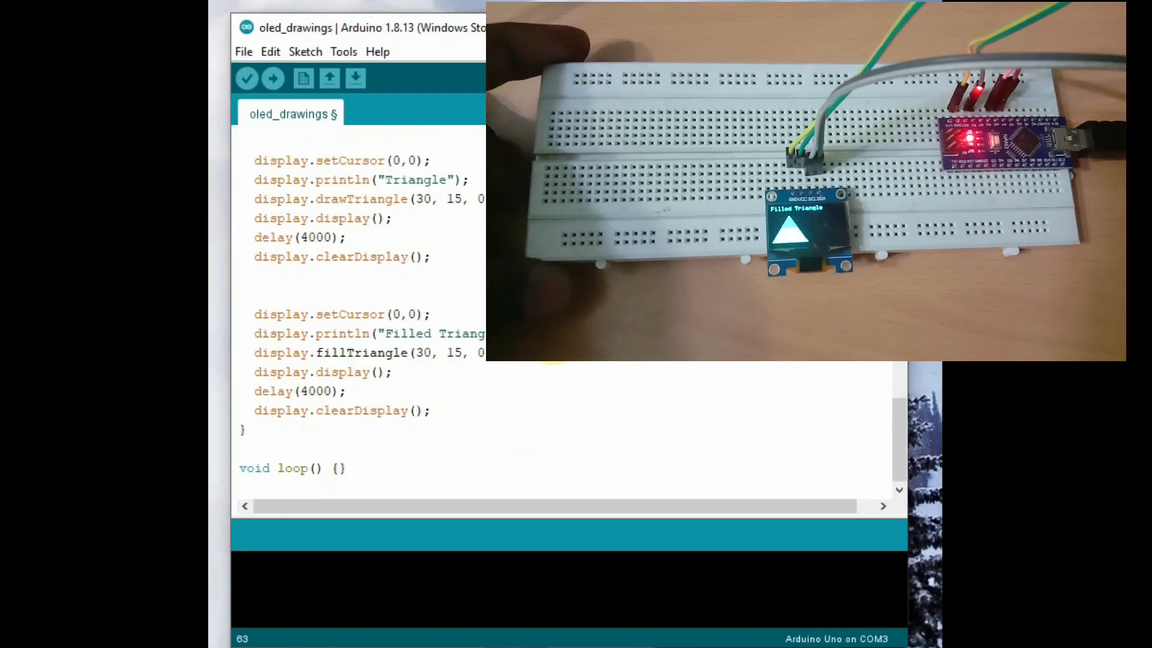